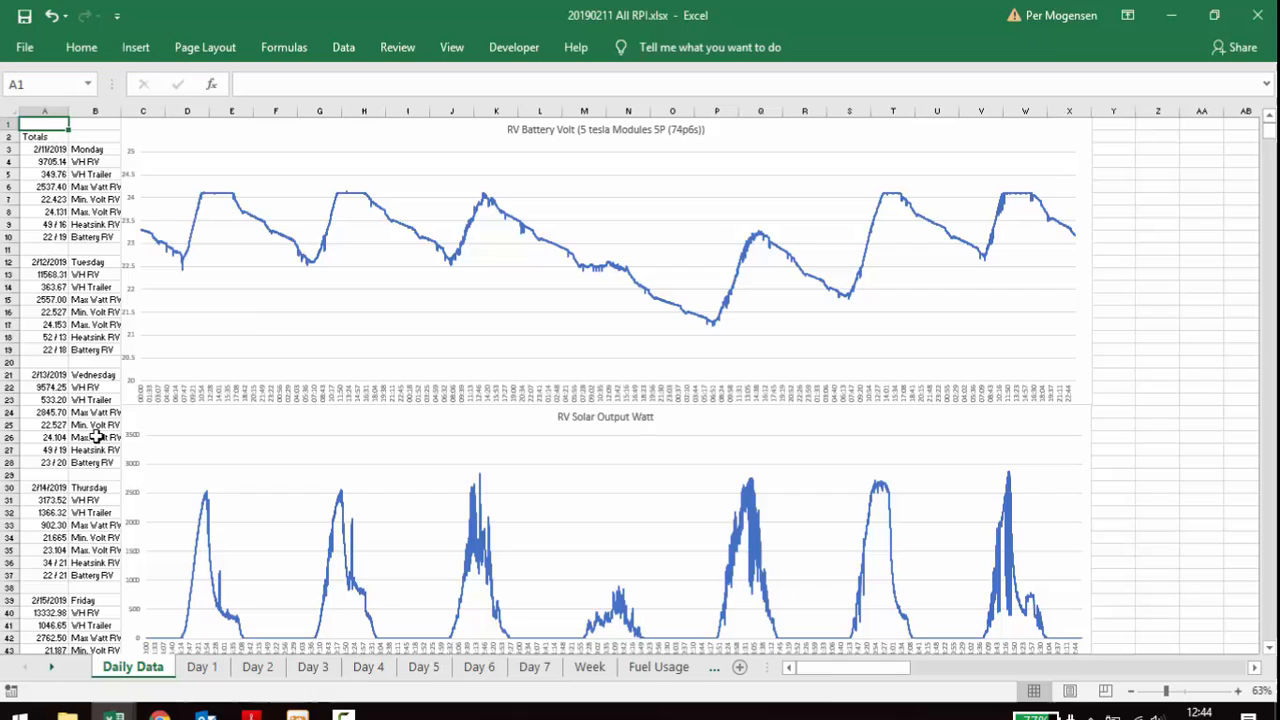
{"action": "mouse_move", "coordinate": [191, 188]}
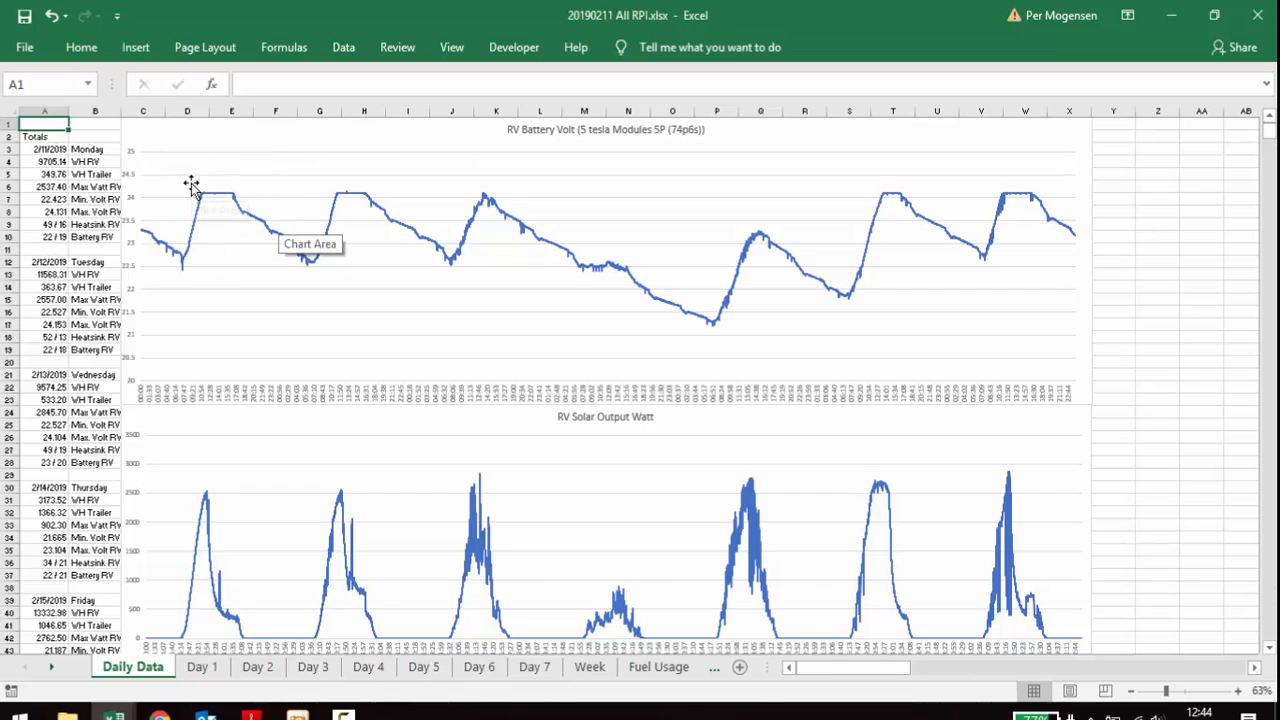
{"action": "mouse_move", "coordinate": [862, 232]}
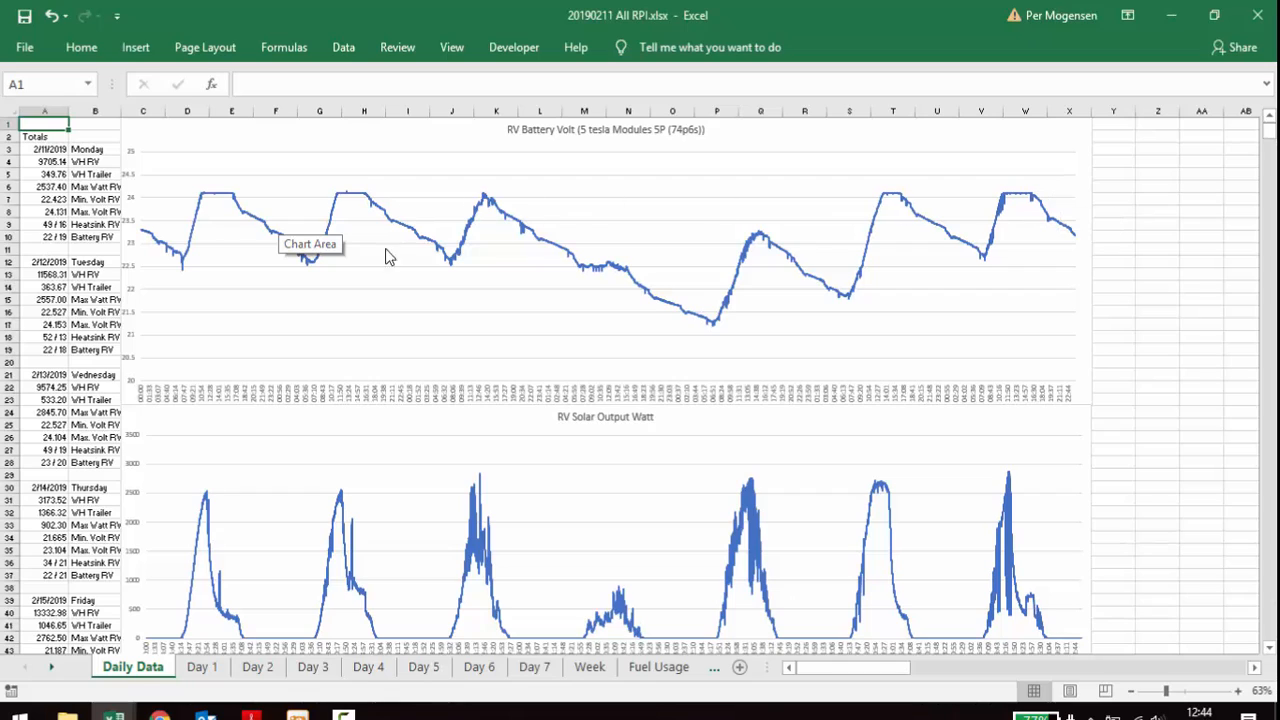
{"action": "mouse_move", "coordinate": [502, 195]}
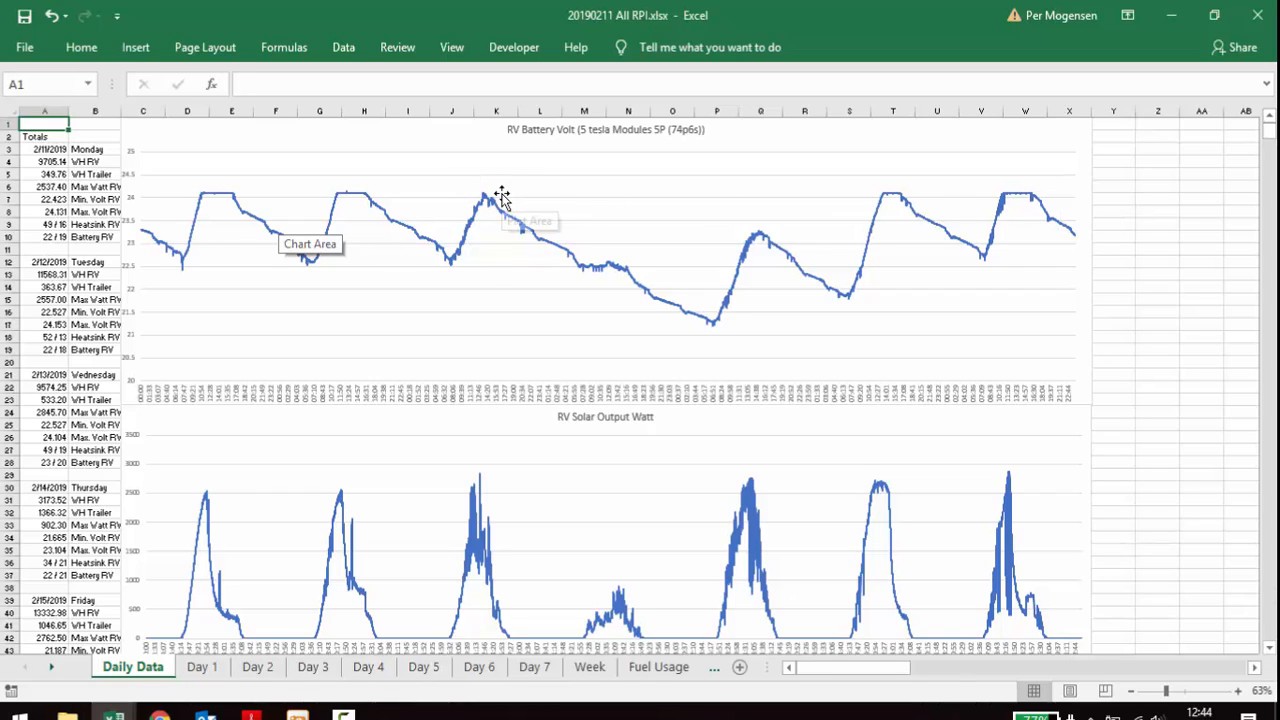
{"action": "mouse_move", "coordinate": [188, 192]}
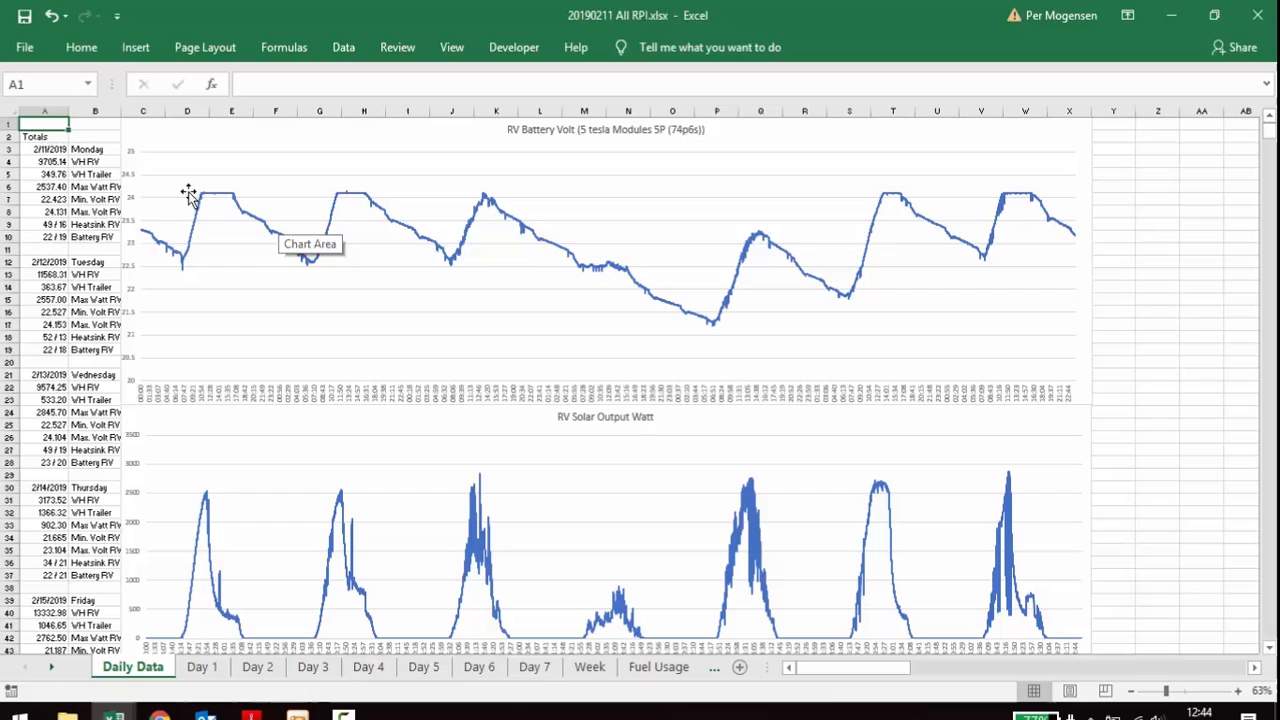
{"action": "mouse_move", "coordinate": [480, 200]}
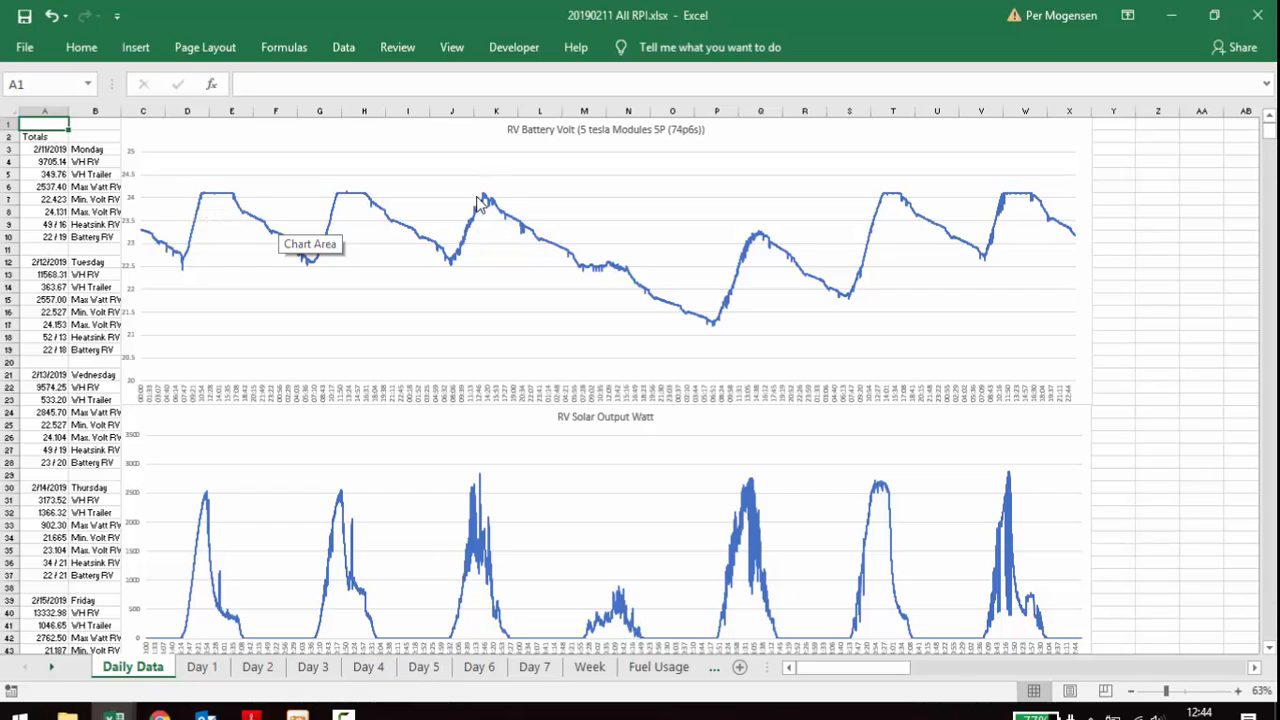
{"action": "mouse_move", "coordinate": [487, 205]}
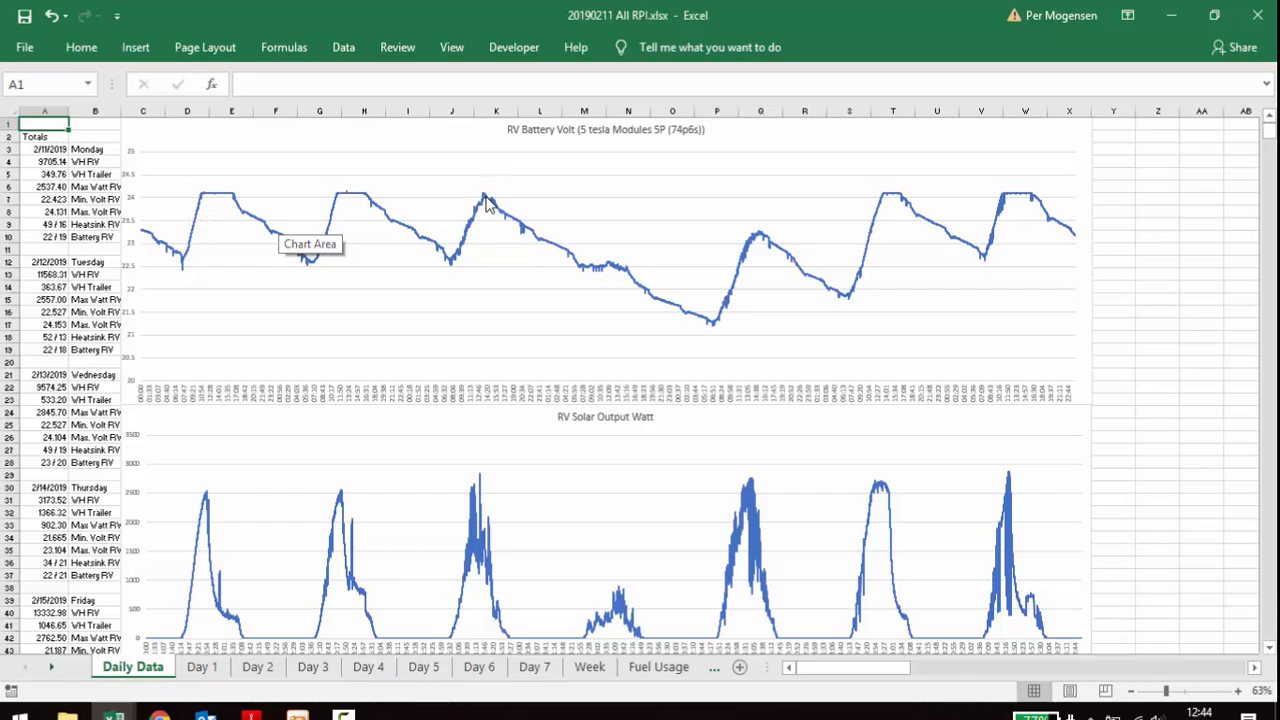
{"action": "mouse_move", "coordinate": [562, 258]}
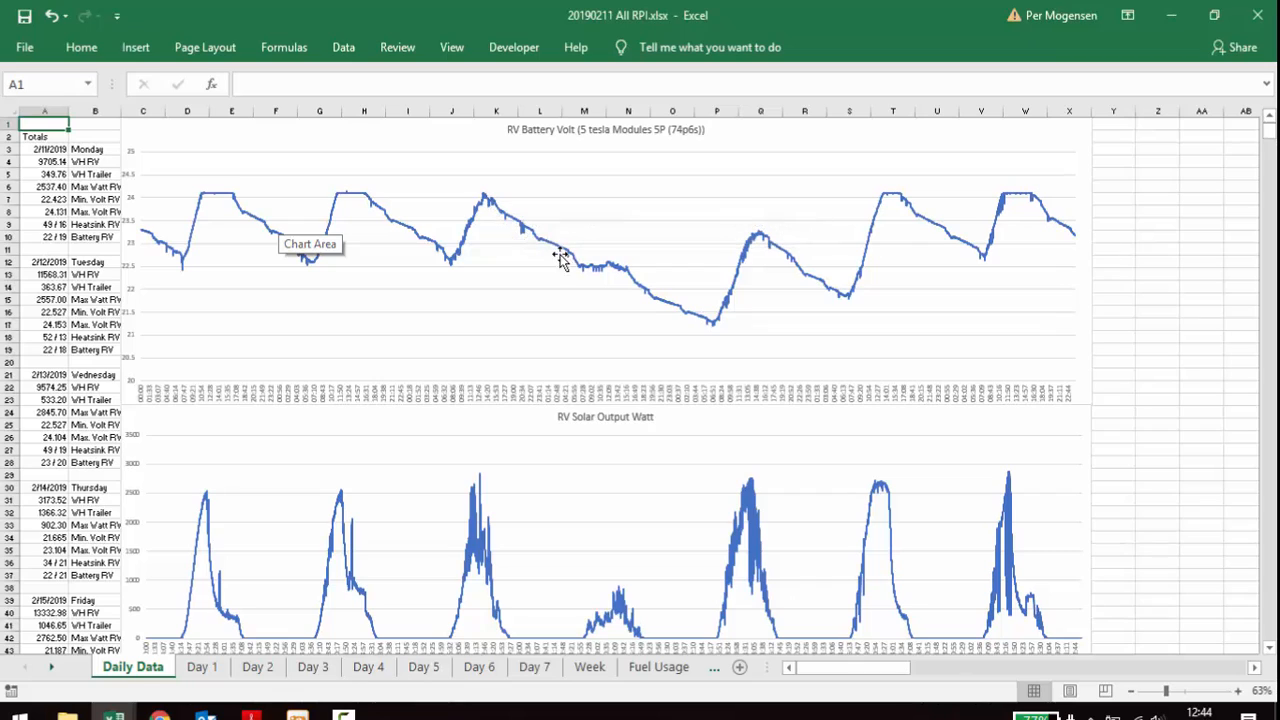
{"action": "mouse_move", "coordinate": [628, 272]}
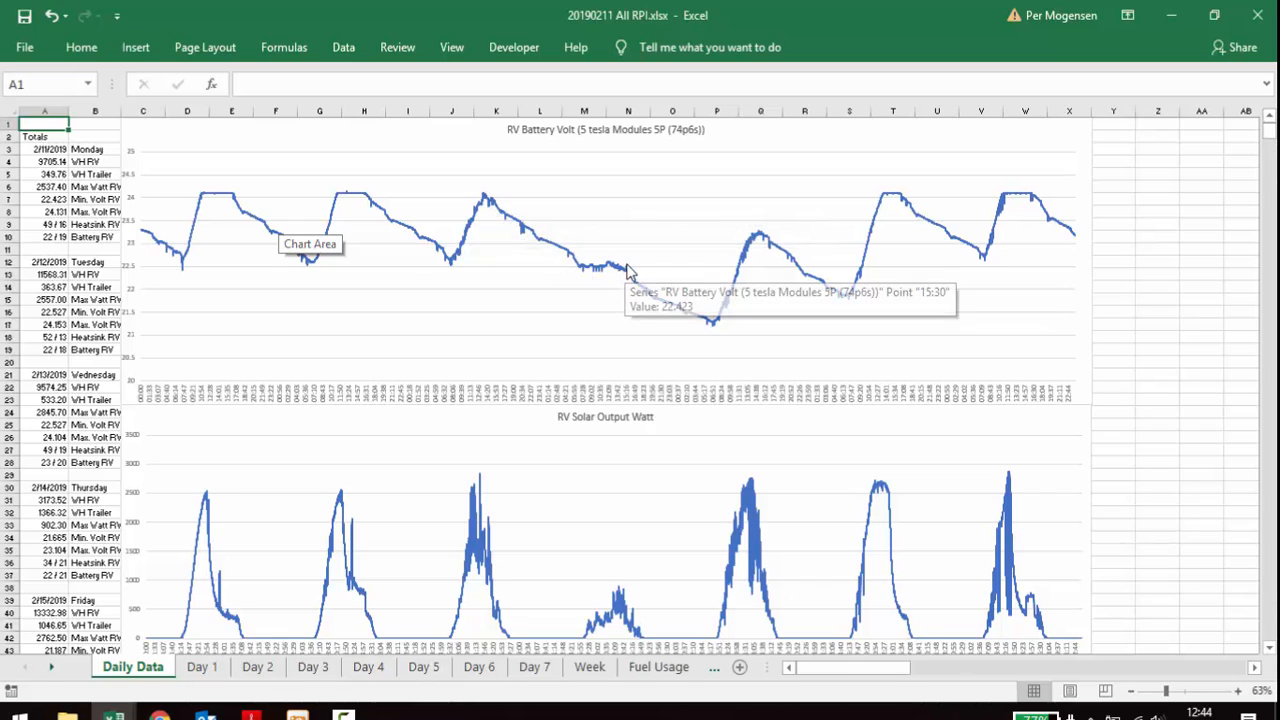
{"action": "mouse_move", "coordinate": [755, 245]}
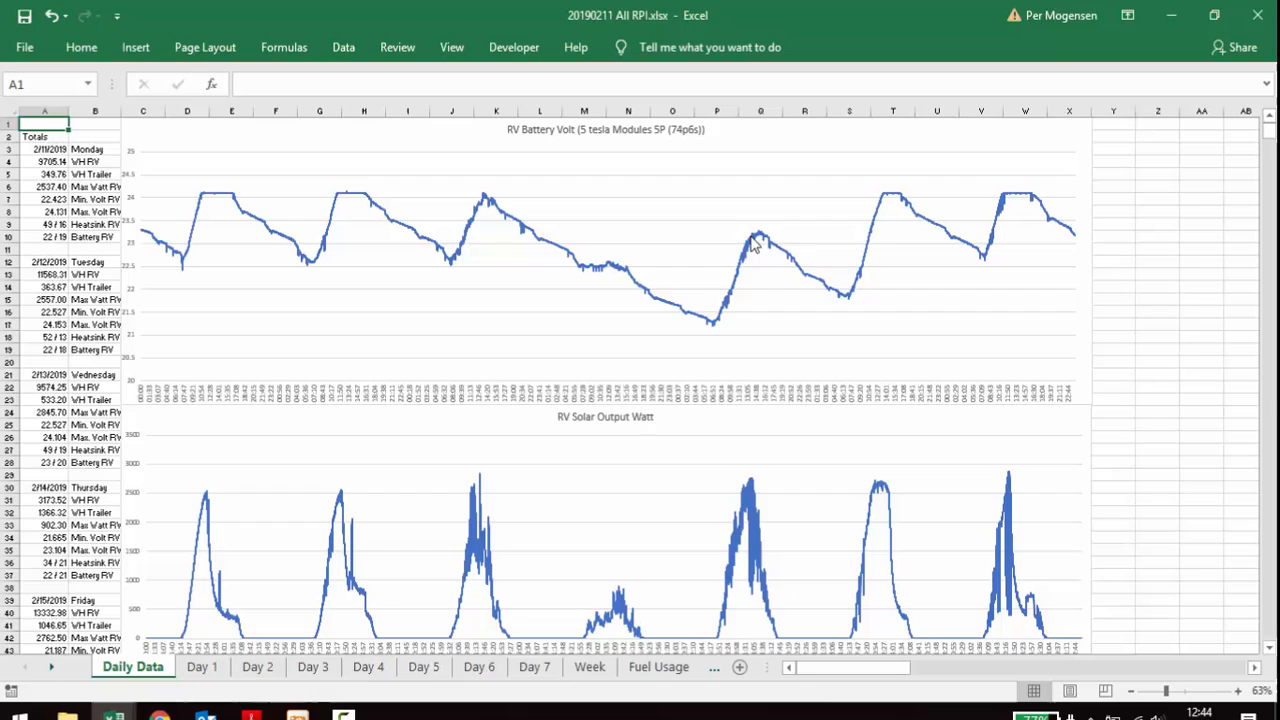
{"action": "mouse_move", "coordinate": [730, 250]}
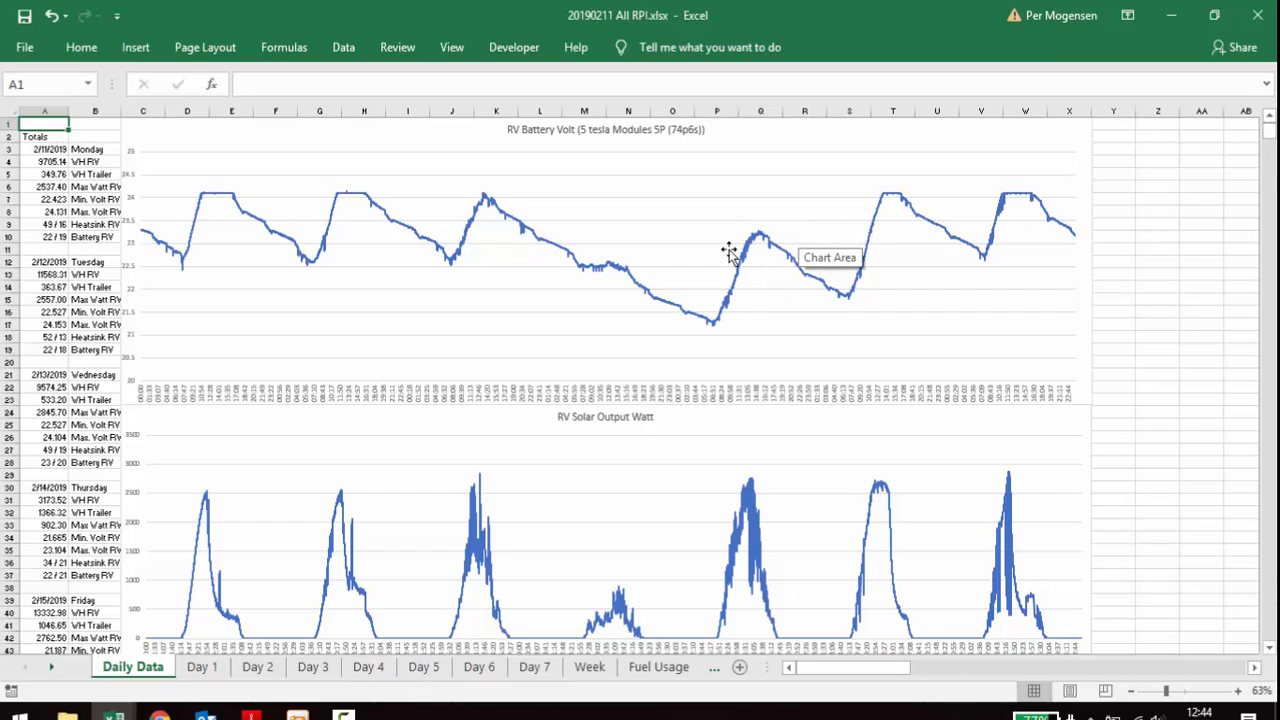
{"action": "mouse_move", "coordinate": [925, 224]}
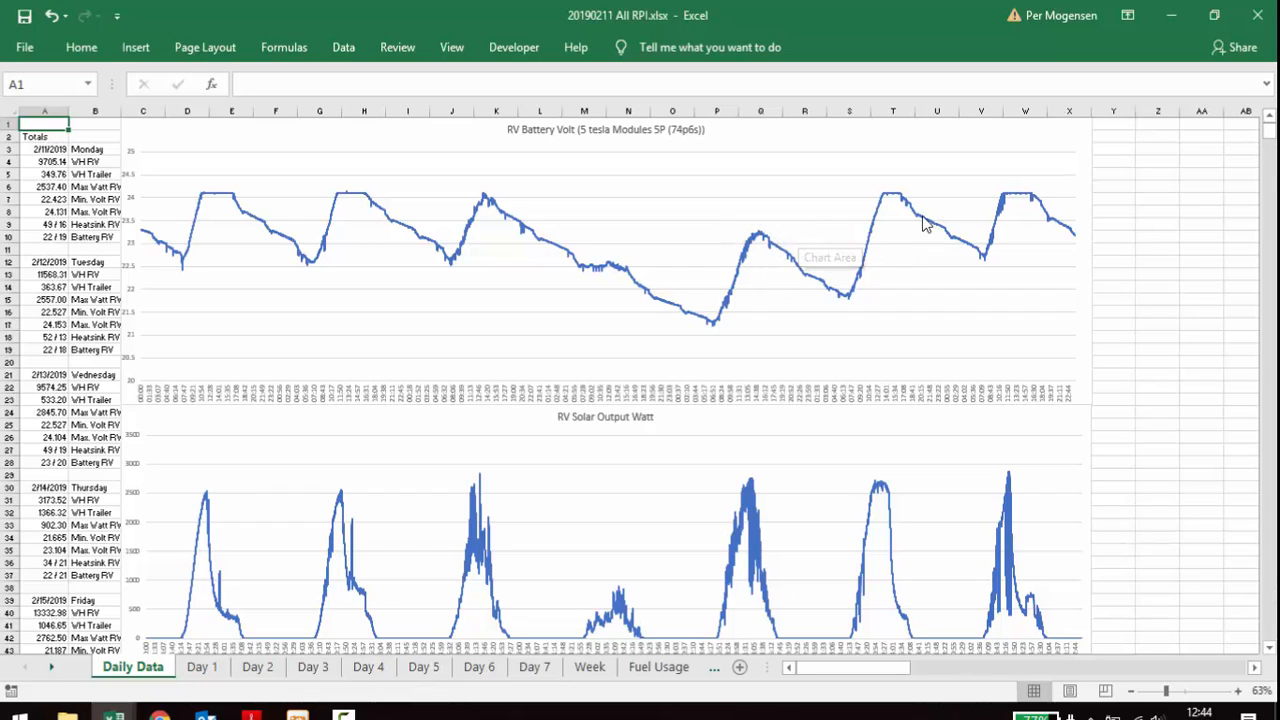
{"action": "mouse_move", "coordinate": [887, 214]}
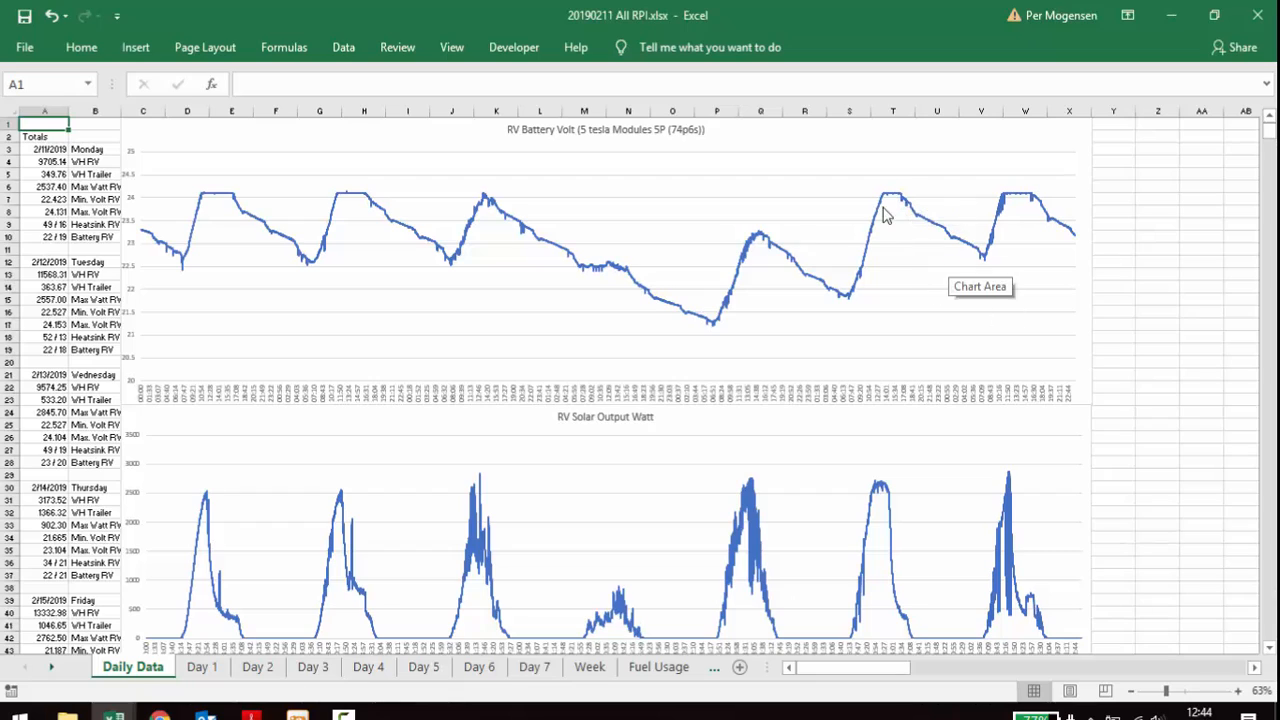
{"action": "mouse_move", "coordinate": [887, 348]}
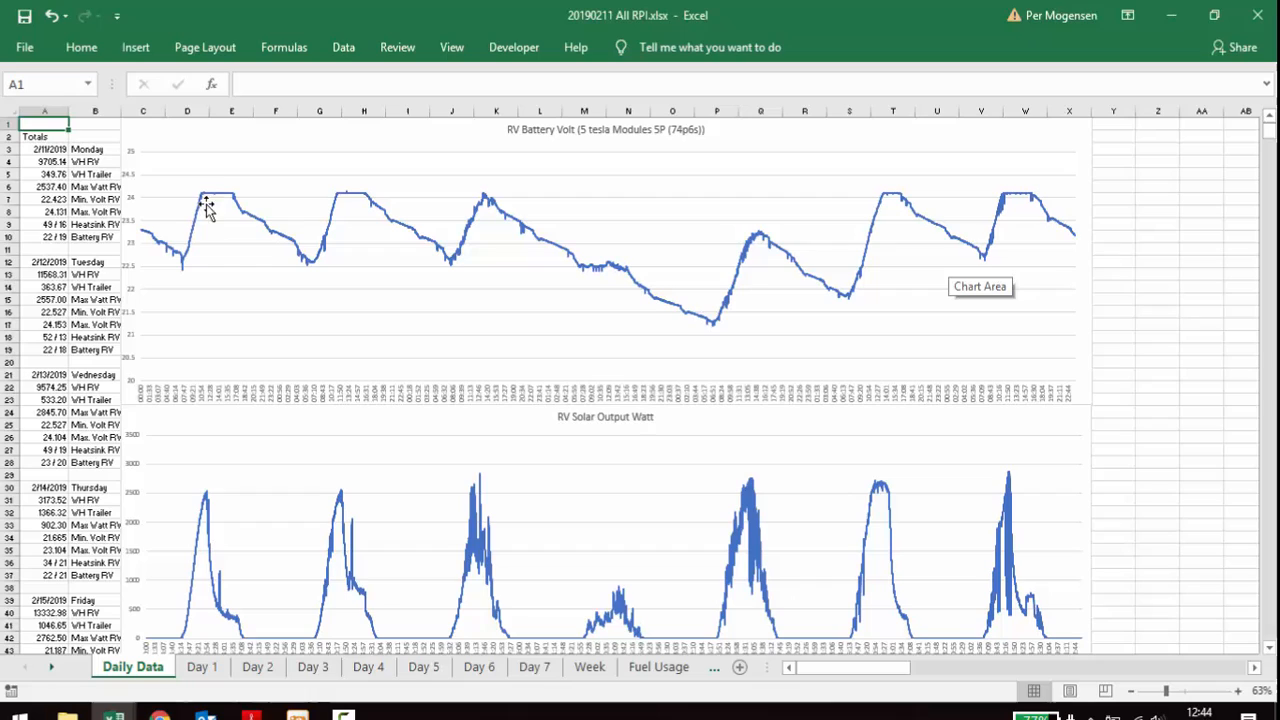
{"action": "mouse_move", "coordinate": [316, 281]}
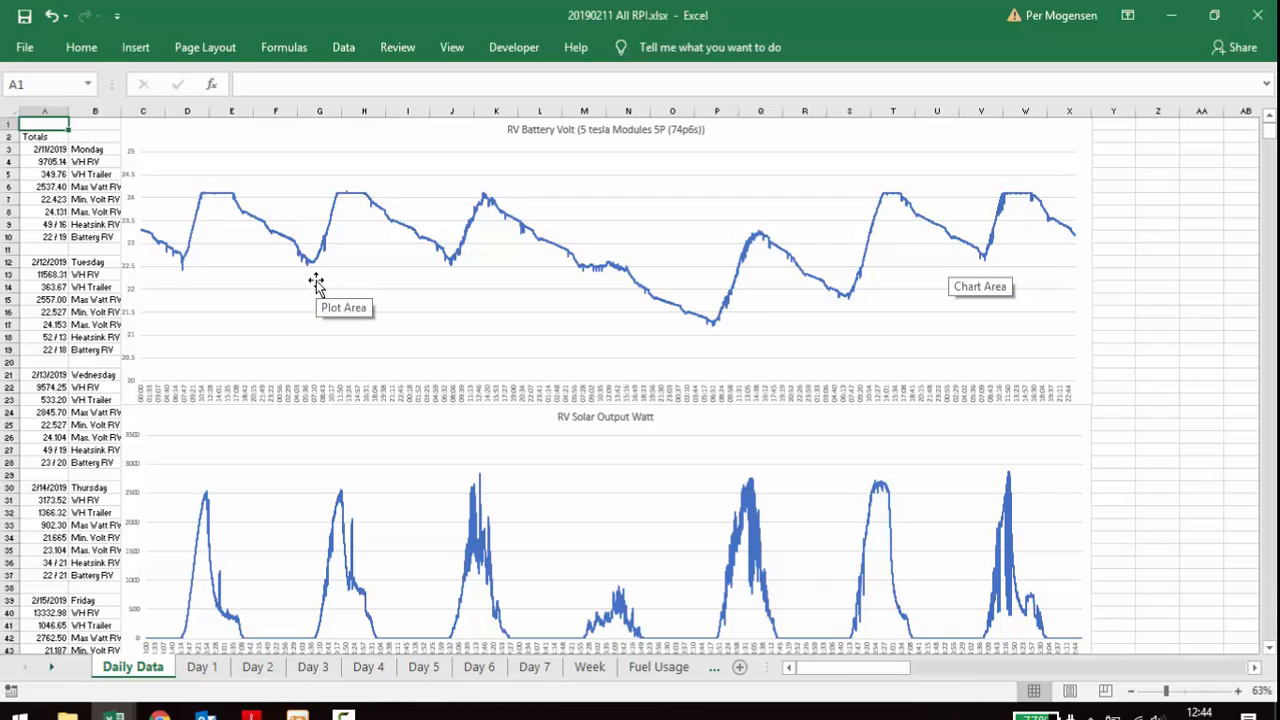
{"action": "mouse_move", "coordinate": [688, 278]}
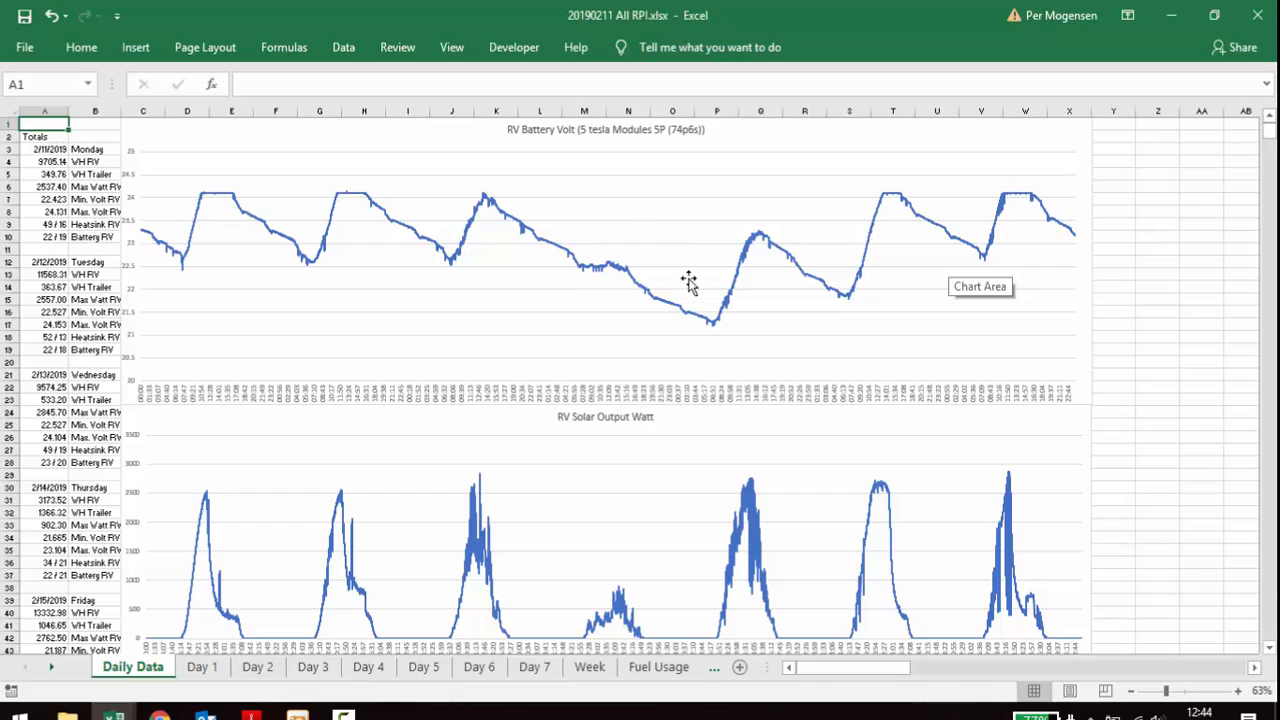
{"action": "mouse_move", "coordinate": [558, 245]}
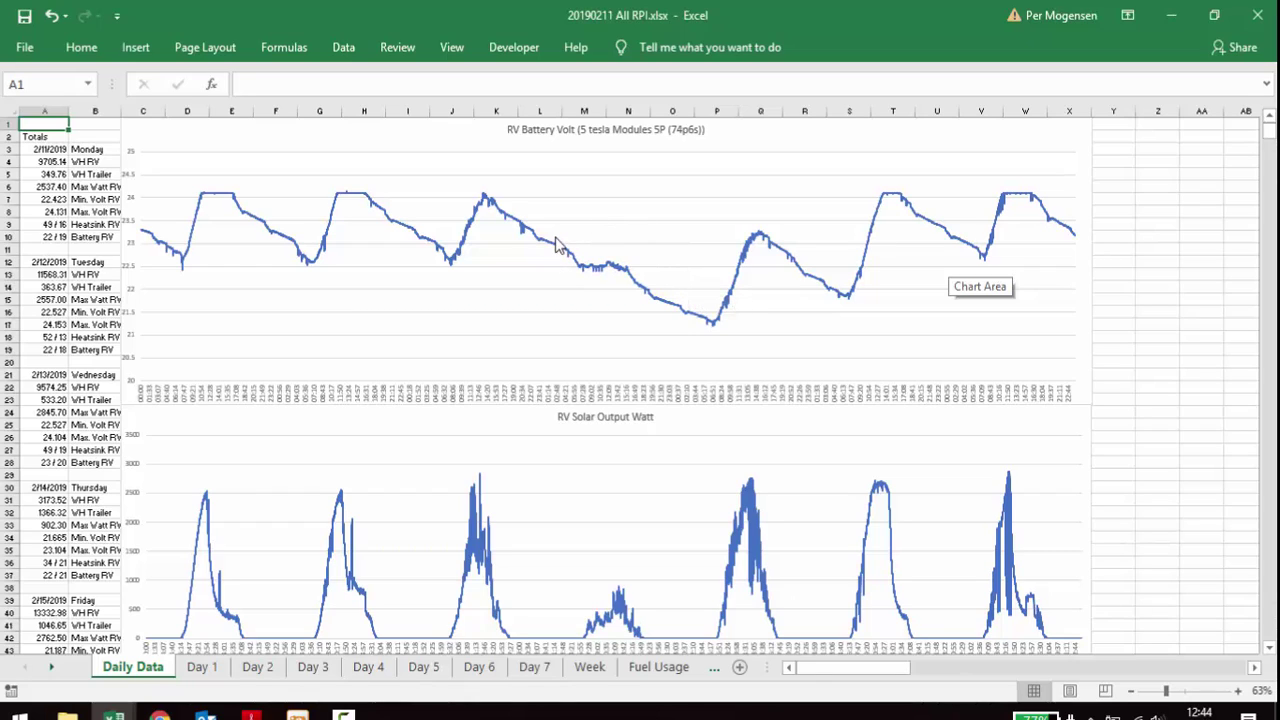
{"action": "mouse_move", "coordinate": [847, 588]}
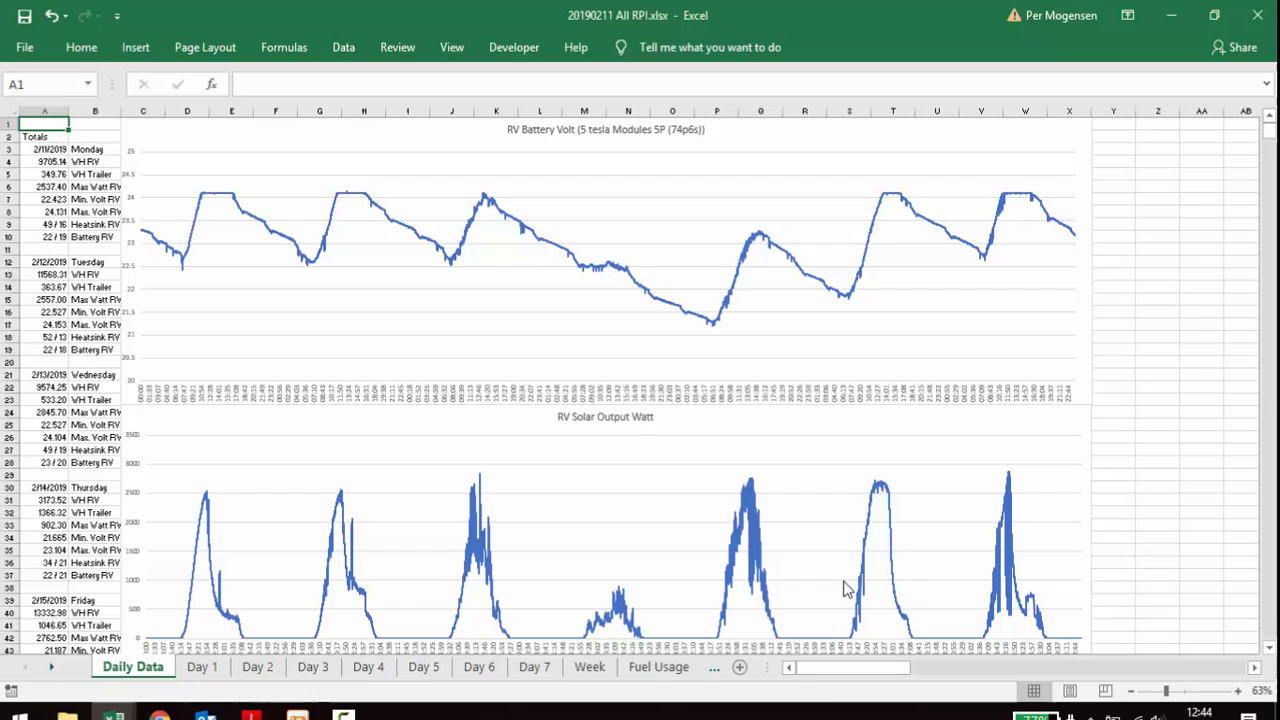
{"action": "mouse_move", "coordinate": [605, 633]}
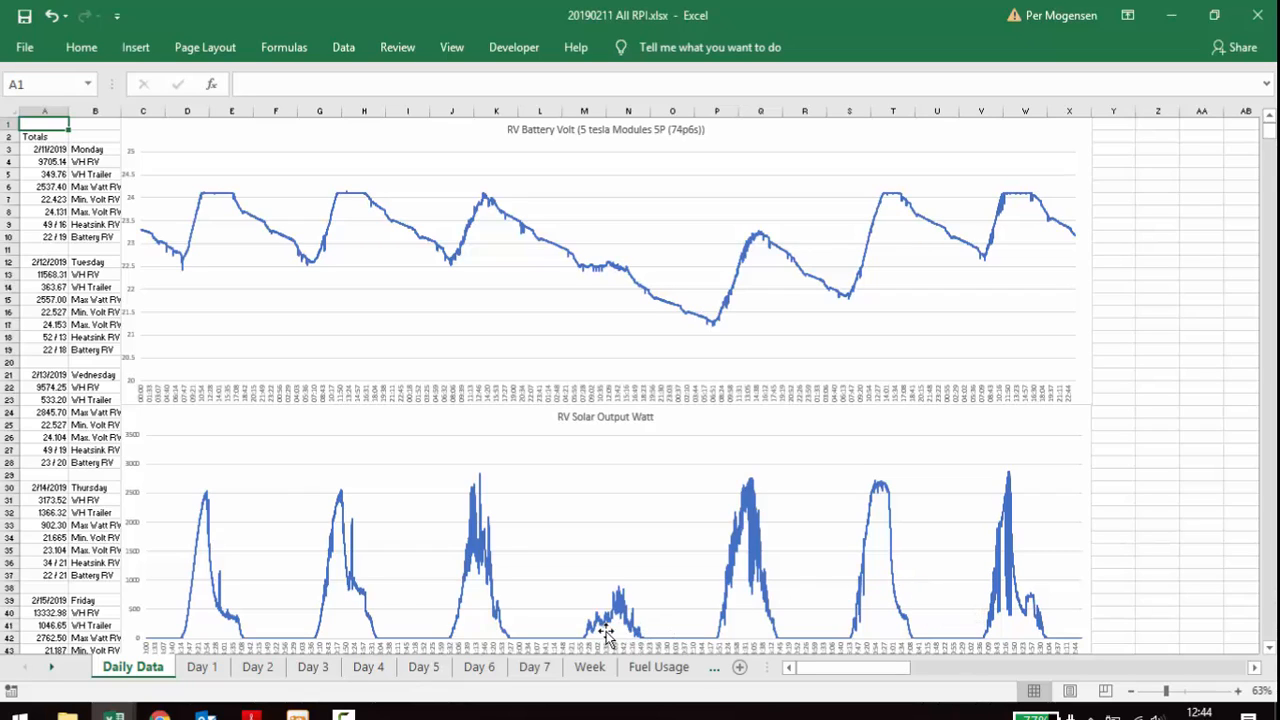
{"action": "mouse_move", "coordinate": [590, 635]}
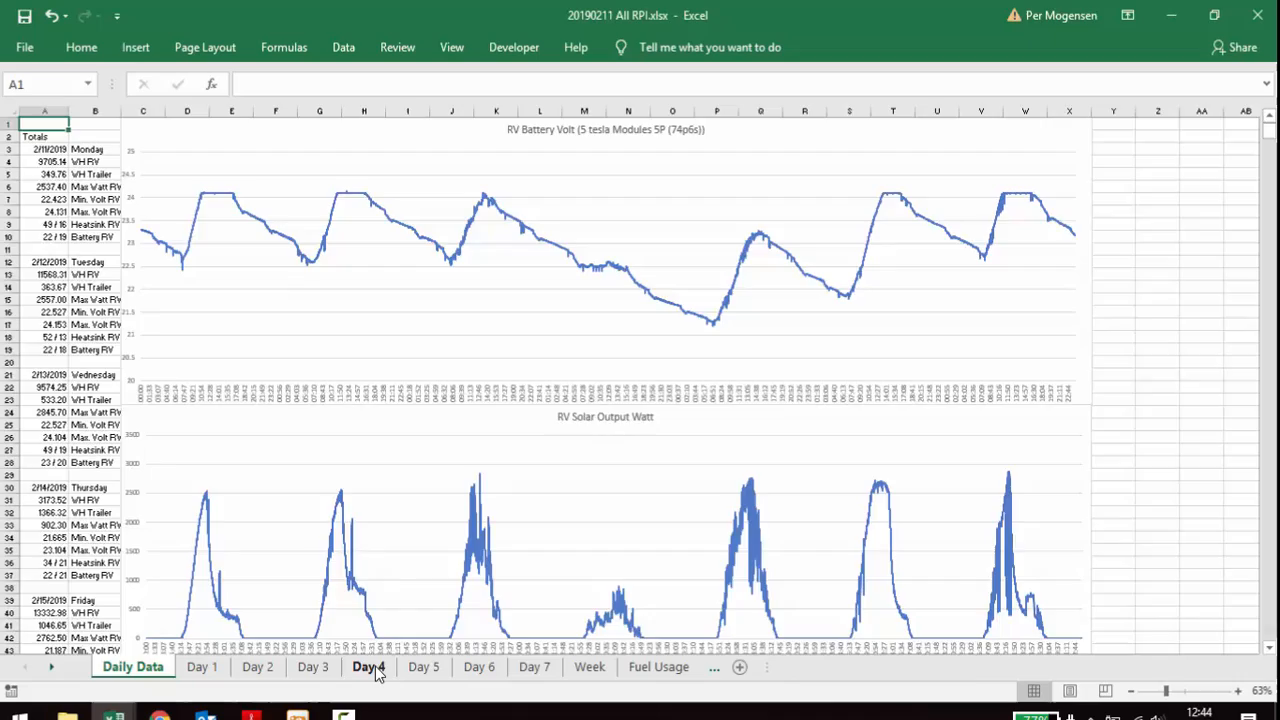
Move from the Day 4 sheet to Day 6 to view its solar, battery and consumption chart.
{"action": "left_click", "coordinate": [368, 667]}
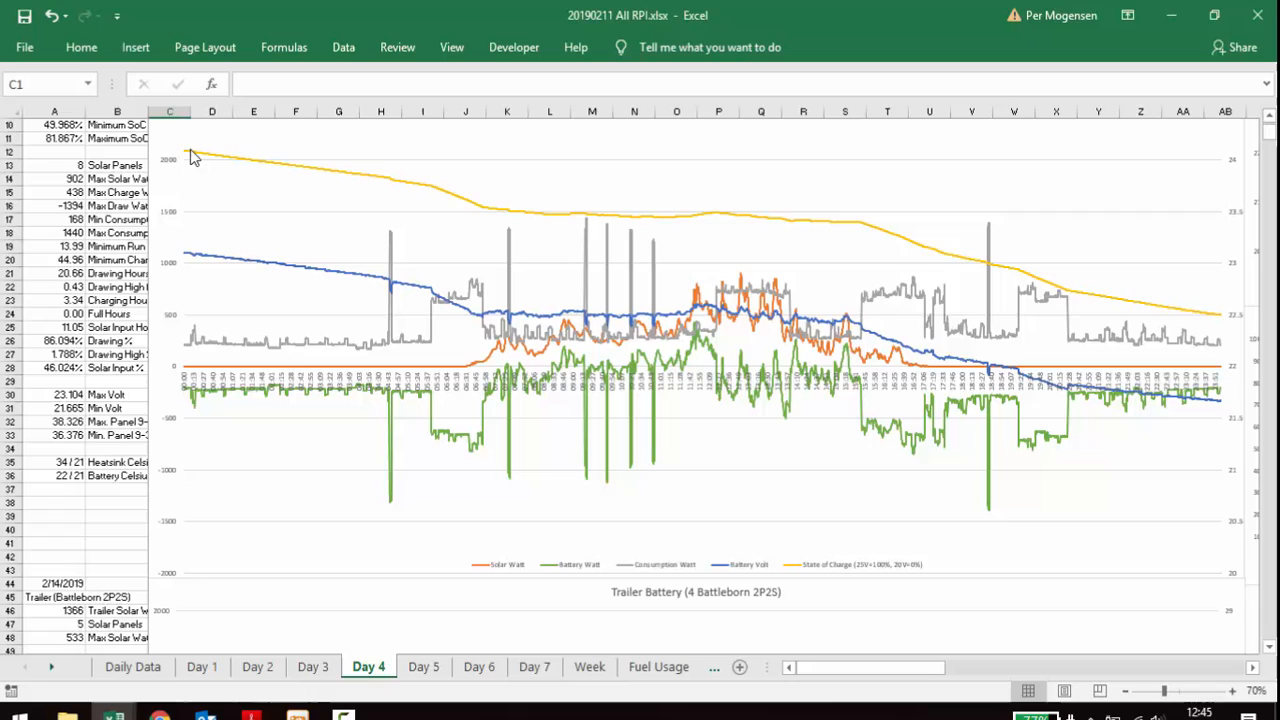
{"action": "mouse_move", "coordinate": [223, 125]}
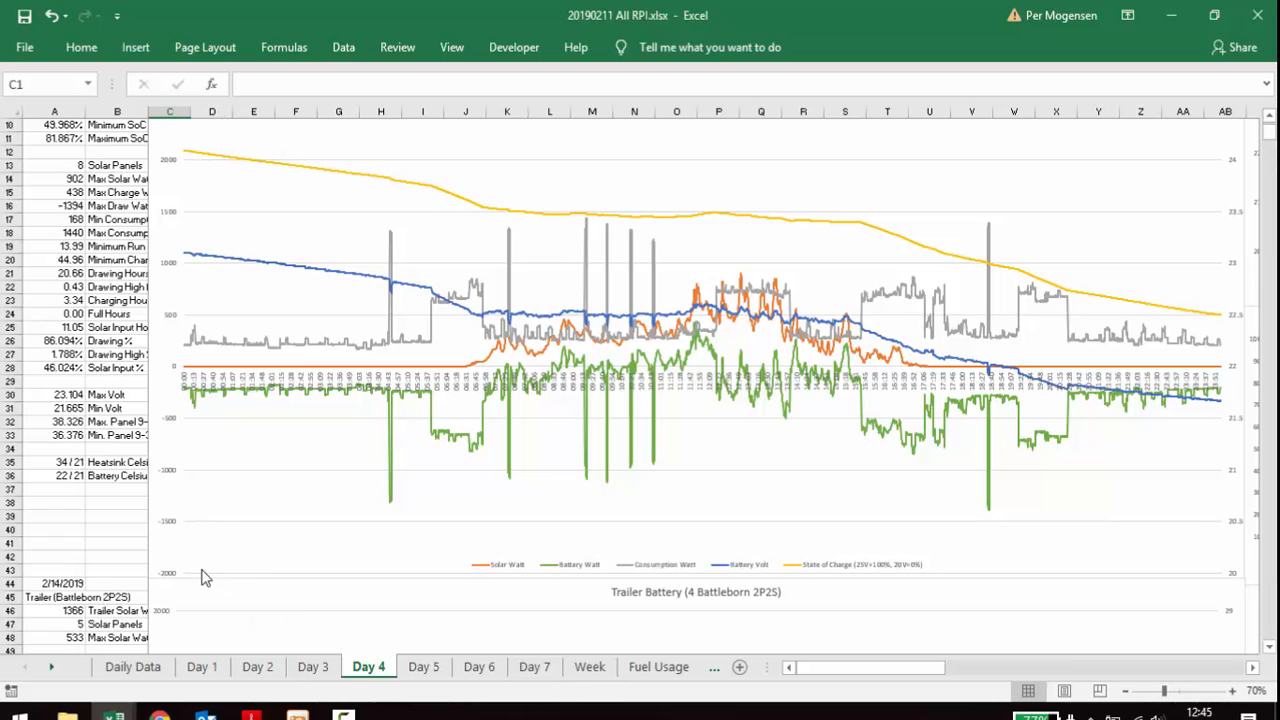
{"action": "mouse_move", "coordinate": [237, 248]}
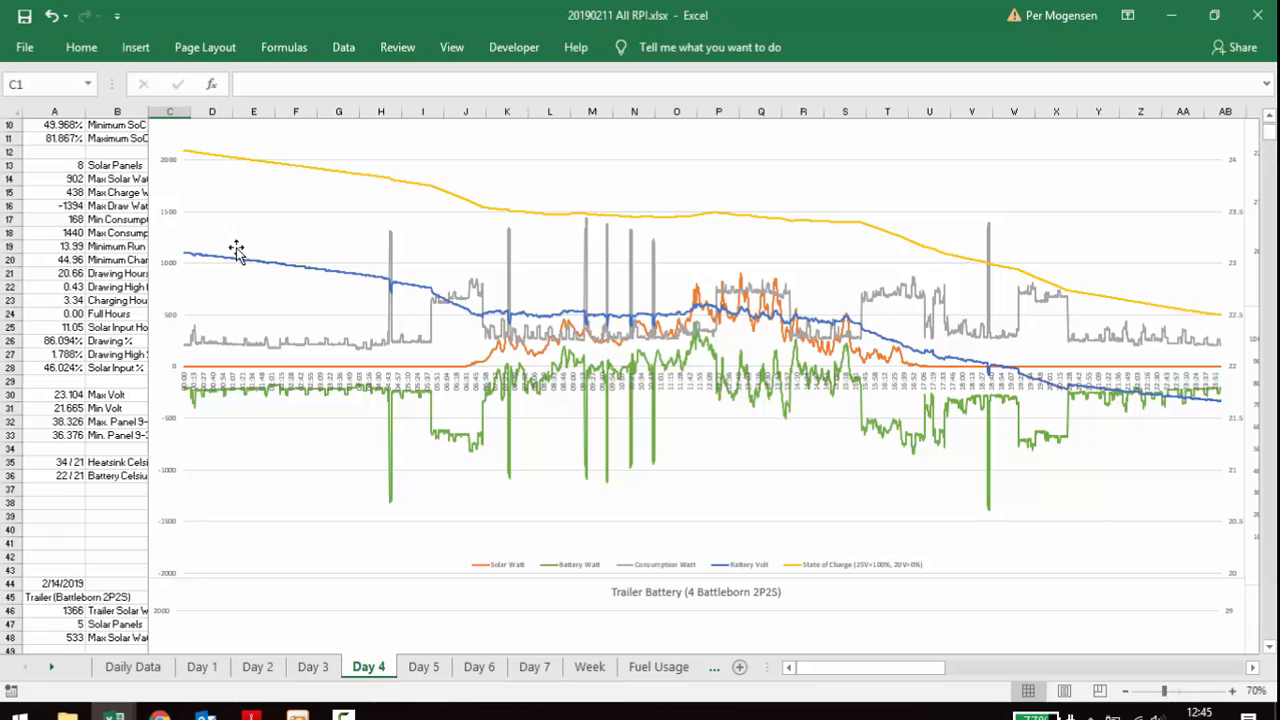
{"action": "mouse_move", "coordinate": [815, 243]}
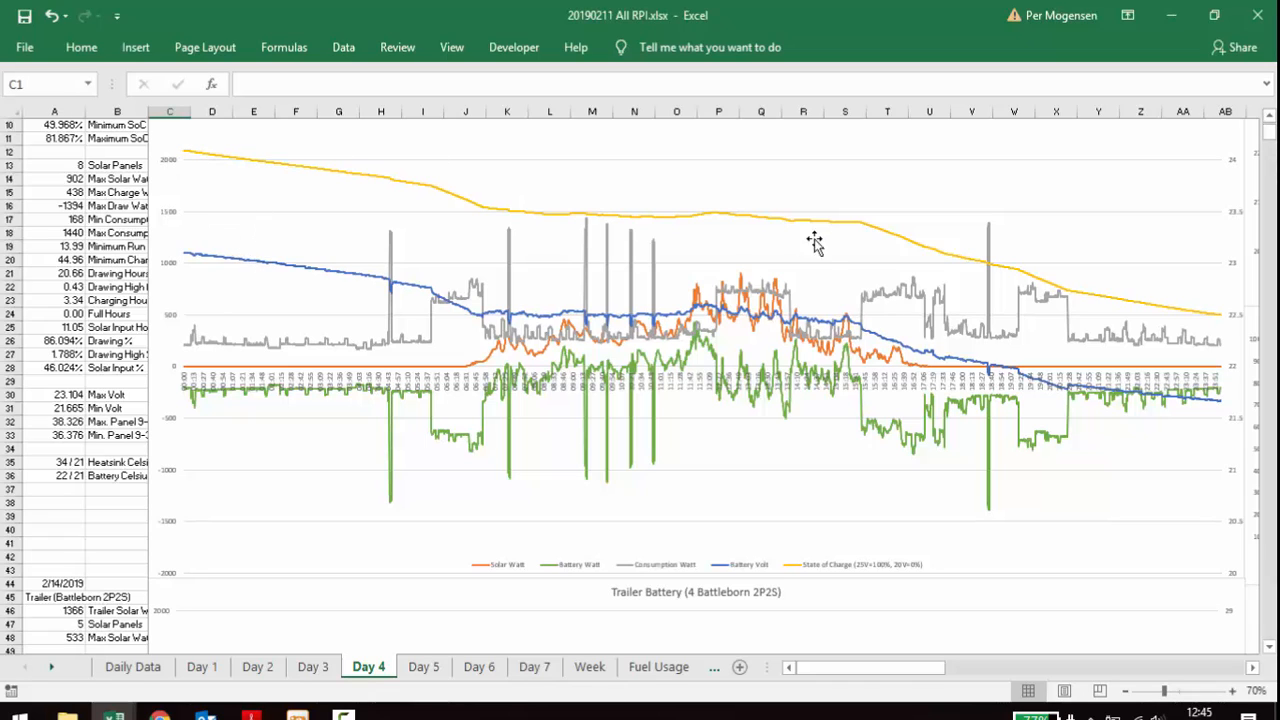
{"action": "mouse_move", "coordinate": [205, 156]}
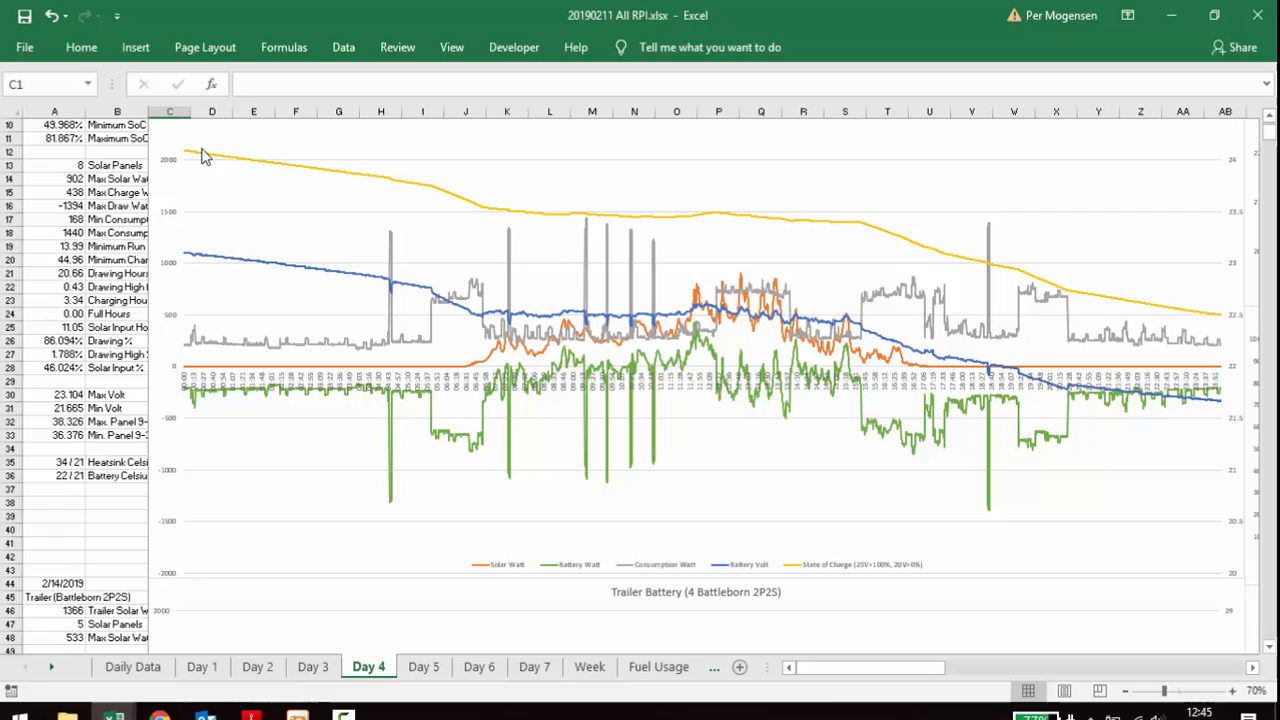
{"action": "mouse_move", "coordinate": [442, 196]}
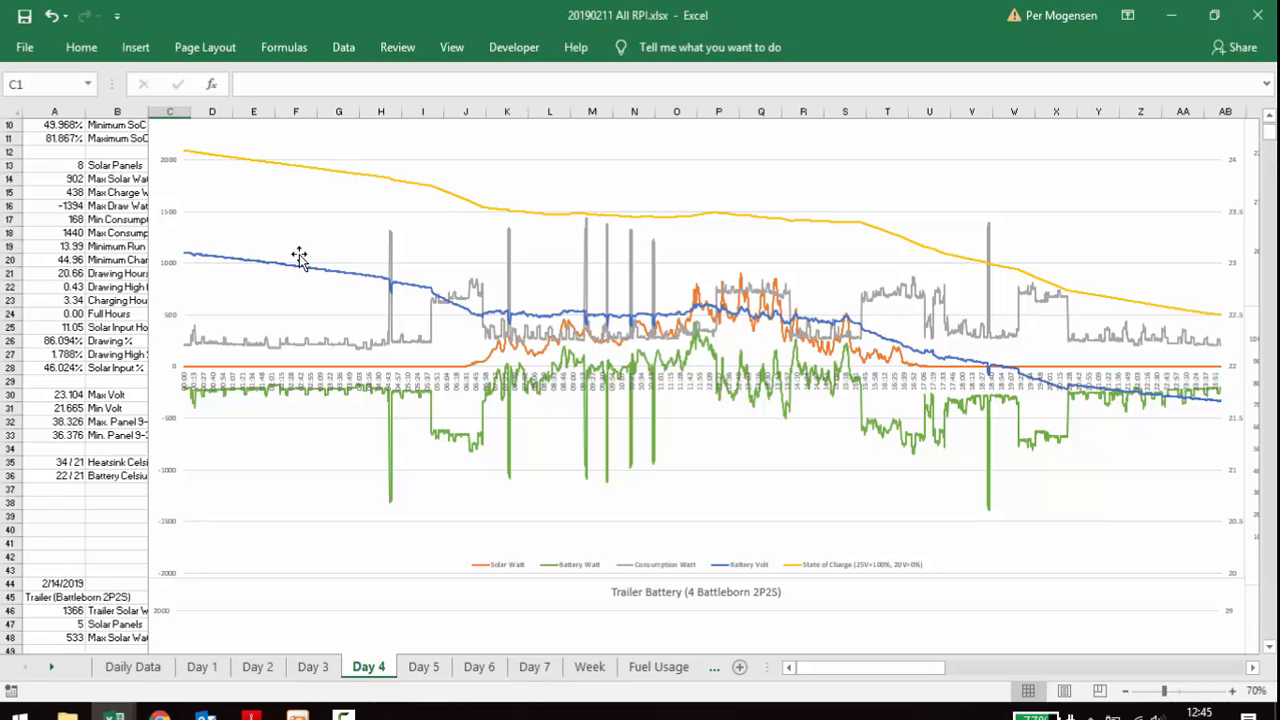
{"action": "mouse_move", "coordinate": [770, 320]}
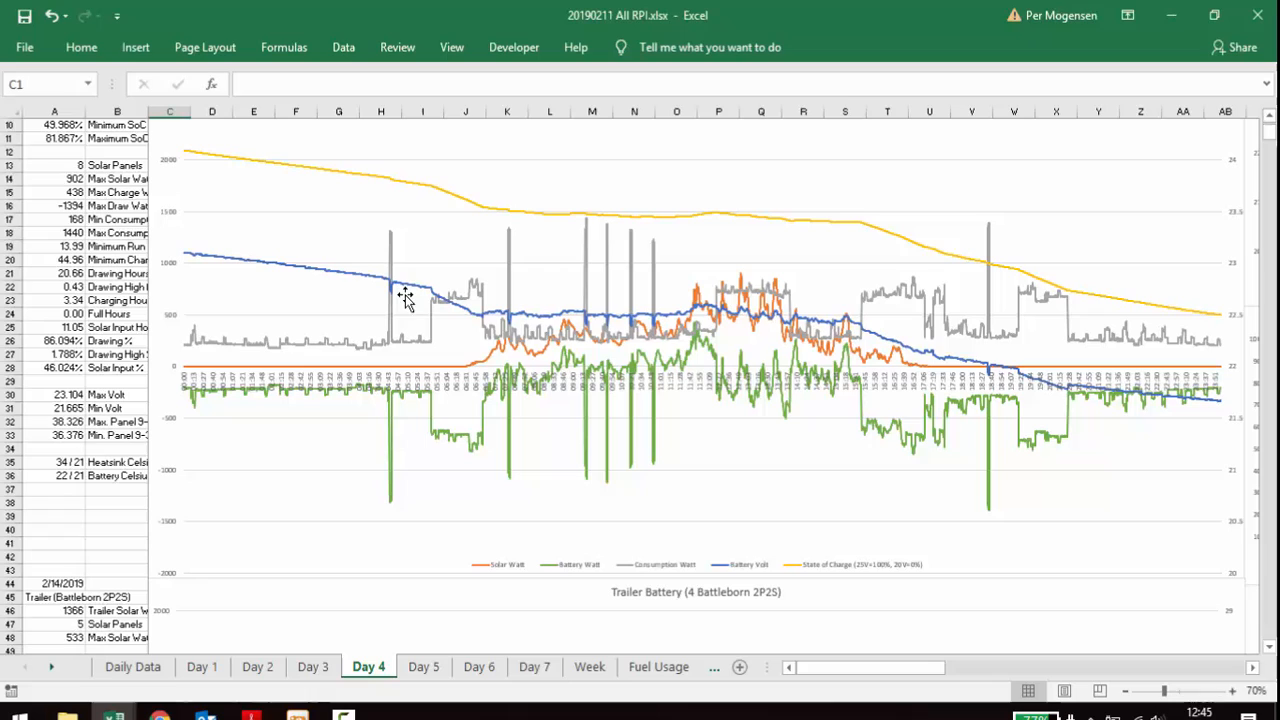
{"action": "mouse_move", "coordinate": [358, 180]}
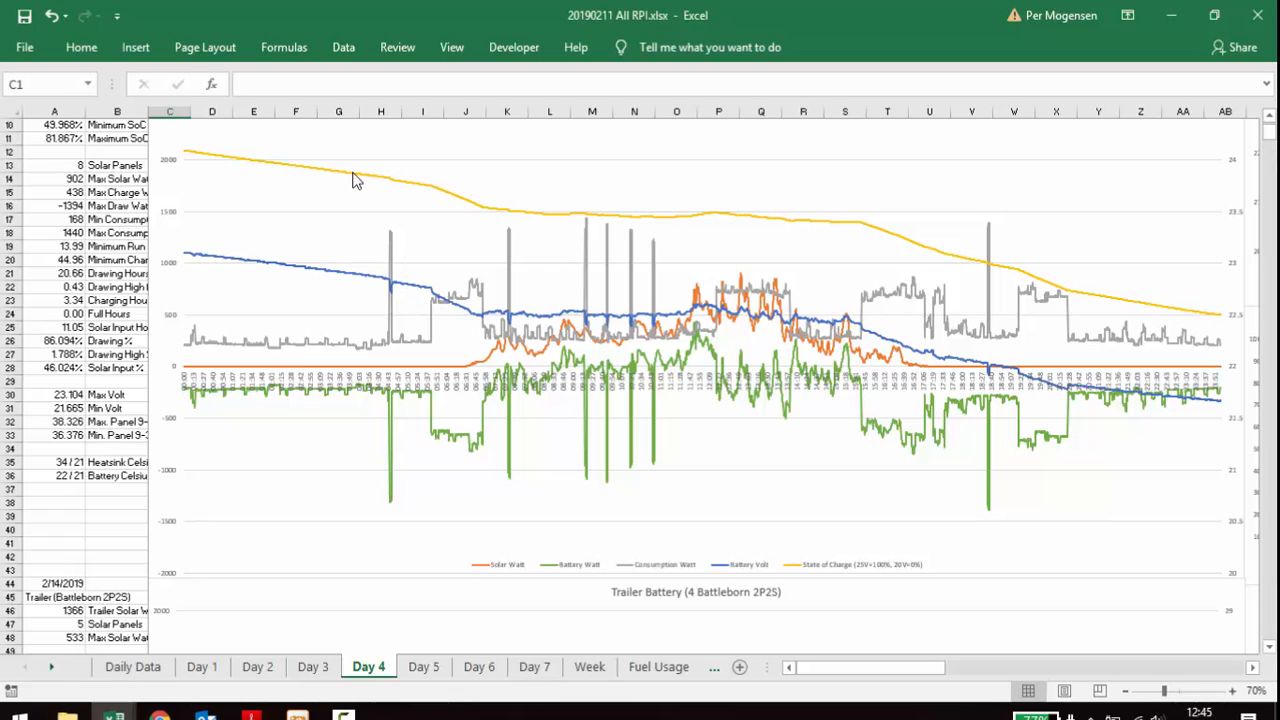
{"action": "mouse_move", "coordinate": [578, 338]}
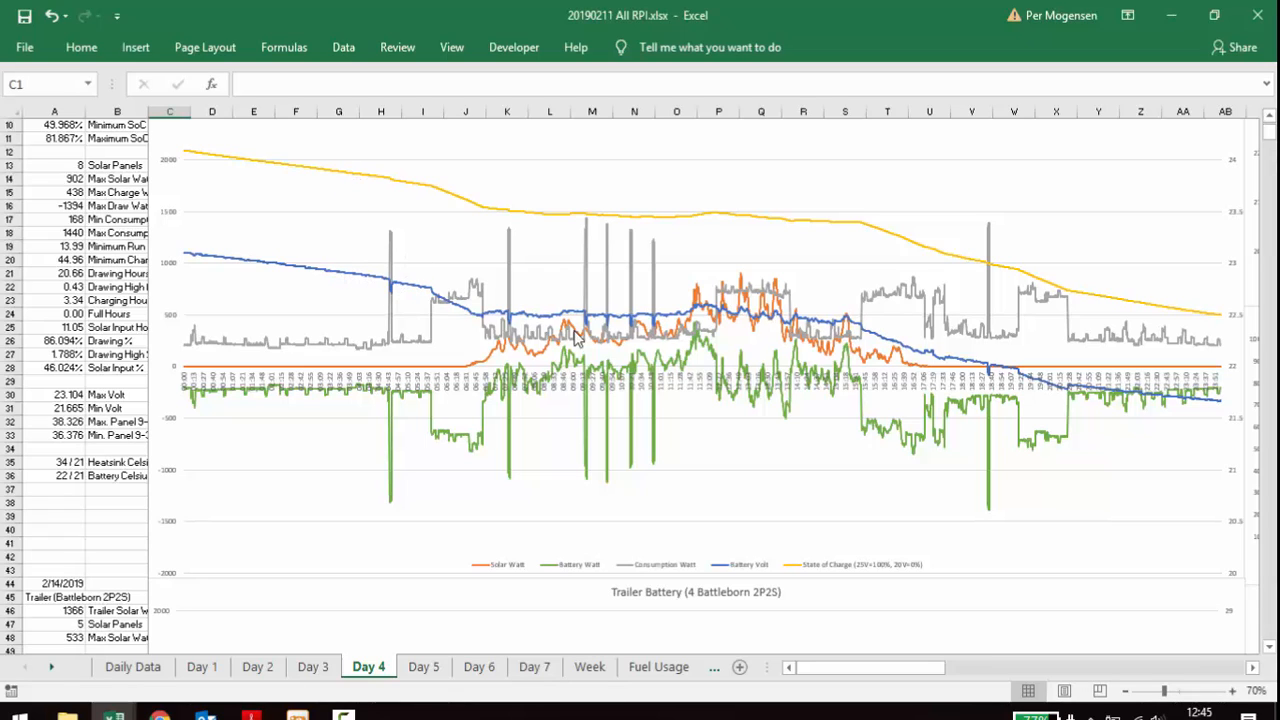
{"action": "mouse_move", "coordinate": [691, 223]}
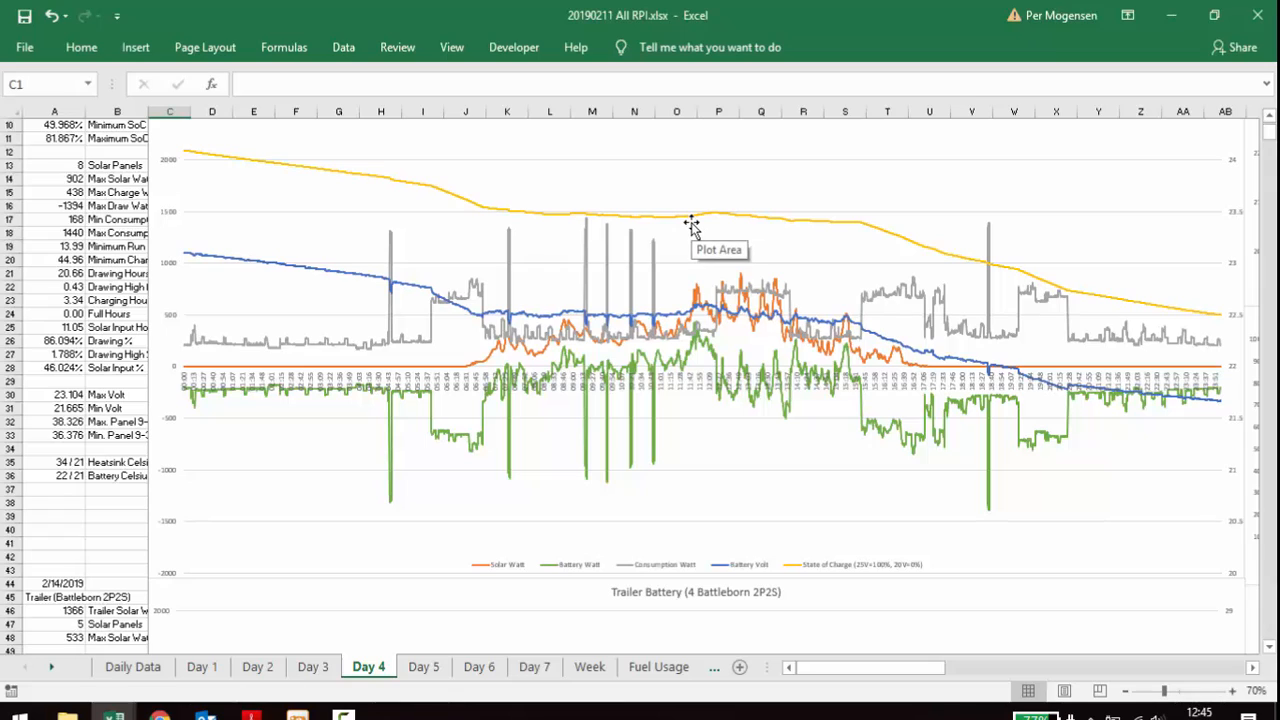
{"action": "mouse_move", "coordinate": [268, 352]}
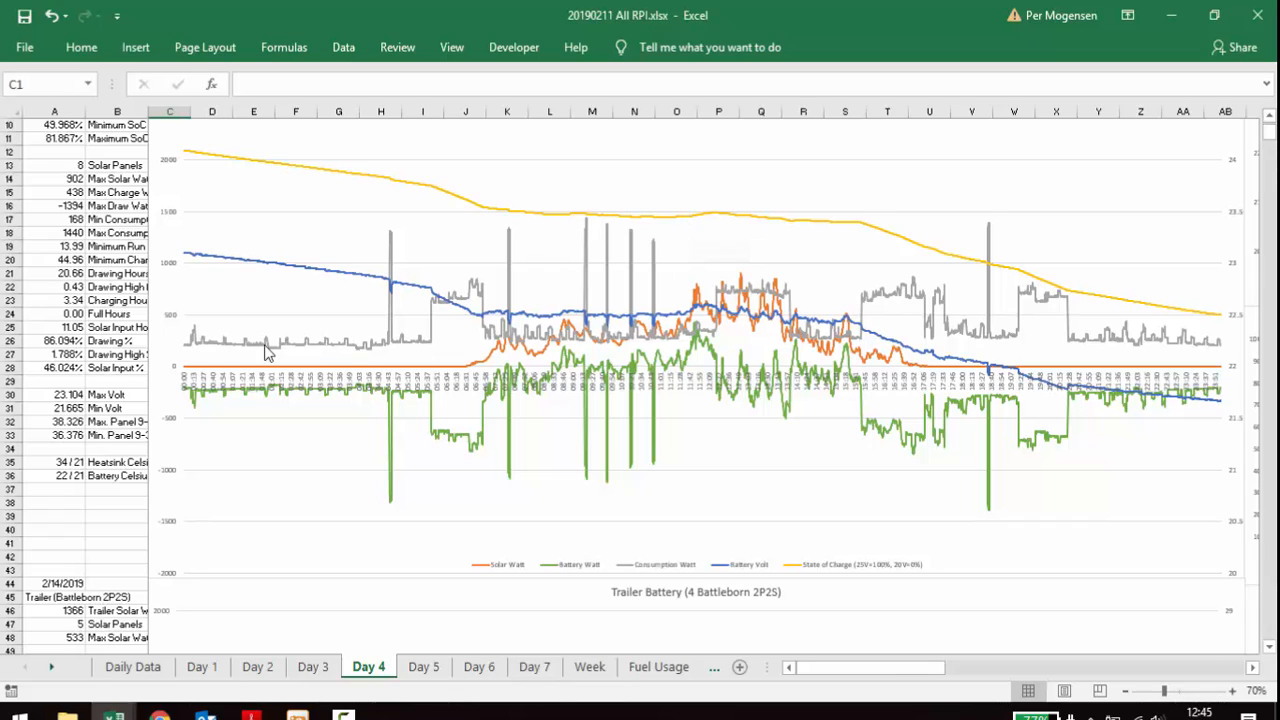
{"action": "mouse_move", "coordinate": [196, 346]}
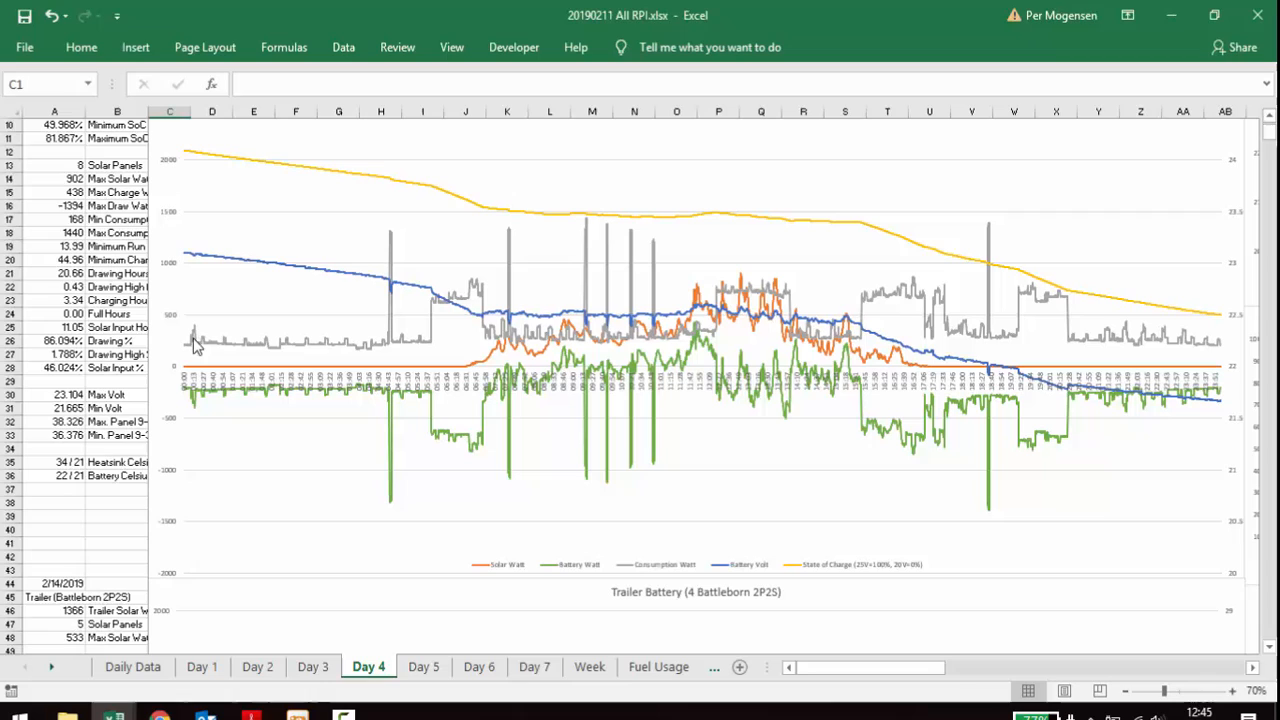
{"action": "mouse_move", "coordinate": [373, 349]}
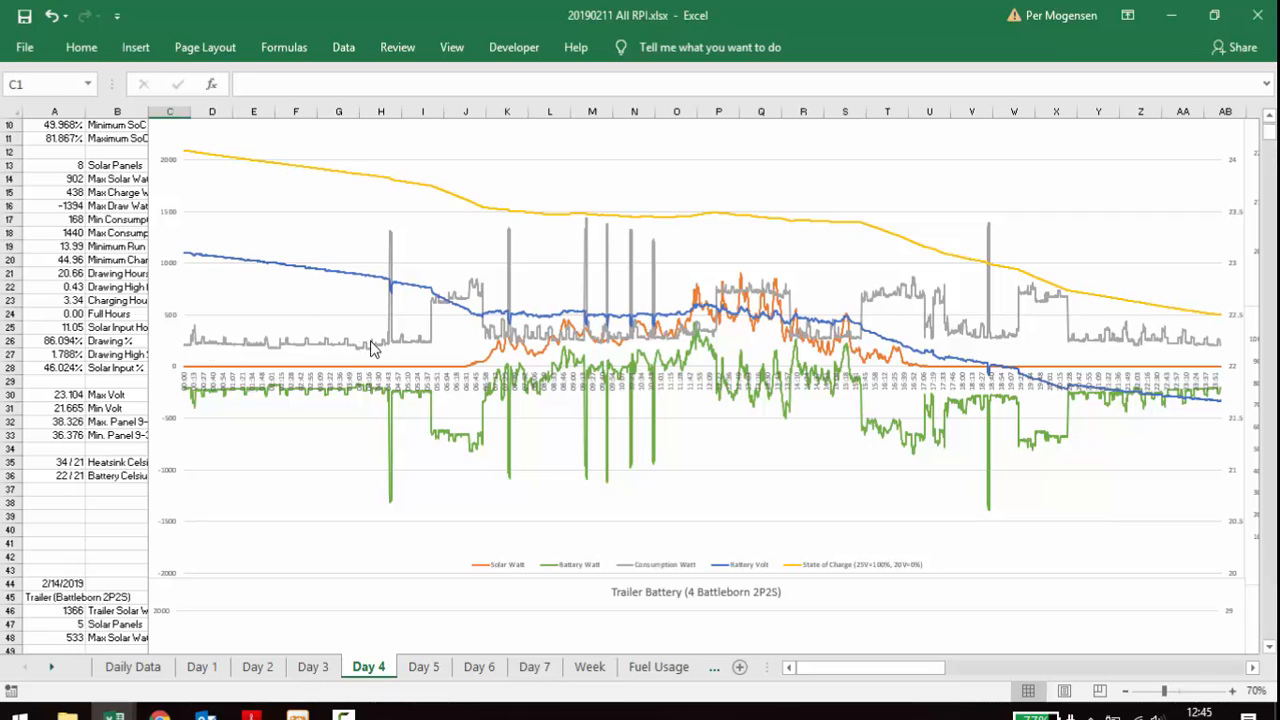
{"action": "mouse_move", "coordinate": [229, 348]}
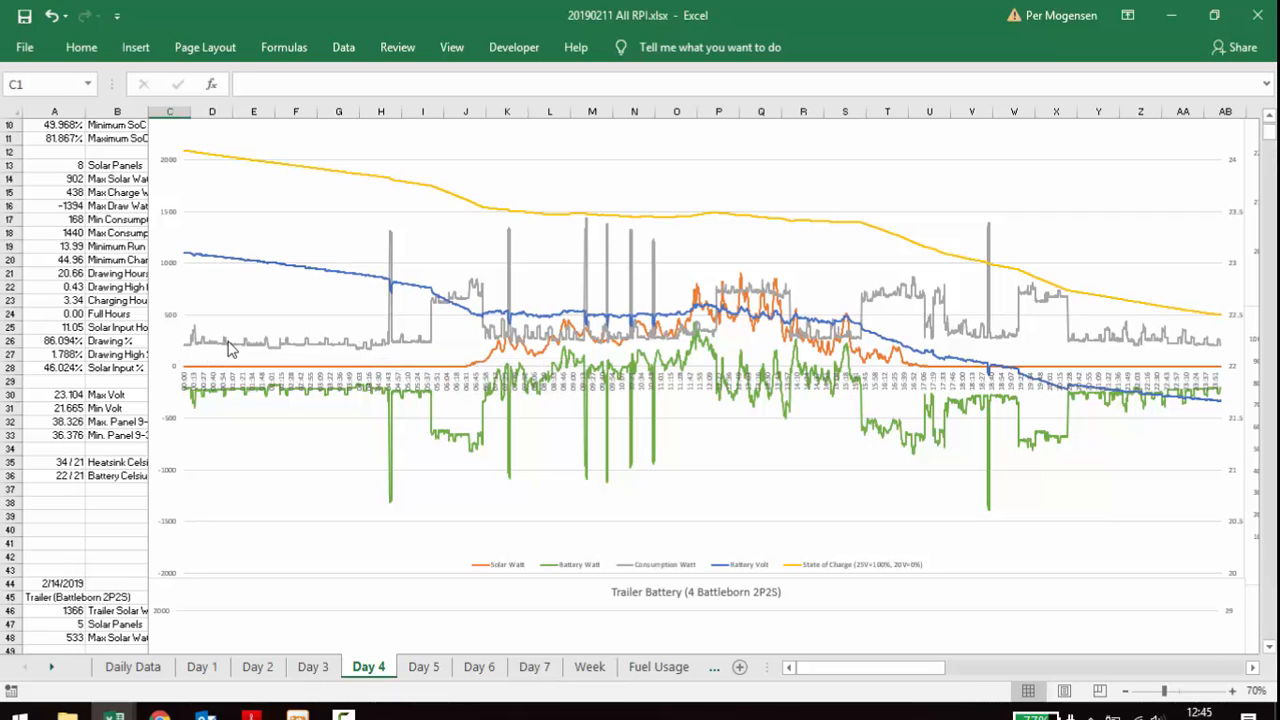
{"action": "mouse_move", "coordinate": [290, 358]}
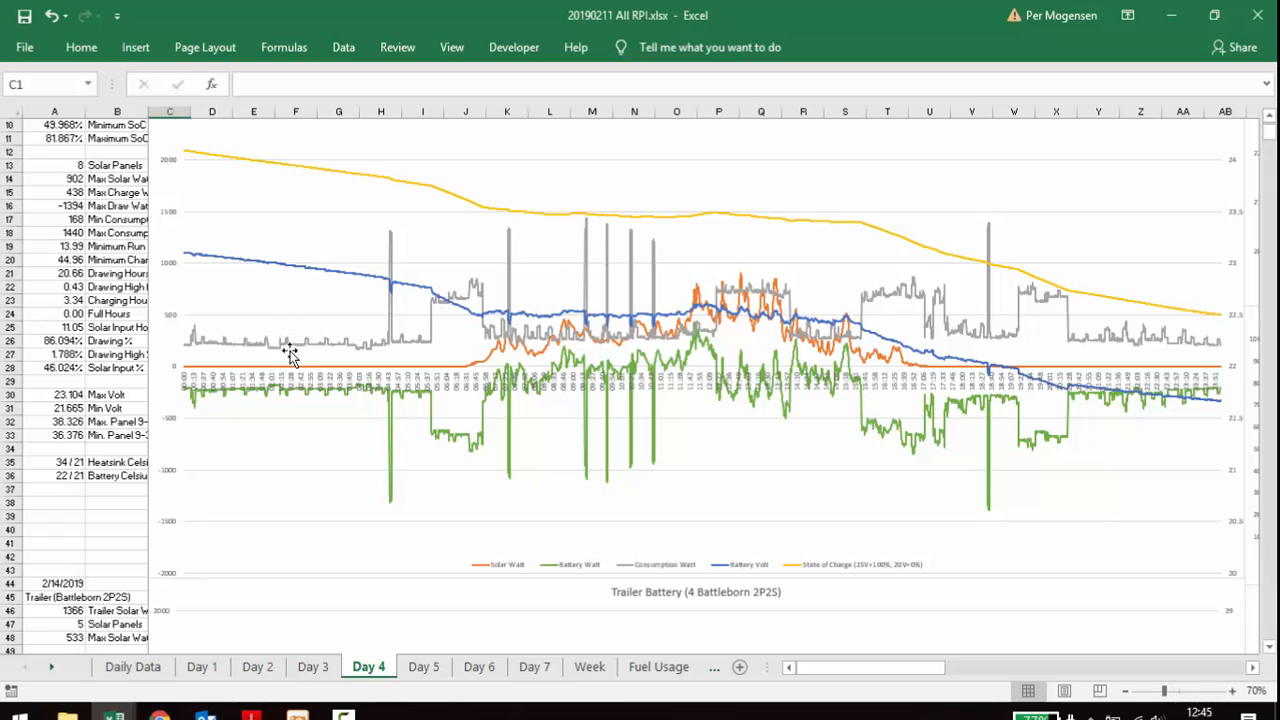
{"action": "mouse_move", "coordinate": [380, 352]}
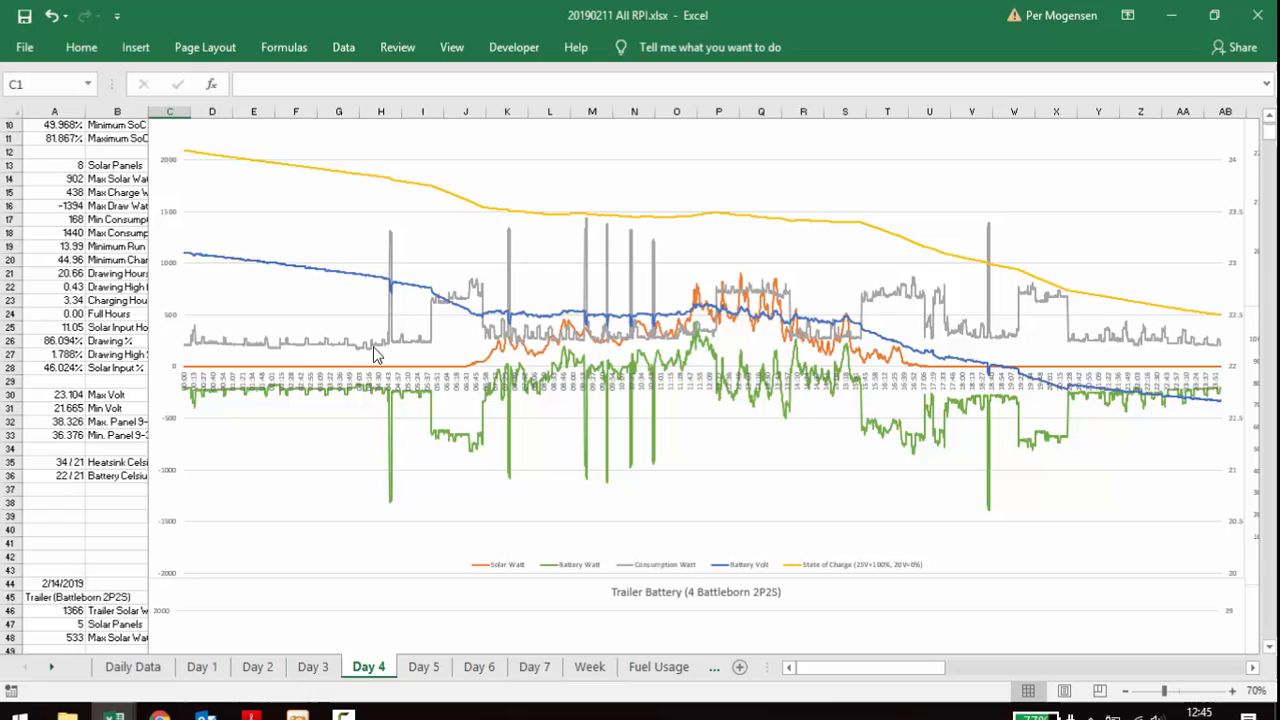
{"action": "mouse_move", "coordinate": [389, 310]}
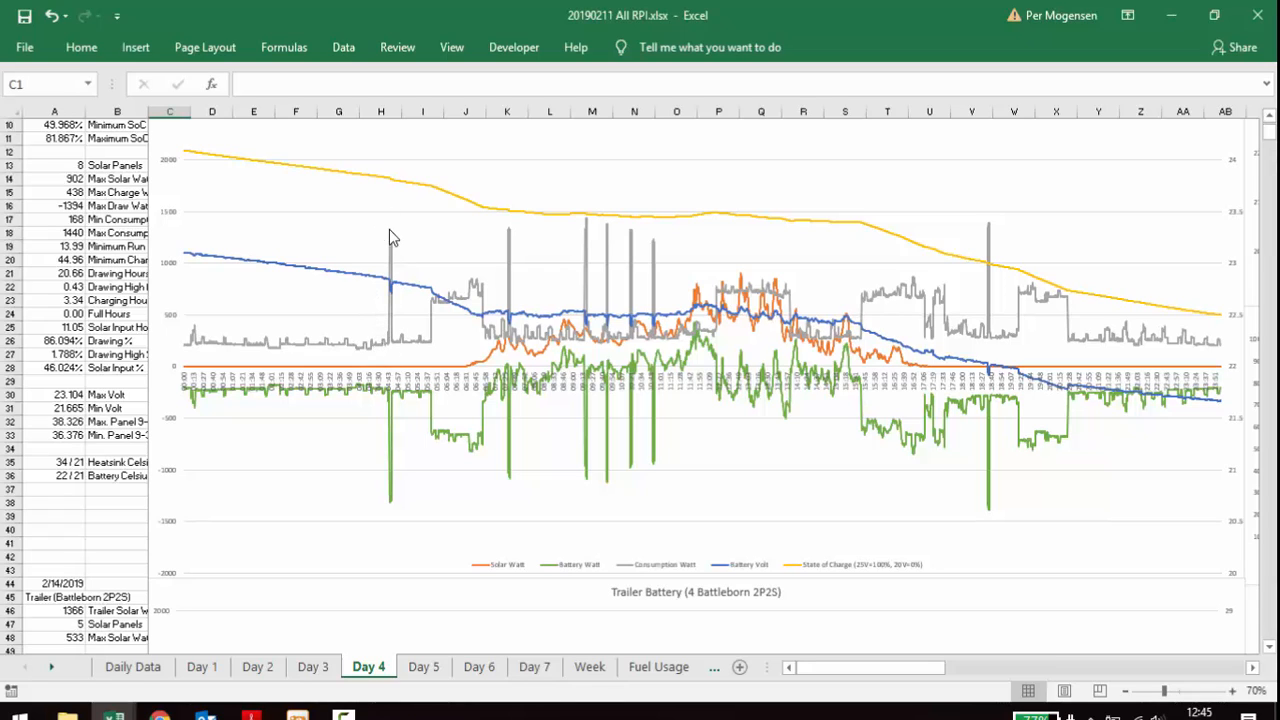
{"action": "mouse_move", "coordinate": [443, 258]}
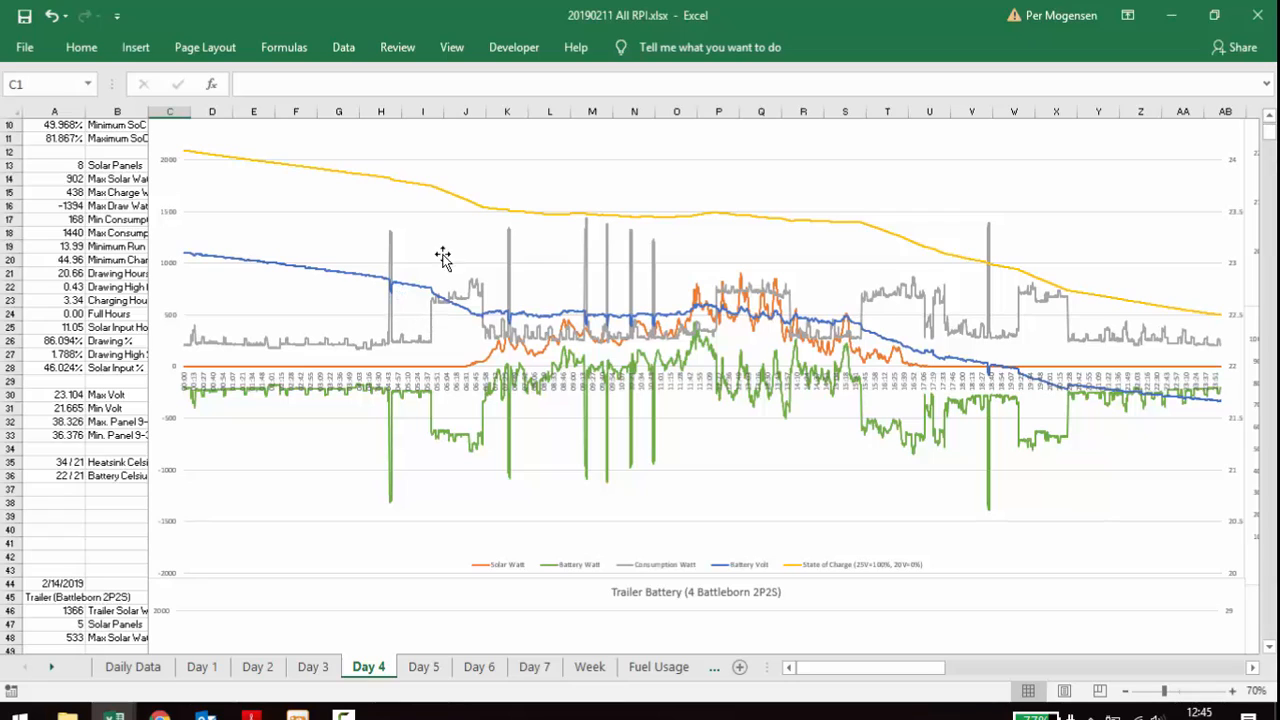
{"action": "mouse_move", "coordinate": [480, 338]}
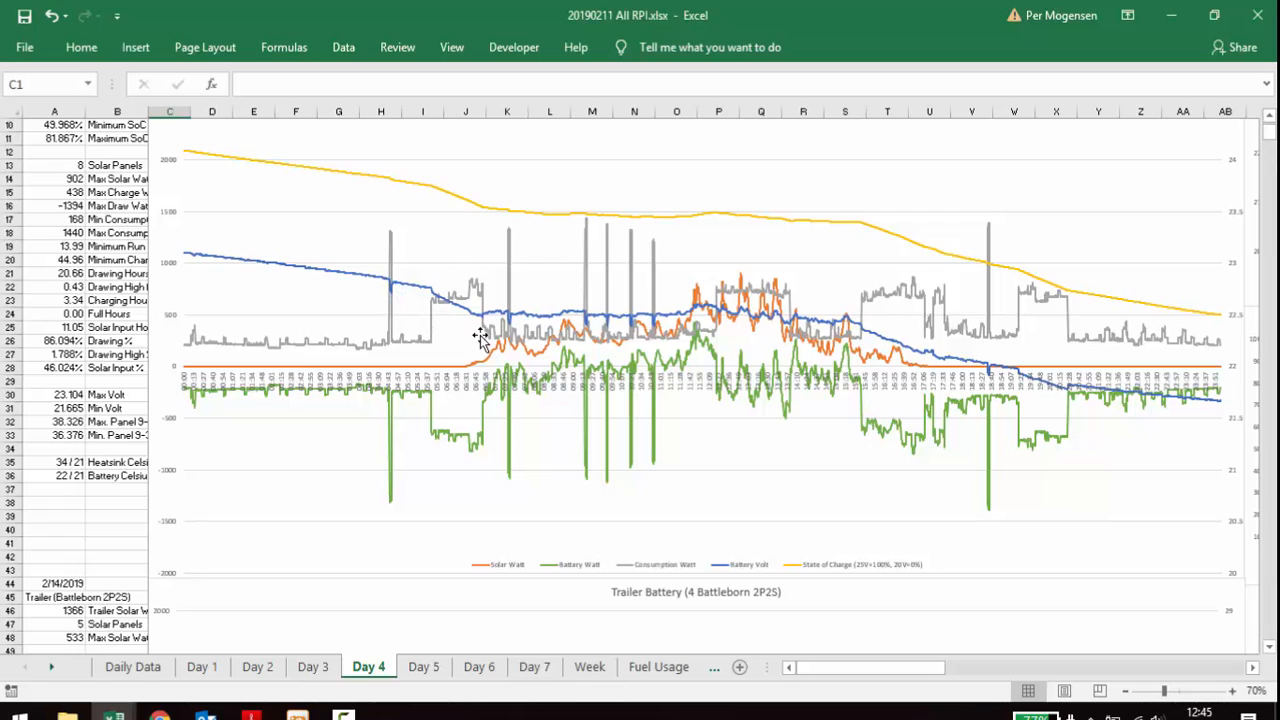
{"action": "mouse_move", "coordinate": [475, 315]}
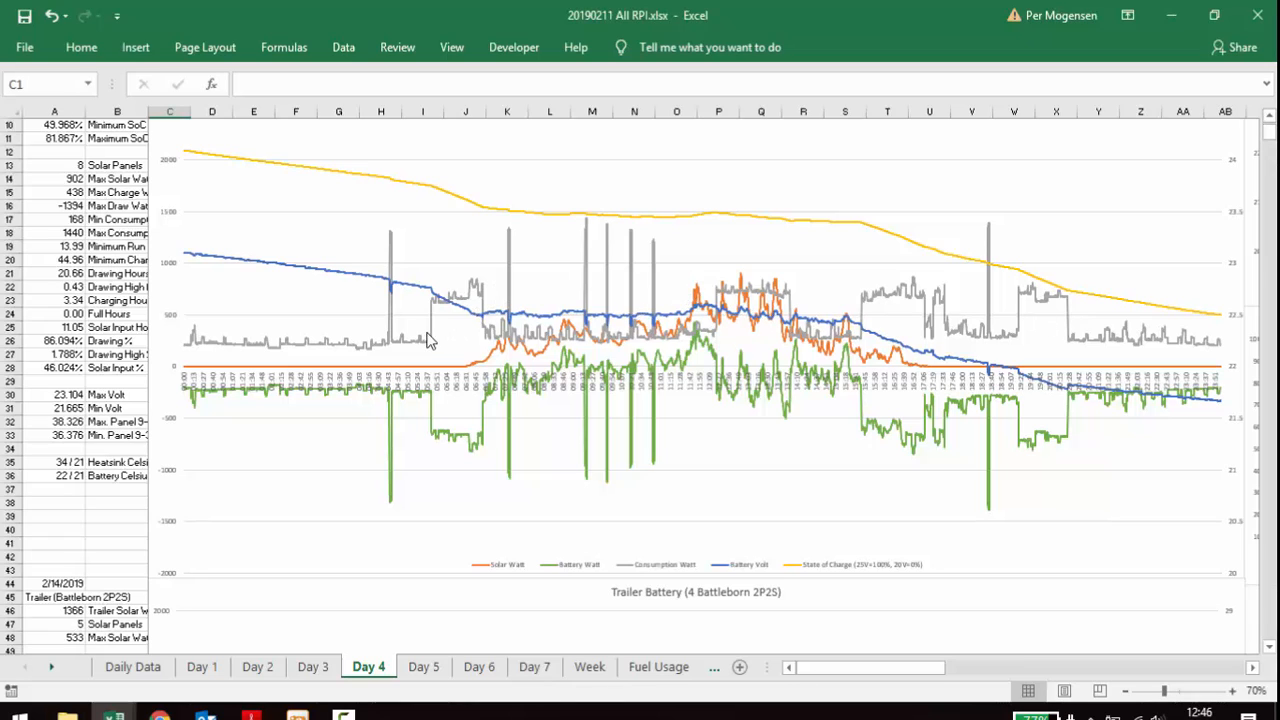
{"action": "mouse_move", "coordinate": [1050, 333]}
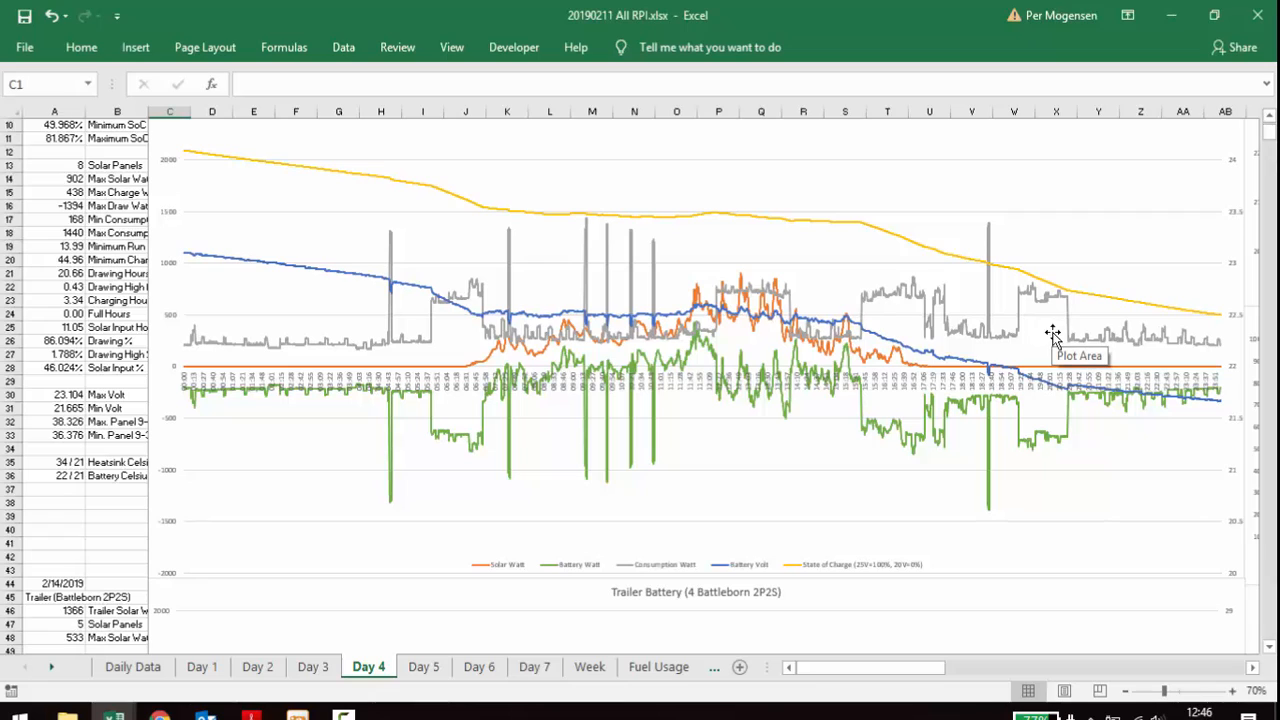
{"action": "mouse_move", "coordinate": [370, 378]}
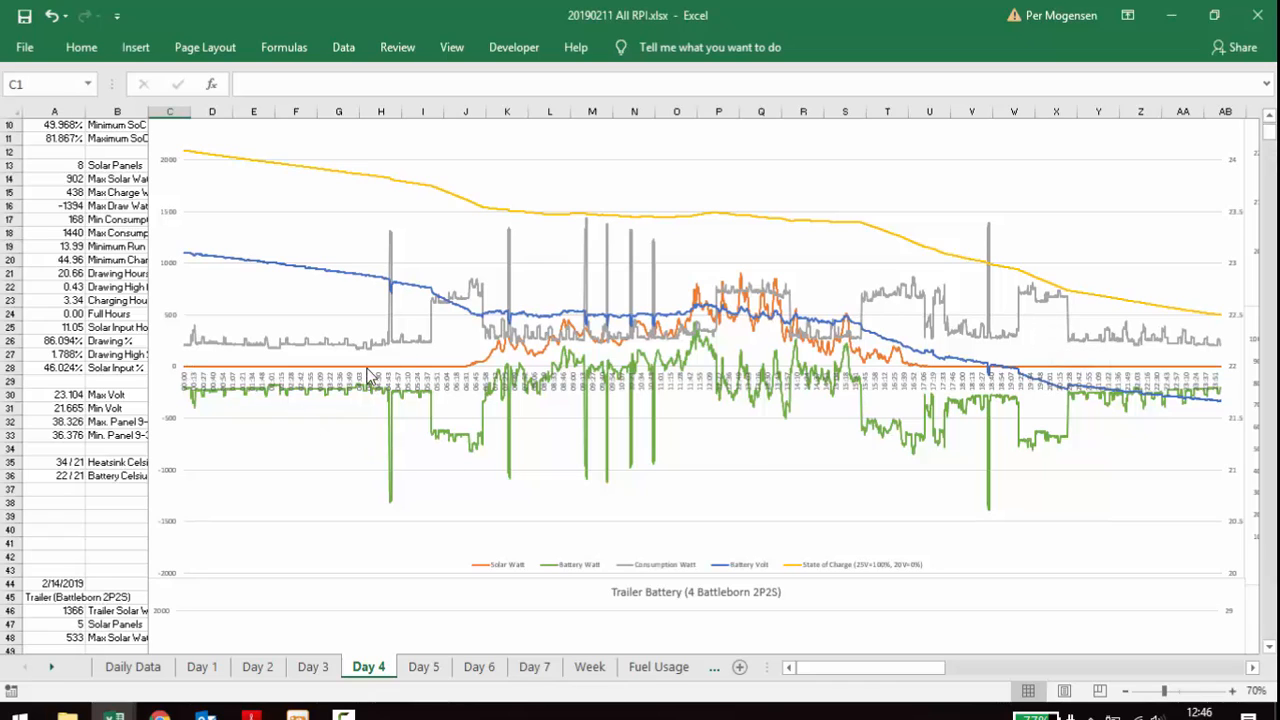
{"action": "mouse_move", "coordinate": [985, 383]}
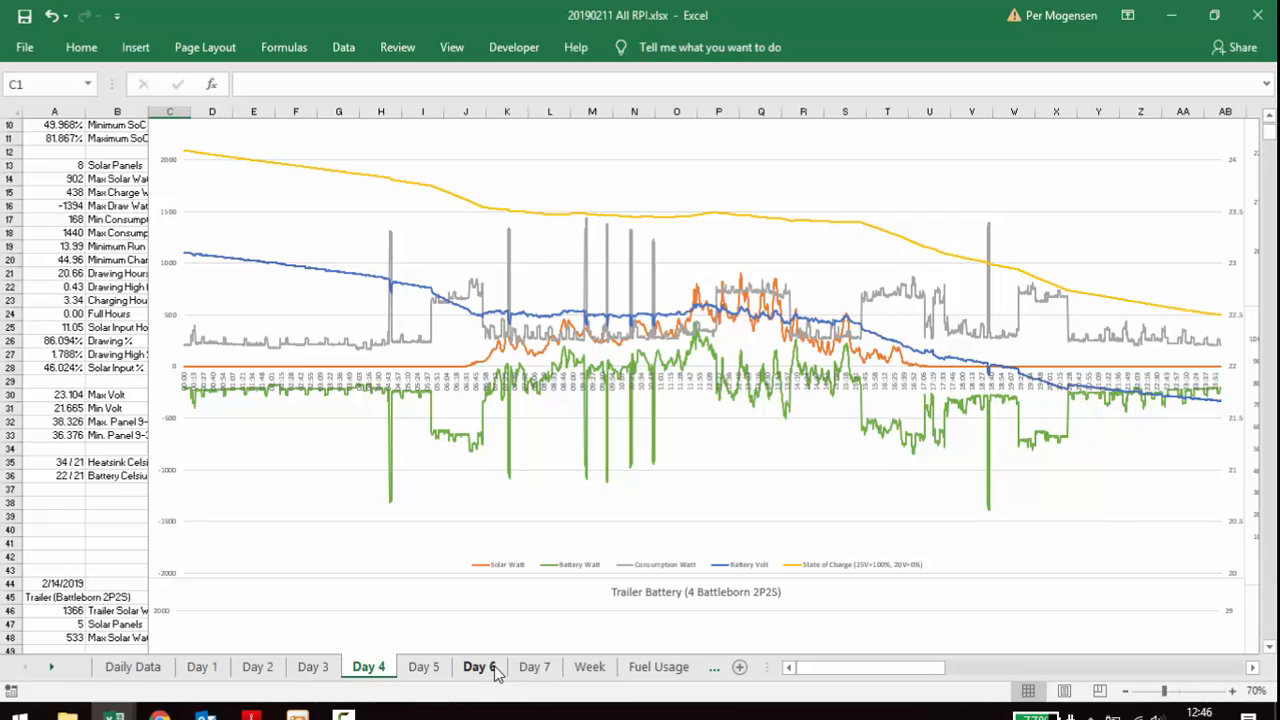
{"action": "mouse_move", "coordinate": [485, 673]}
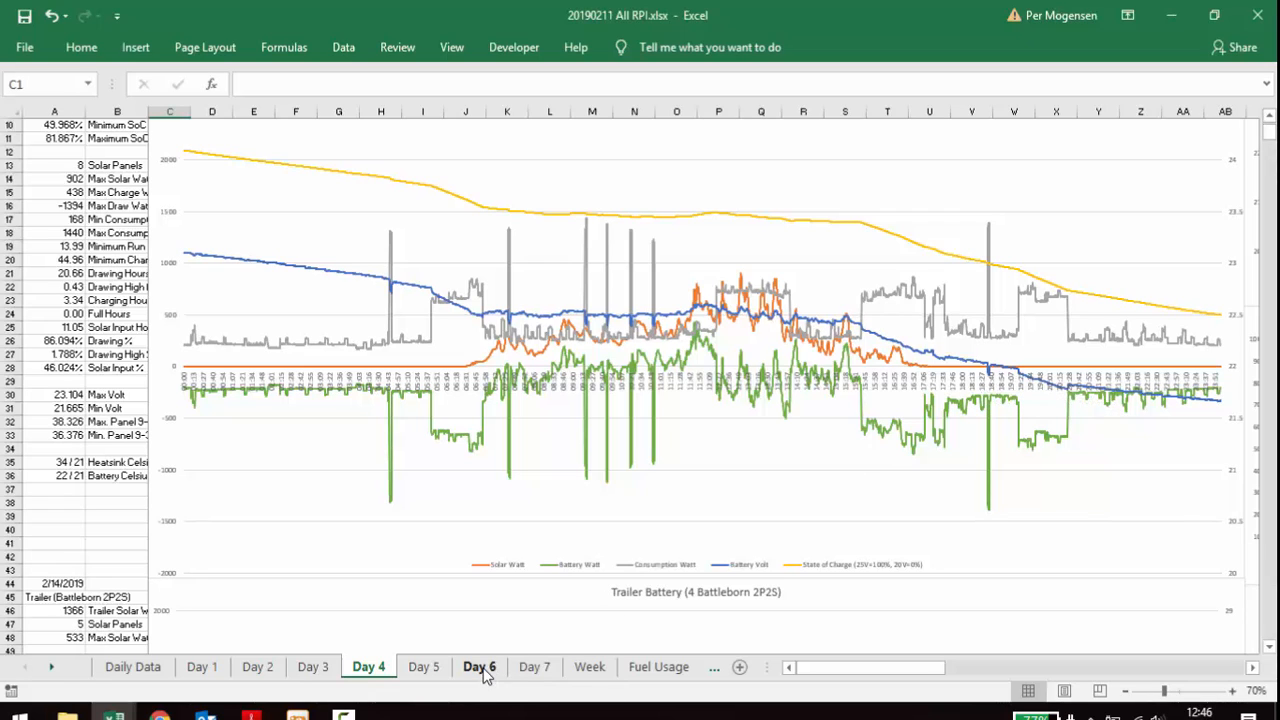
{"action": "left_click", "coordinate": [479, 667]}
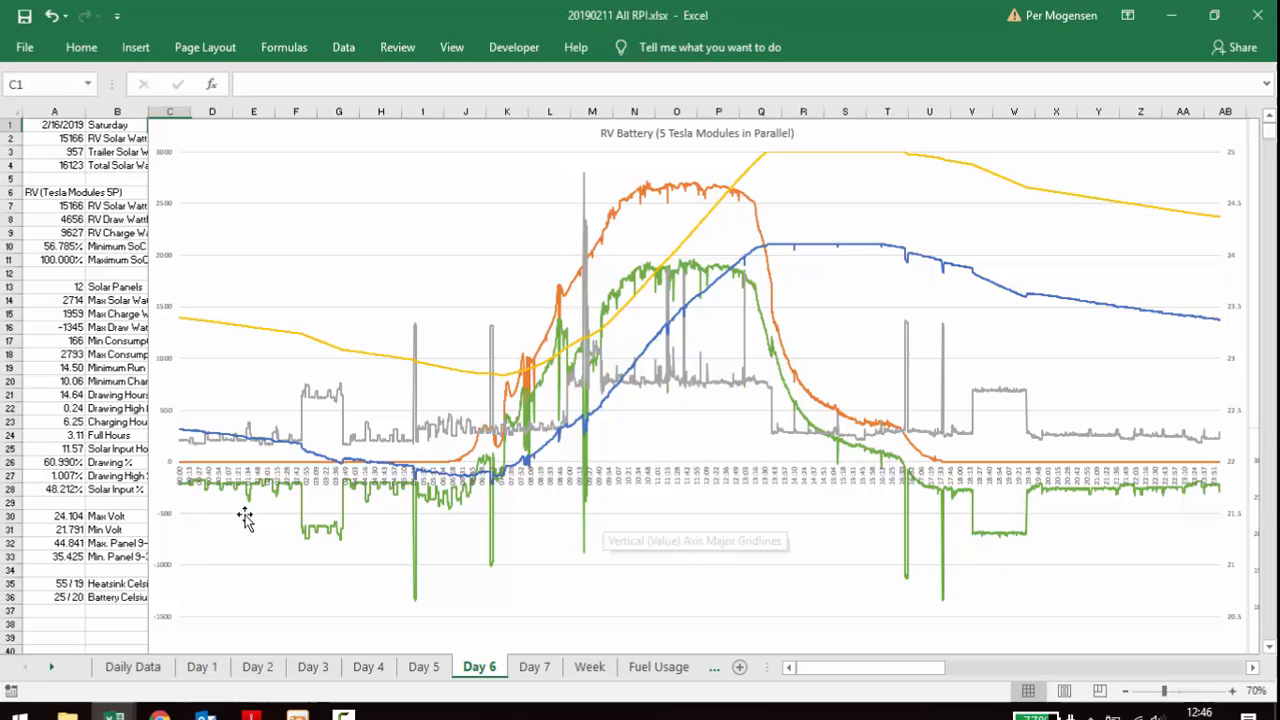
{"action": "mouse_move", "coordinate": [725, 193]}
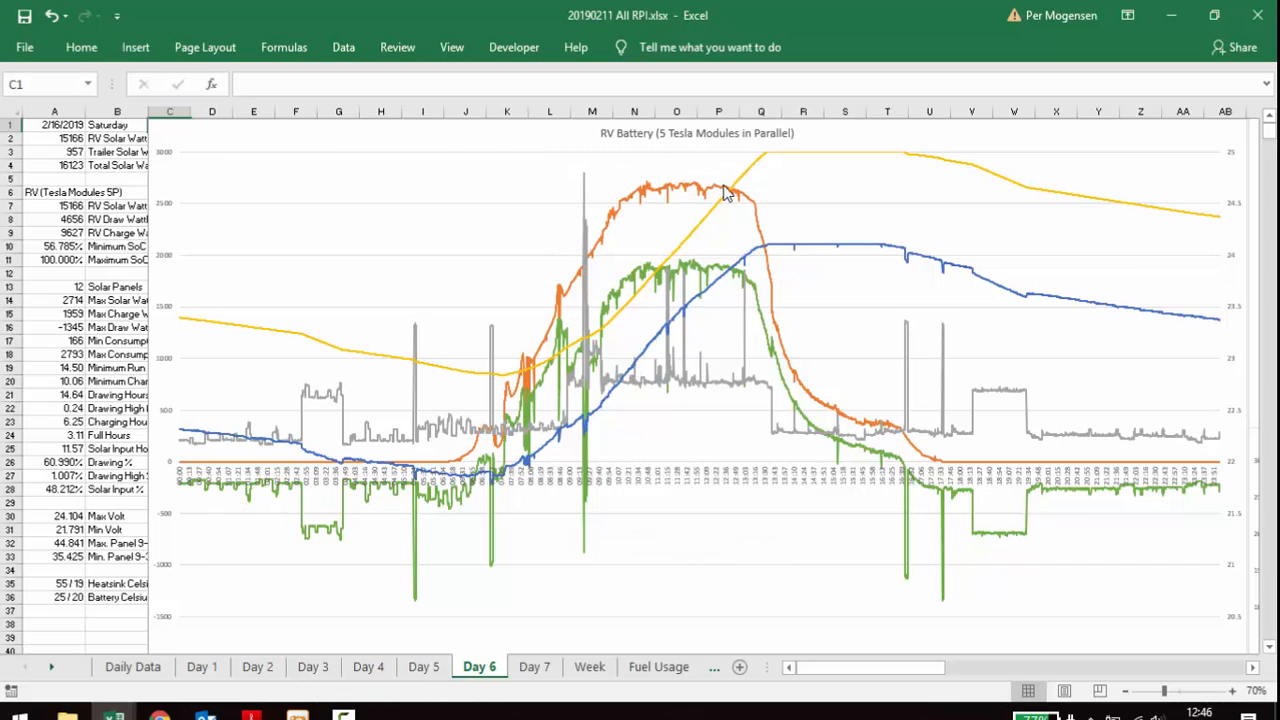
{"action": "mouse_move", "coordinate": [762, 197]}
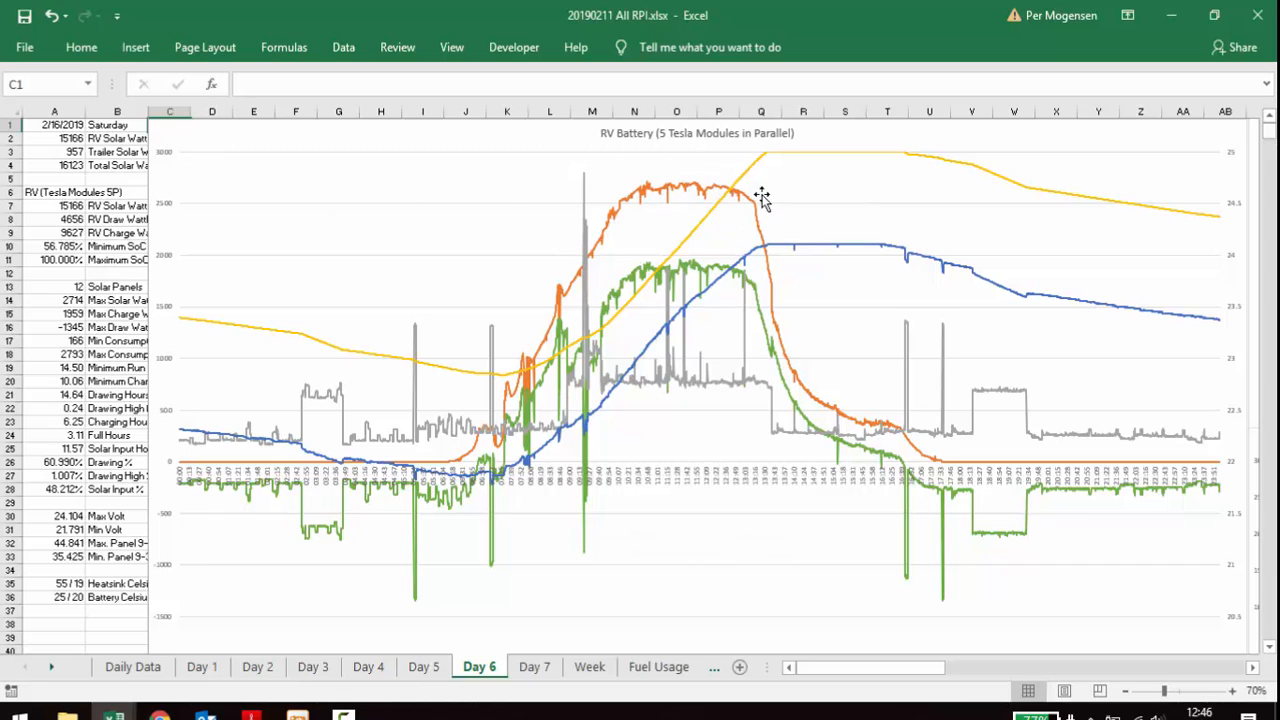
{"action": "mouse_move", "coordinate": [745, 195]}
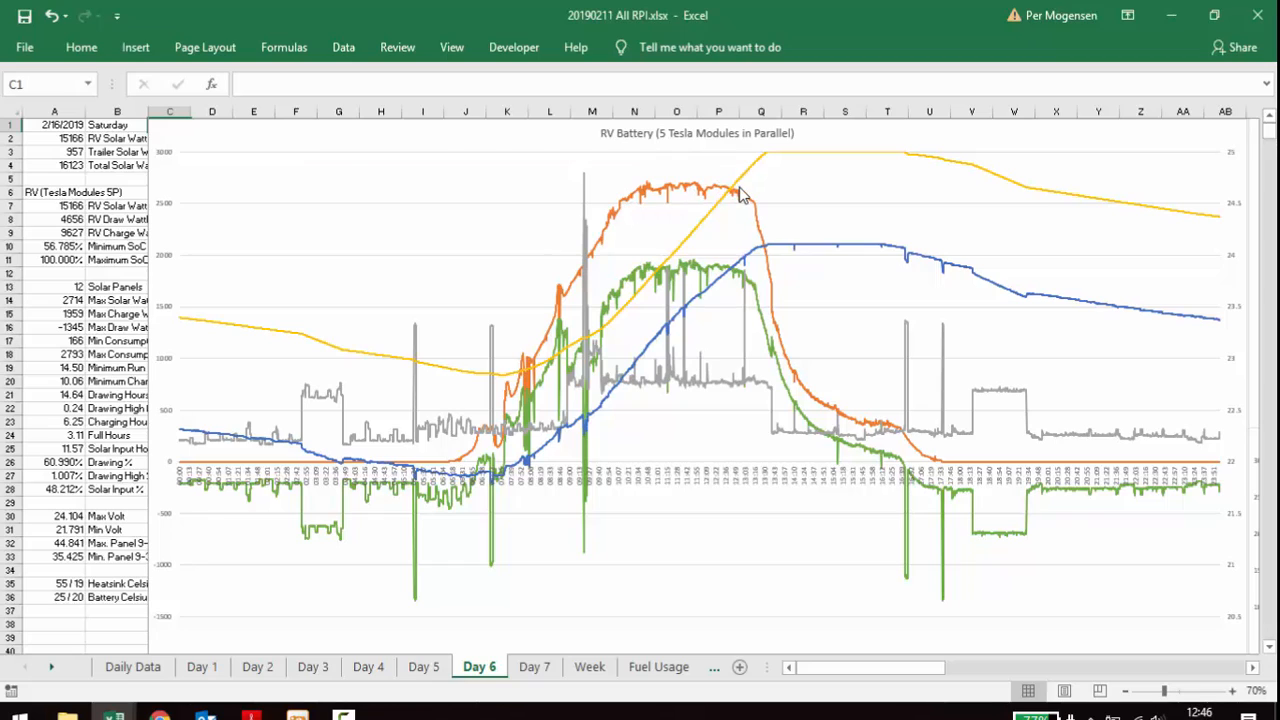
{"action": "mouse_move", "coordinate": [742, 195]}
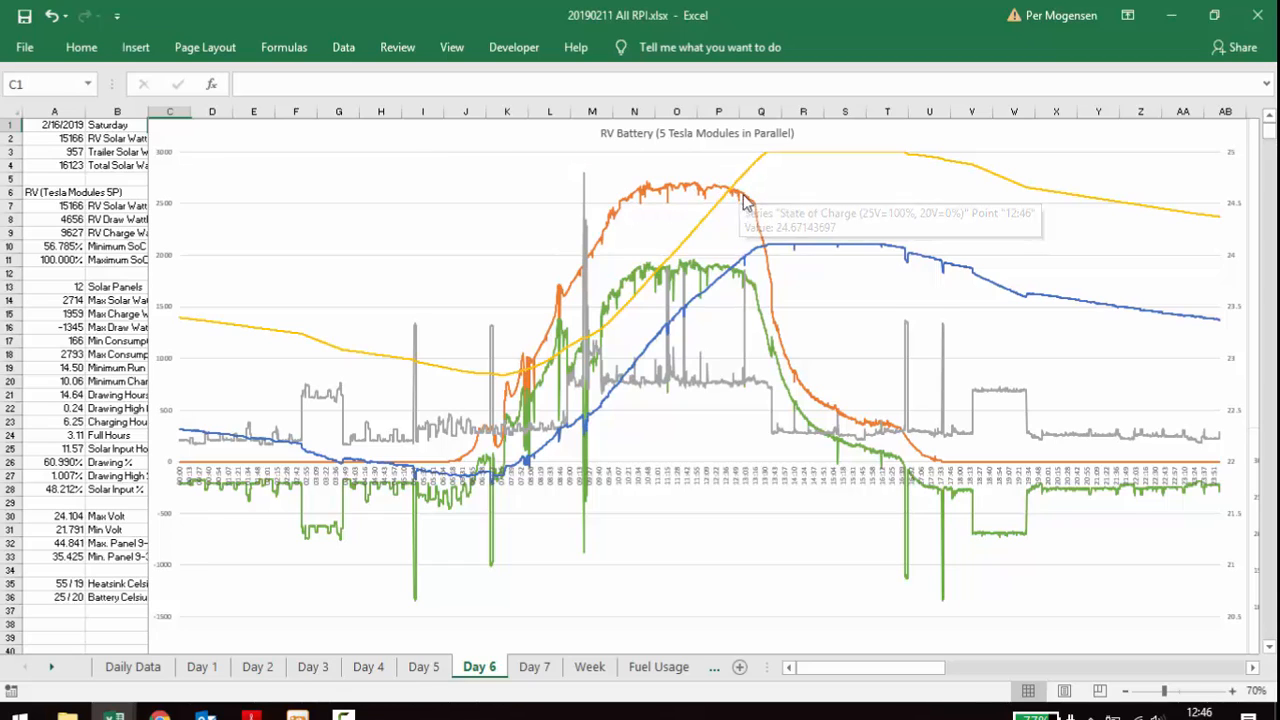
{"action": "mouse_move", "coordinate": [860, 360]}
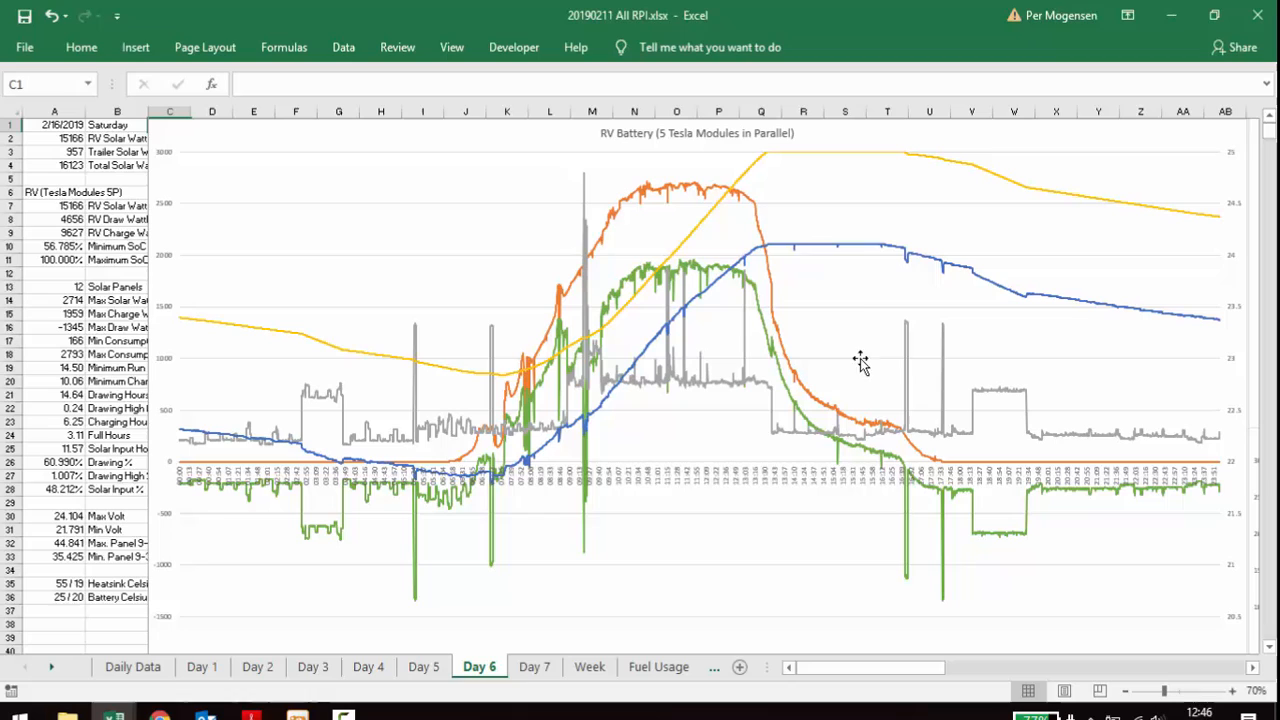
{"action": "mouse_move", "coordinate": [770, 163]}
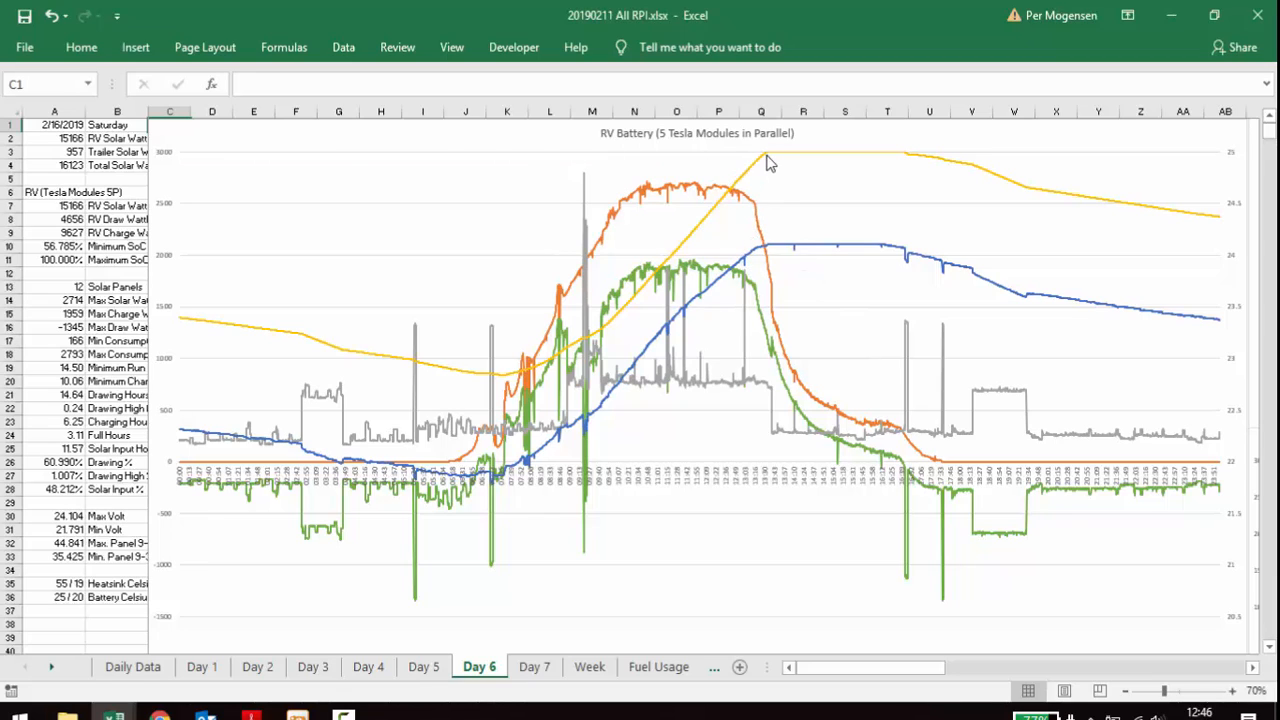
{"action": "mouse_move", "coordinate": [760, 275]}
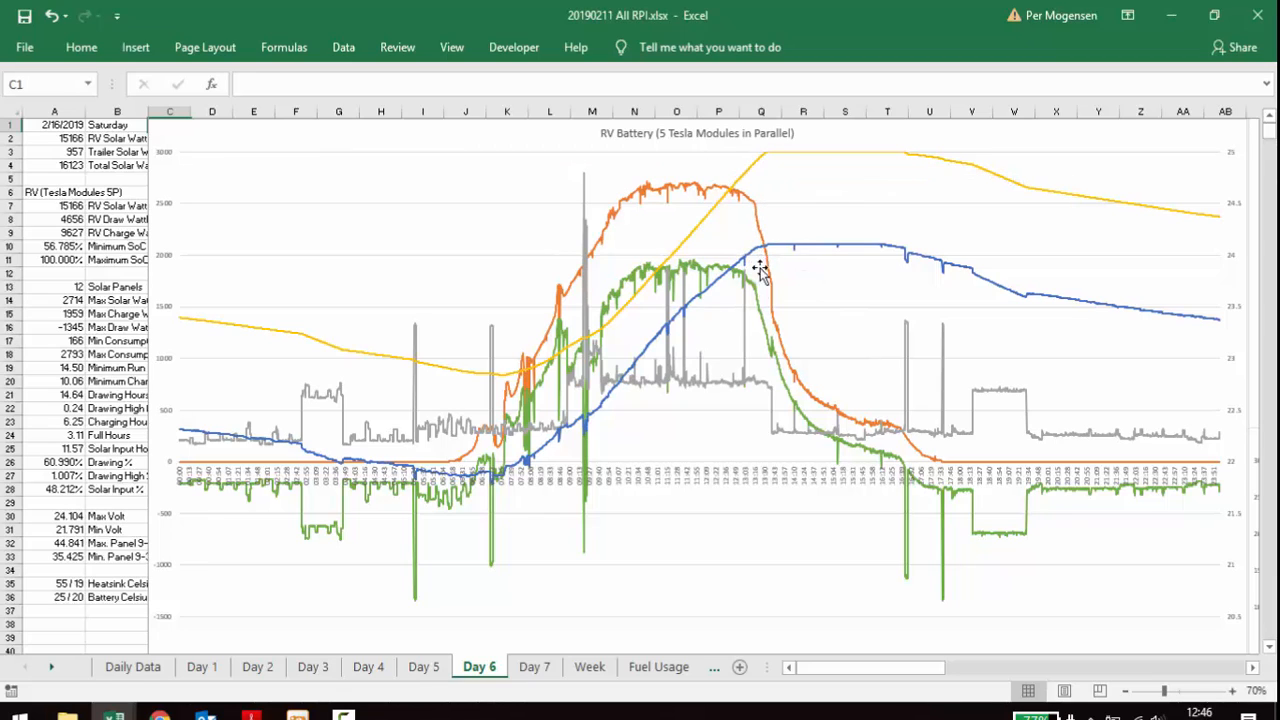
{"action": "mouse_move", "coordinate": [780, 320]}
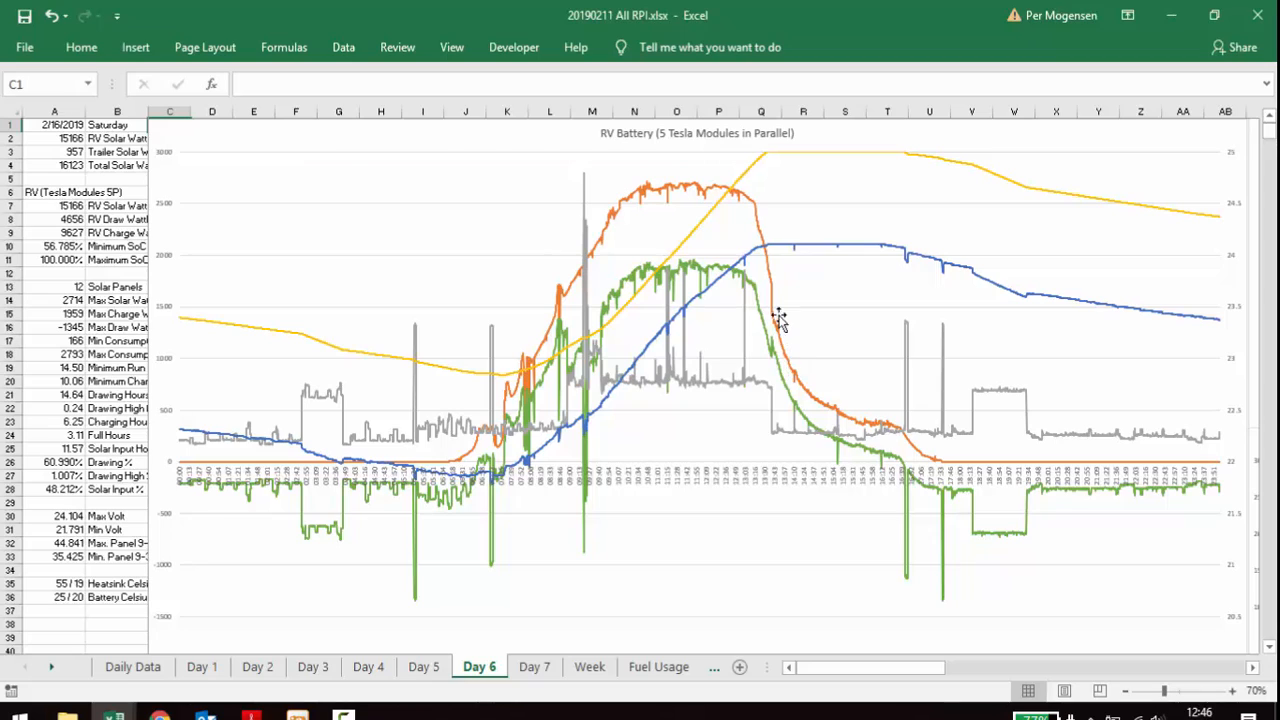
{"action": "mouse_move", "coordinate": [897, 435]}
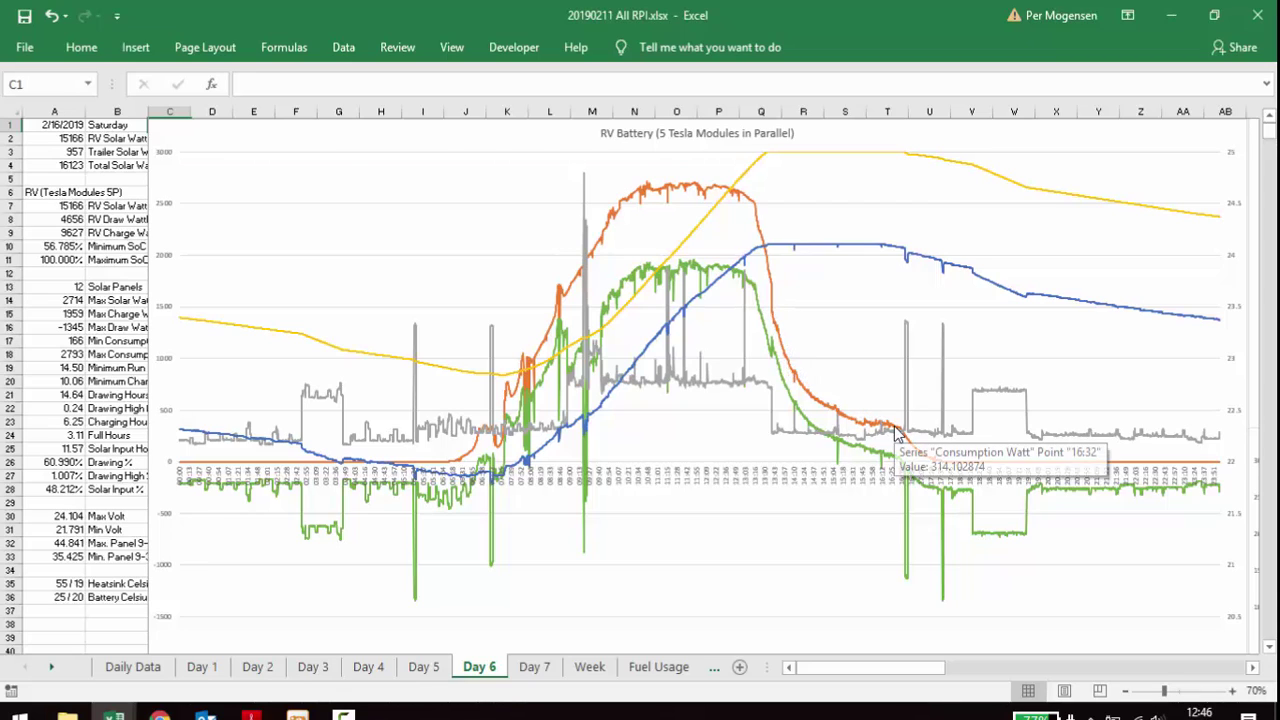
{"action": "mouse_move", "coordinate": [878, 443]}
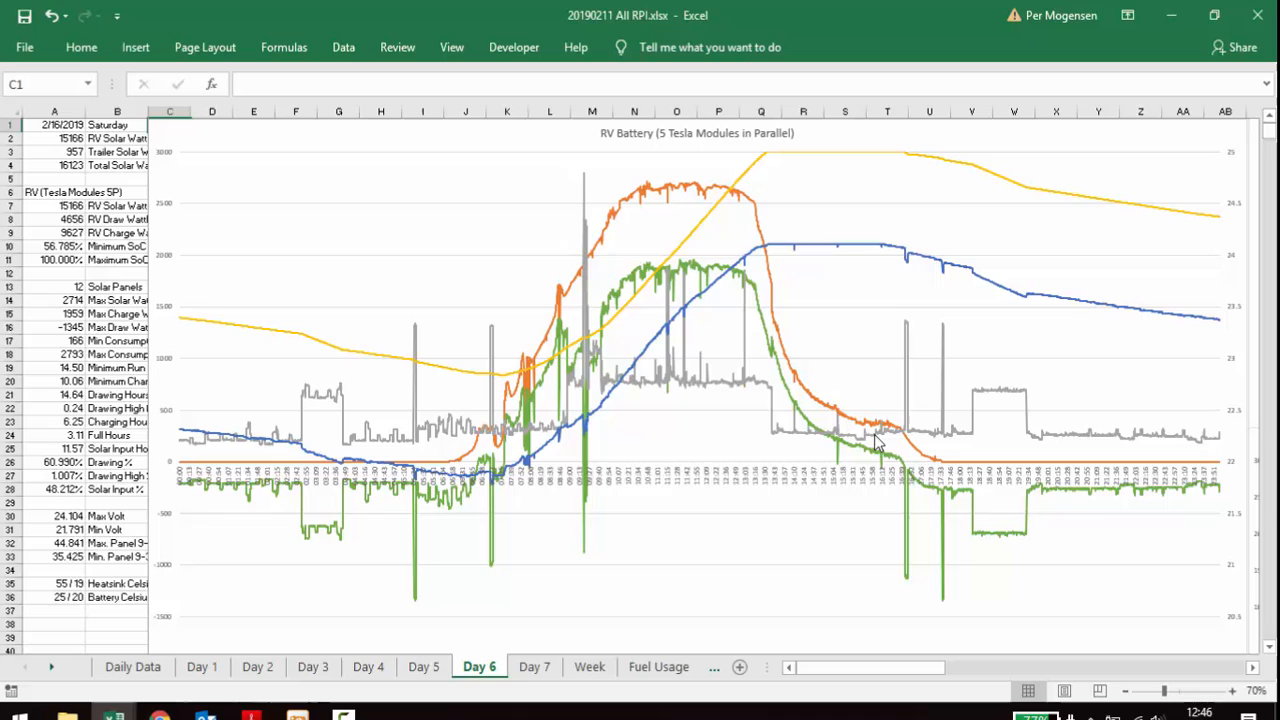
{"action": "mouse_move", "coordinate": [878, 458]}
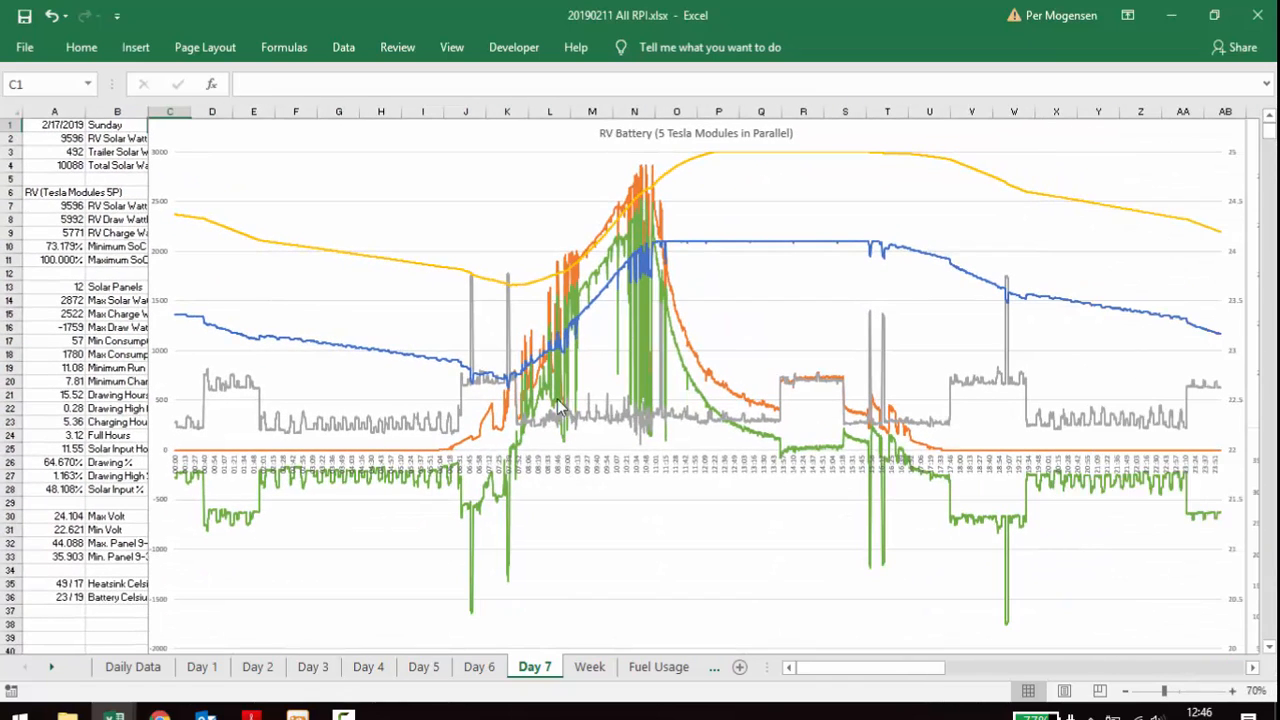
{"action": "mouse_move", "coordinate": [648, 190]}
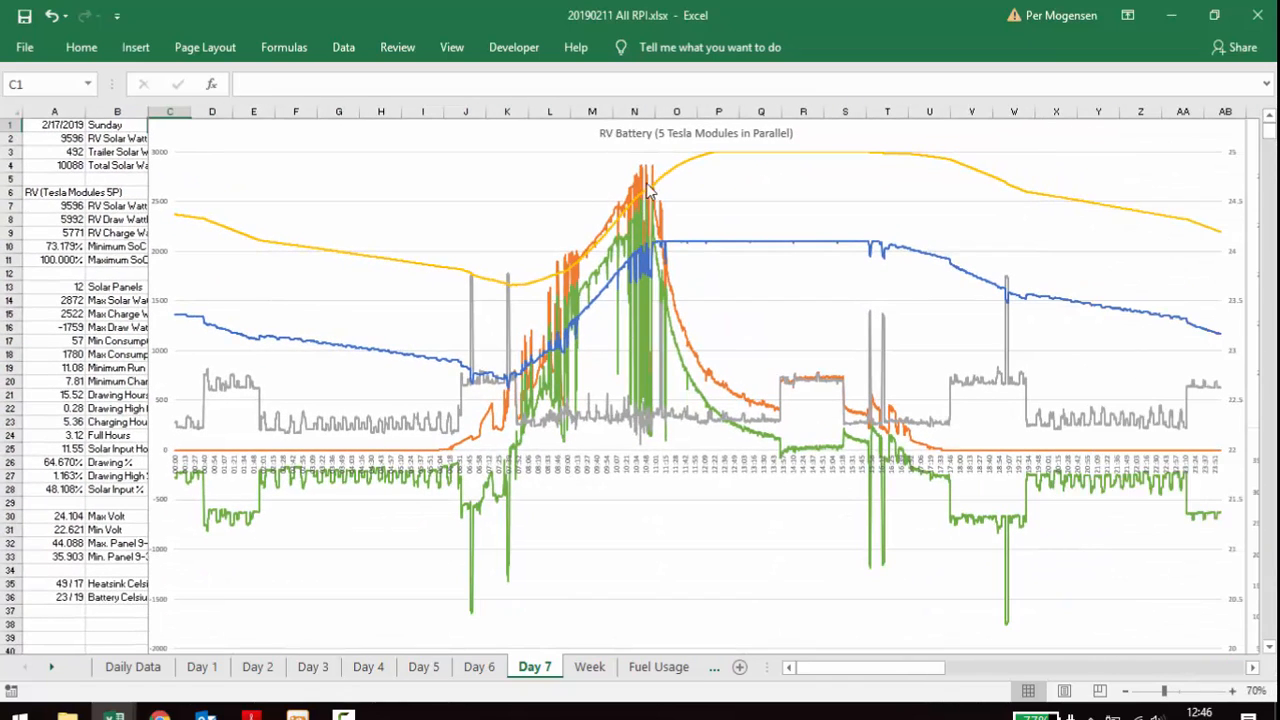
{"action": "mouse_move", "coordinate": [557, 378]}
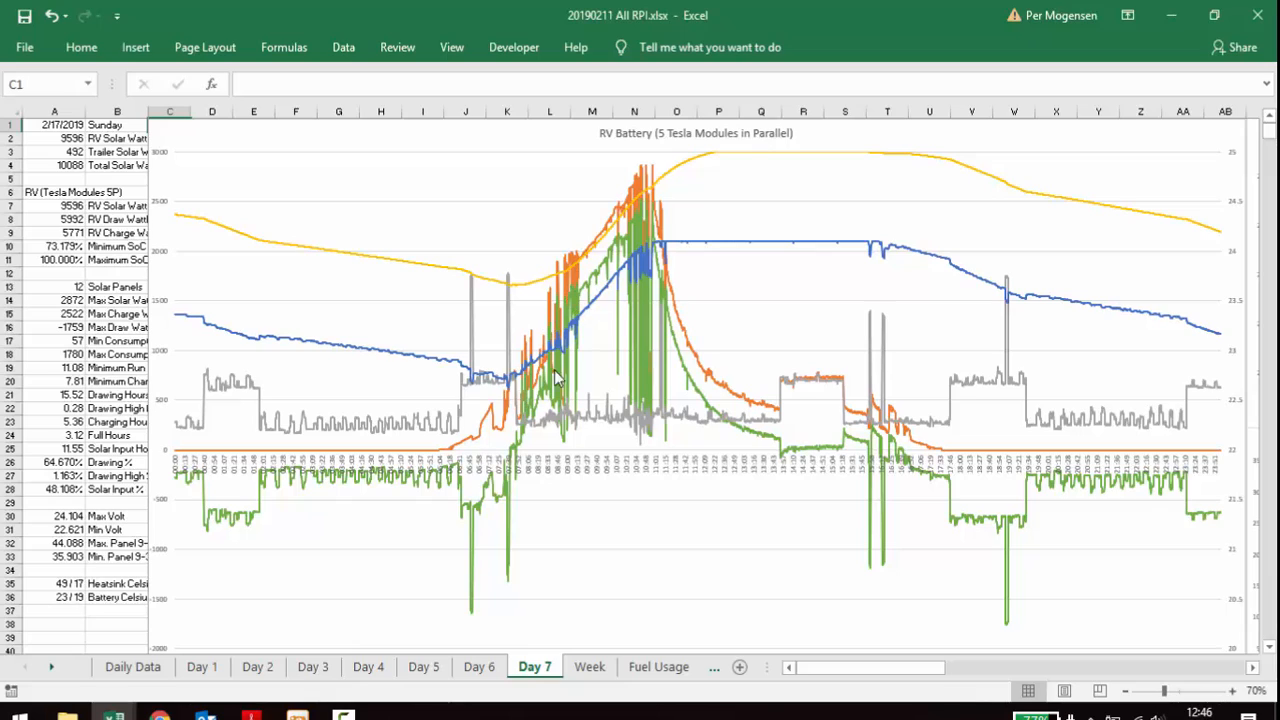
{"action": "mouse_move", "coordinate": [649, 185]}
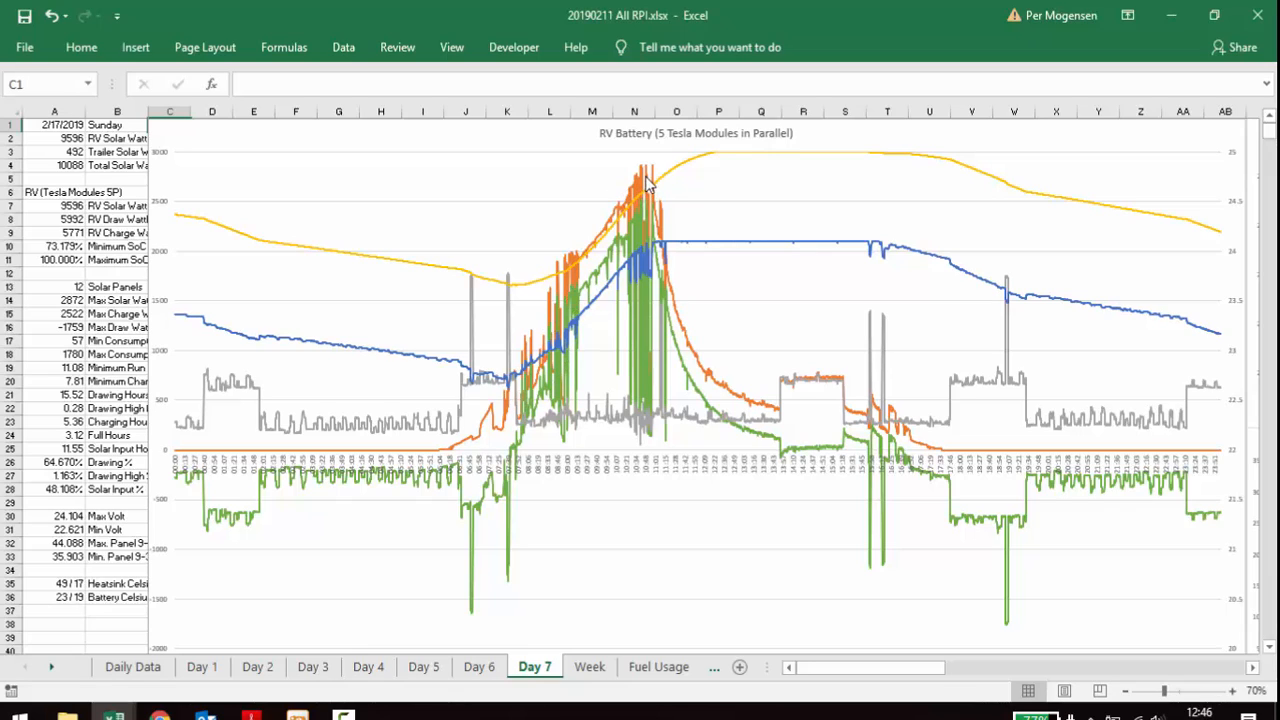
{"action": "mouse_move", "coordinate": [685, 255]}
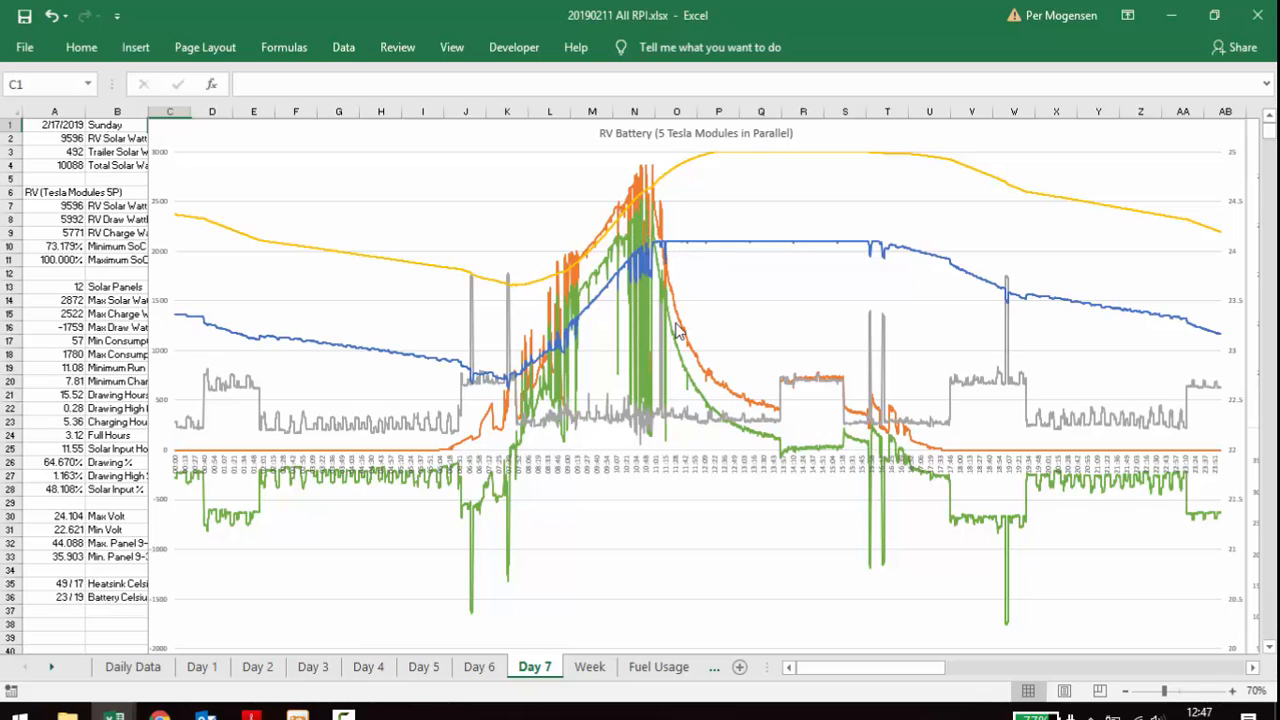
{"action": "mouse_move", "coordinate": [782, 418]}
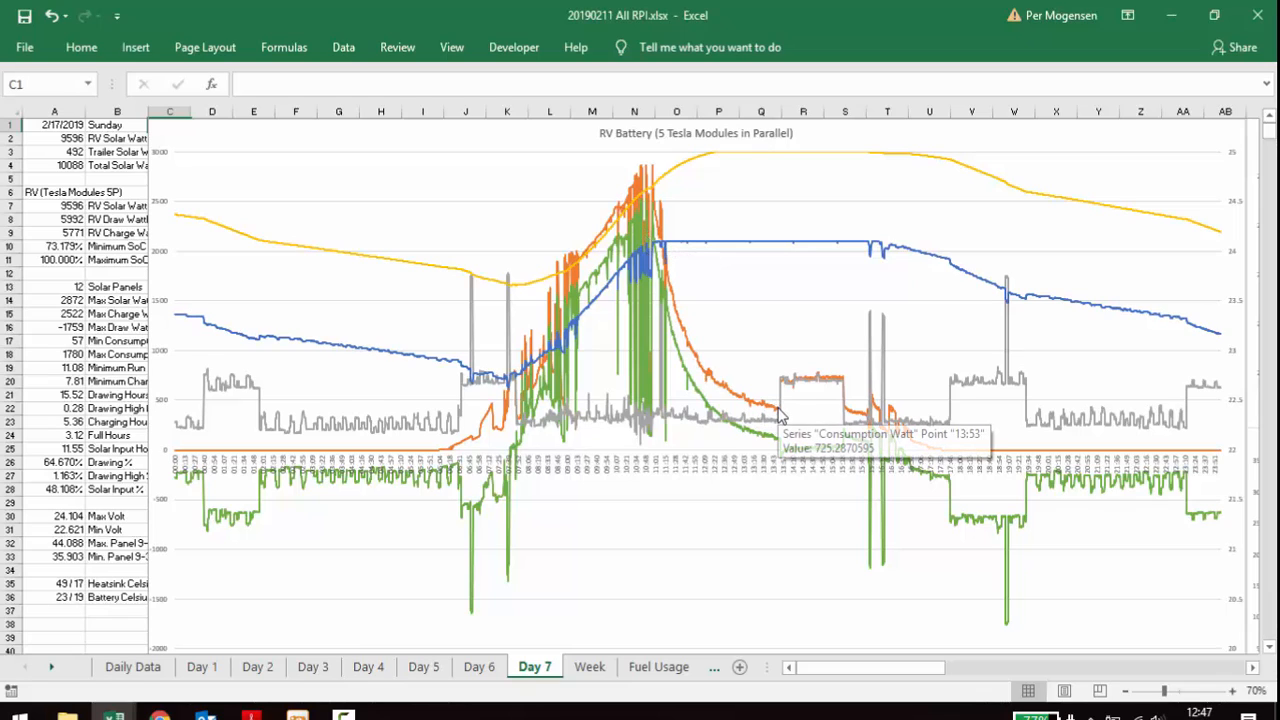
{"action": "mouse_move", "coordinate": [862, 382]}
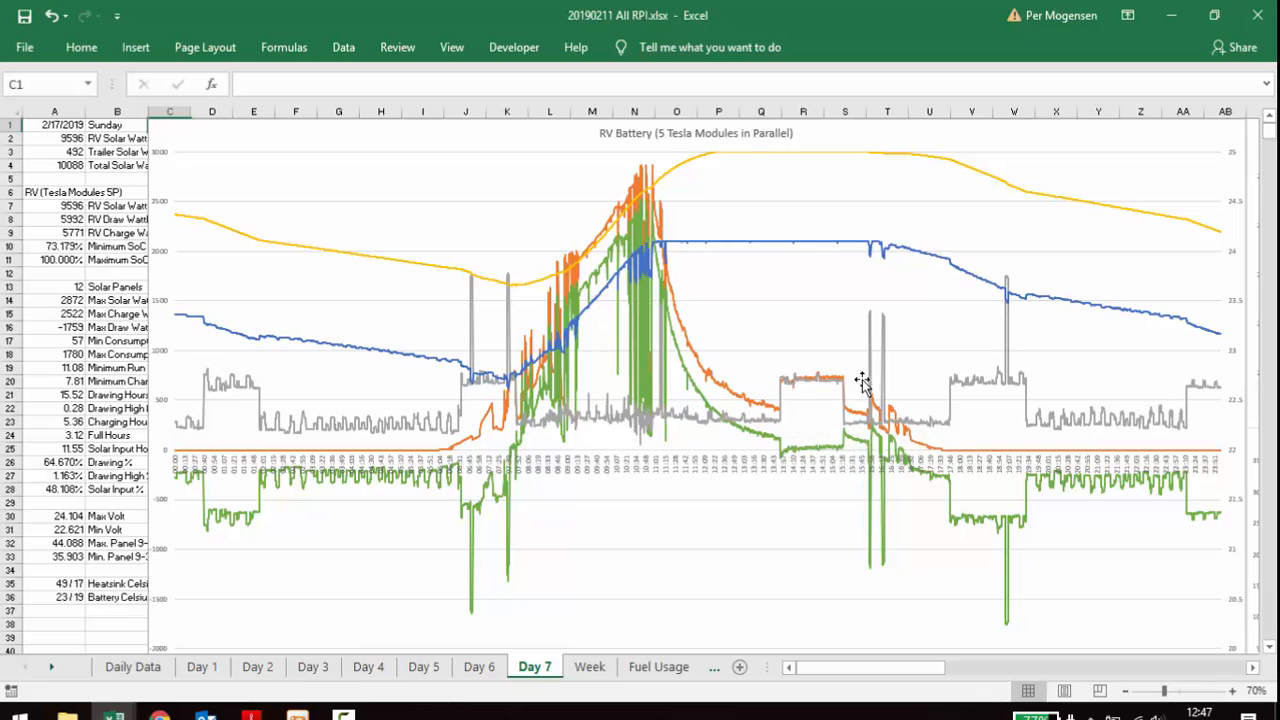
{"action": "mouse_move", "coordinate": [808, 457]}
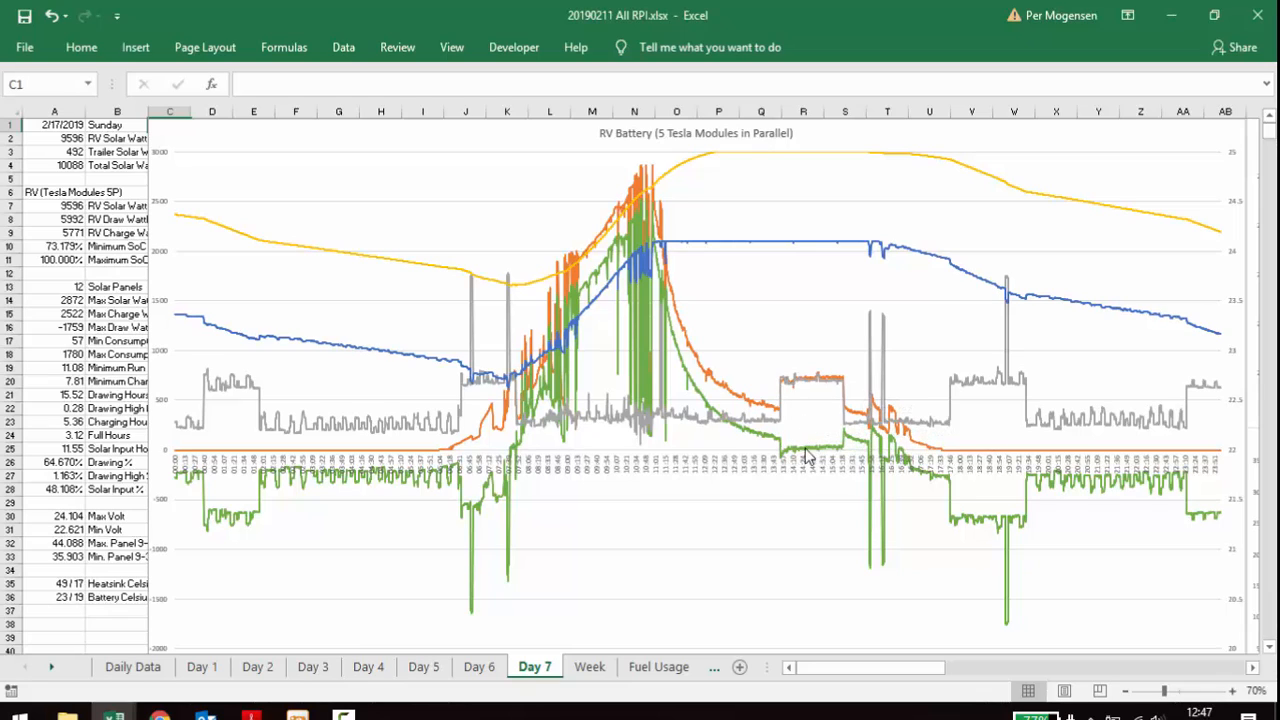
{"action": "mouse_move", "coordinate": [810, 395]}
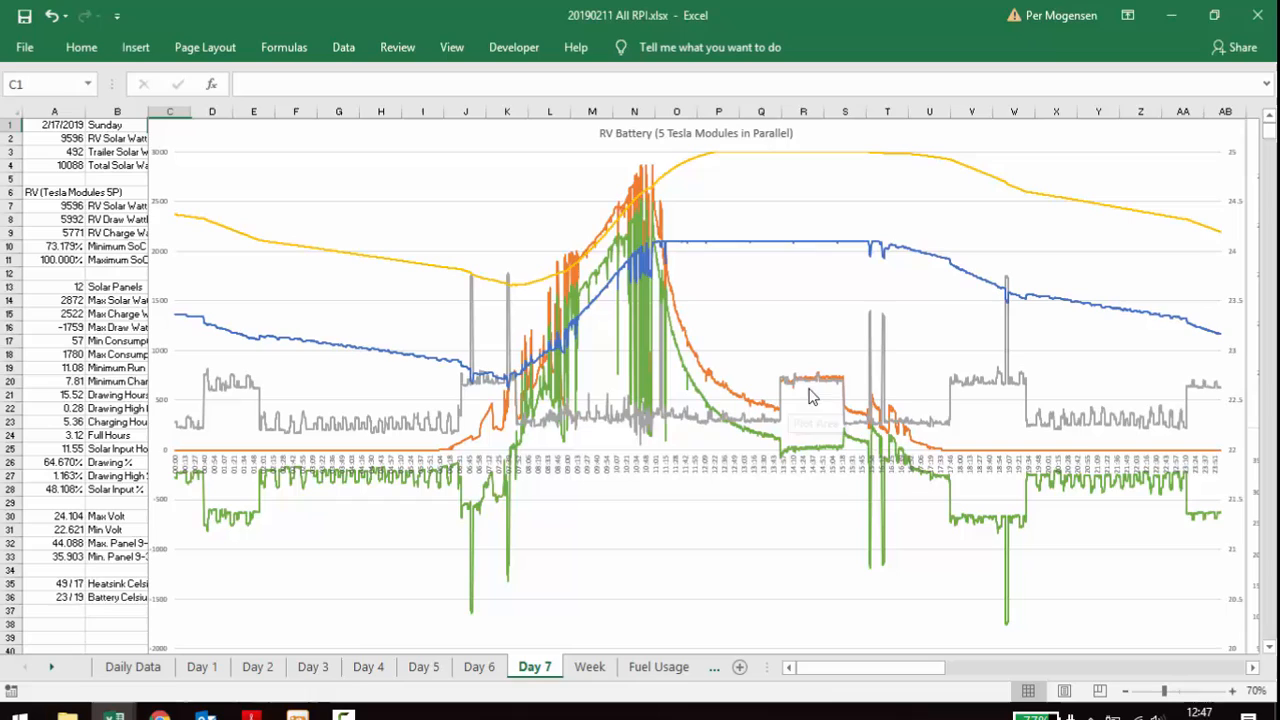
{"action": "mouse_move", "coordinate": [960, 457]}
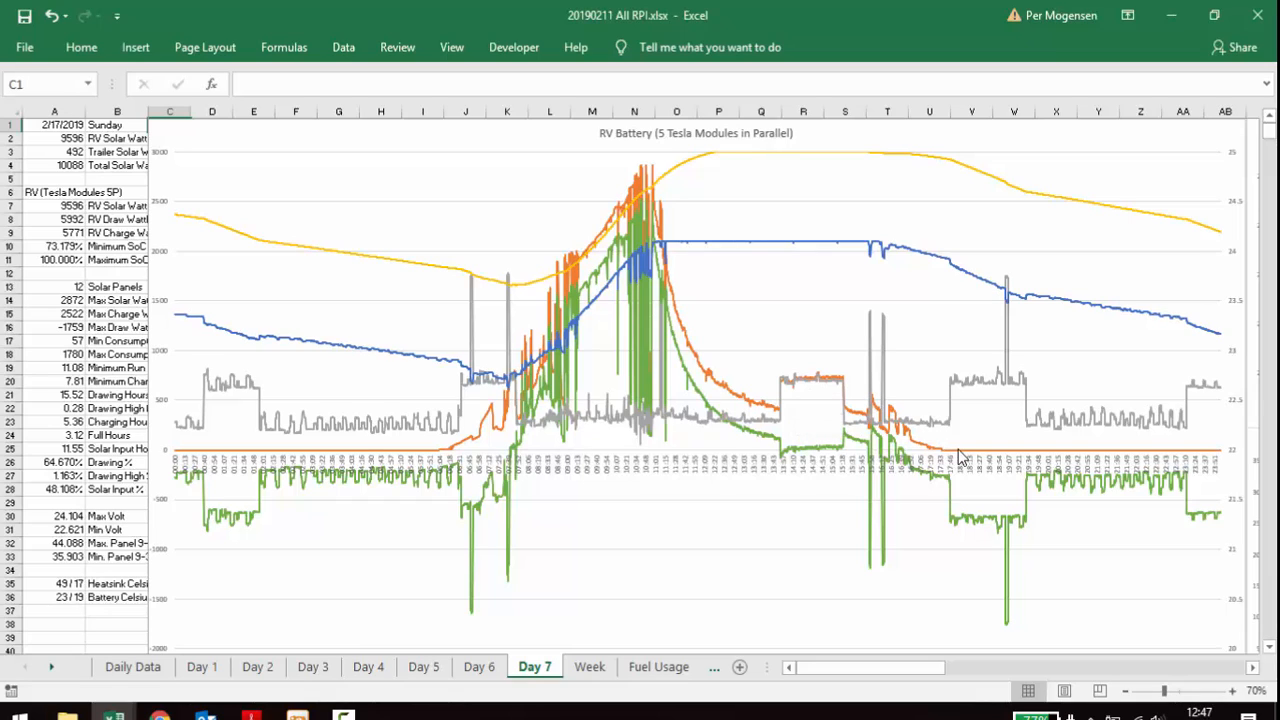
{"action": "mouse_move", "coordinate": [413, 360]}
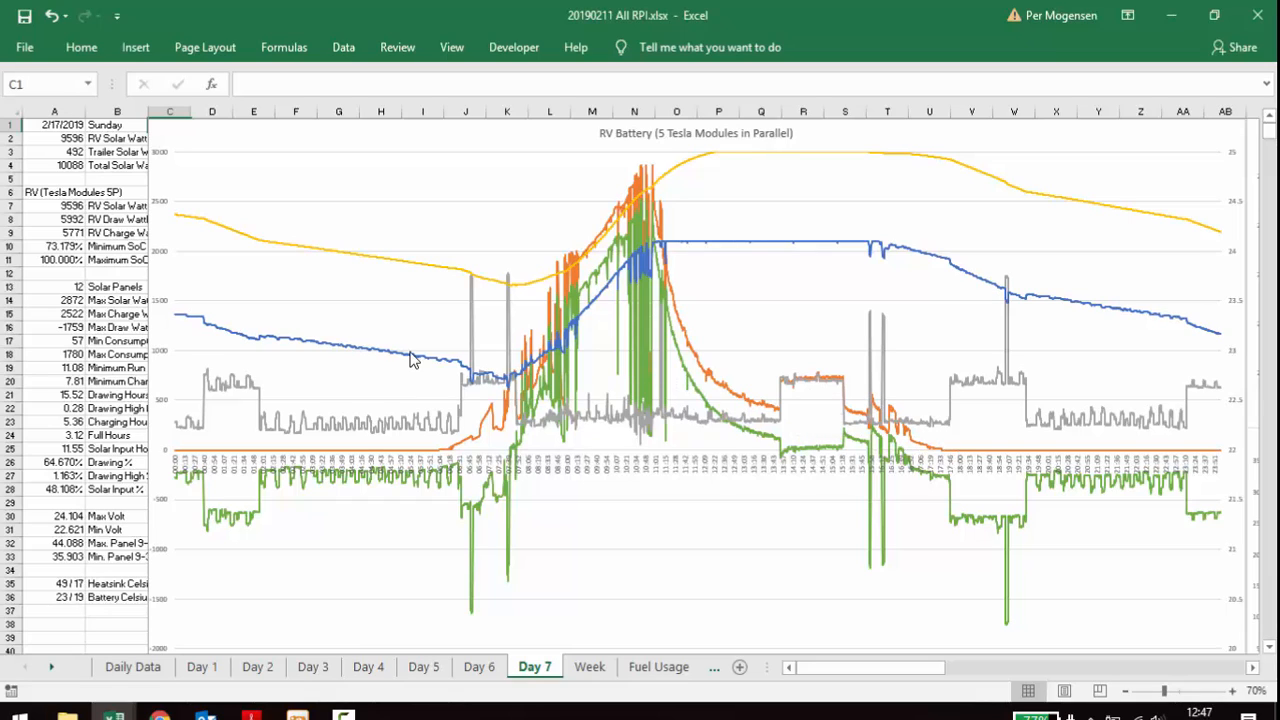
{"action": "mouse_move", "coordinate": [202, 680]}
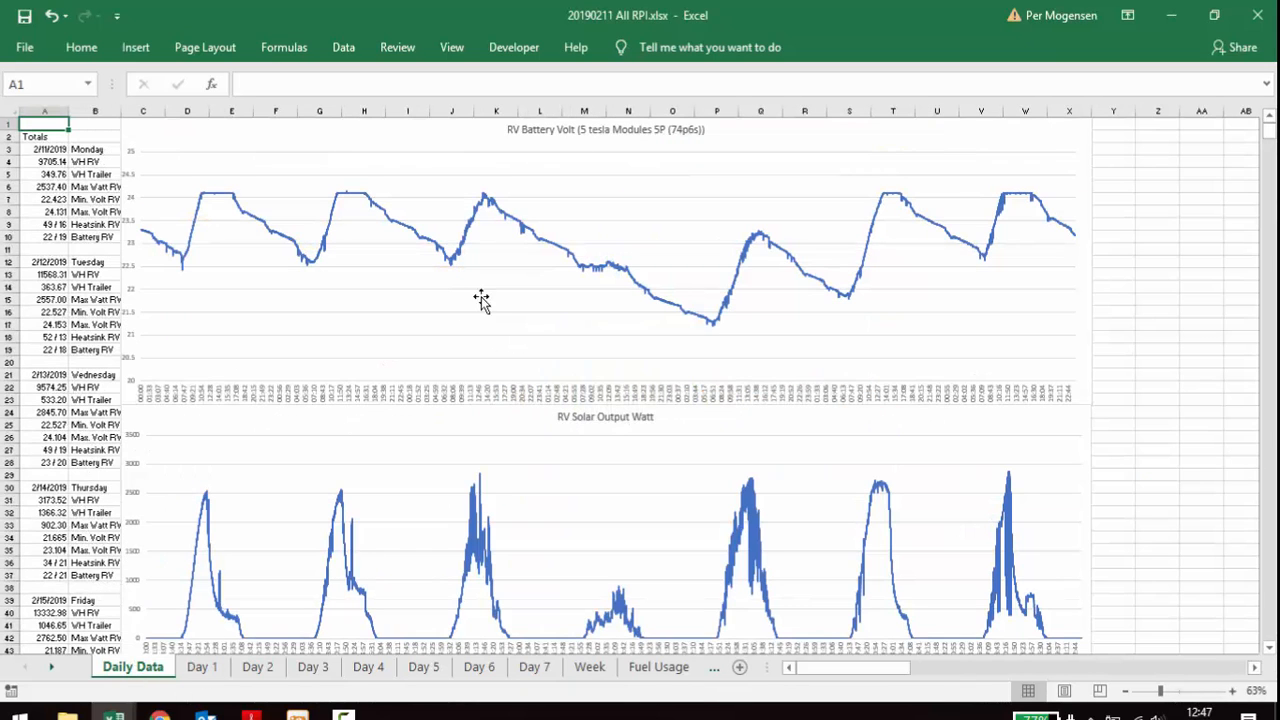
{"action": "mouse_move", "coordinate": [595, 273]}
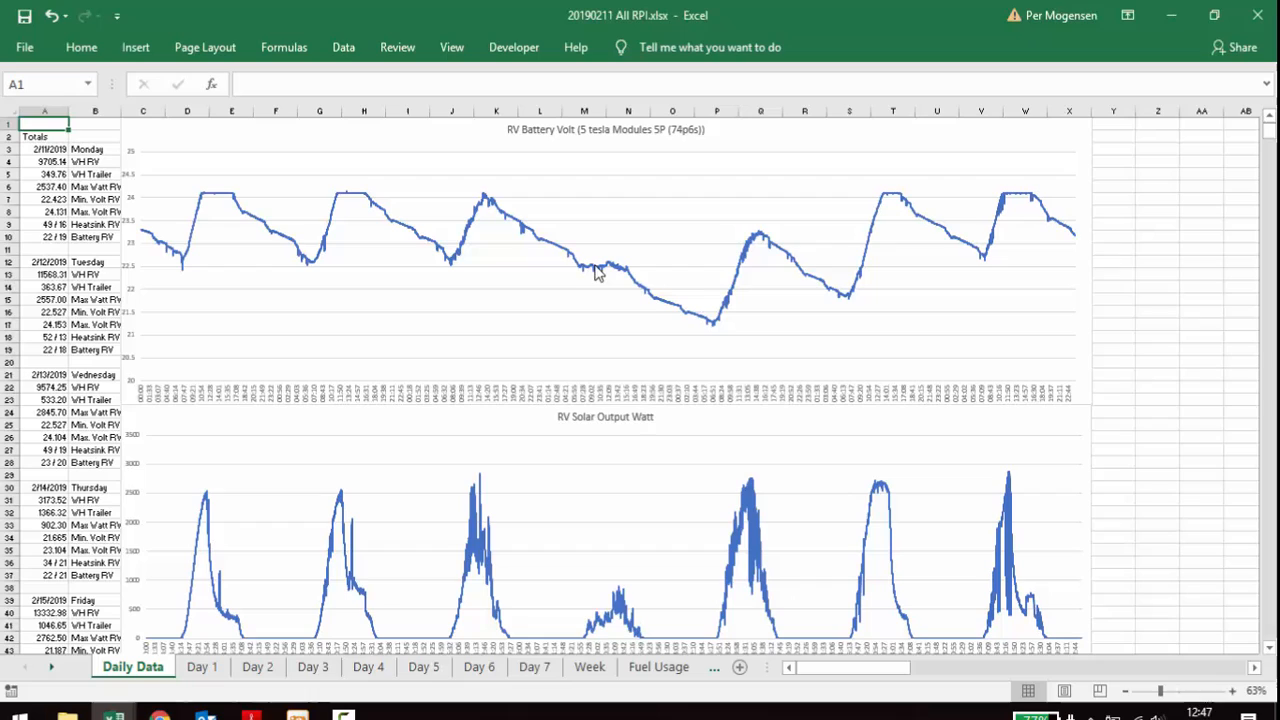
{"action": "mouse_move", "coordinate": [618, 275]}
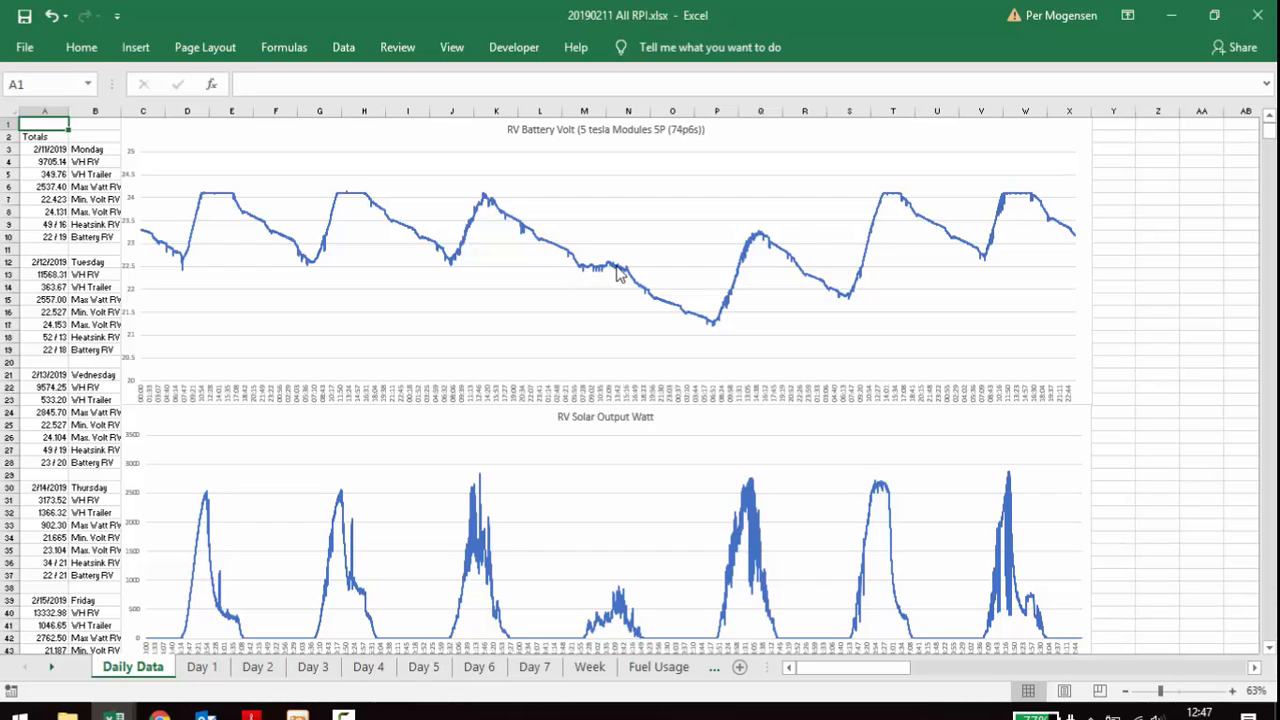
{"action": "mouse_move", "coordinate": [583, 273]}
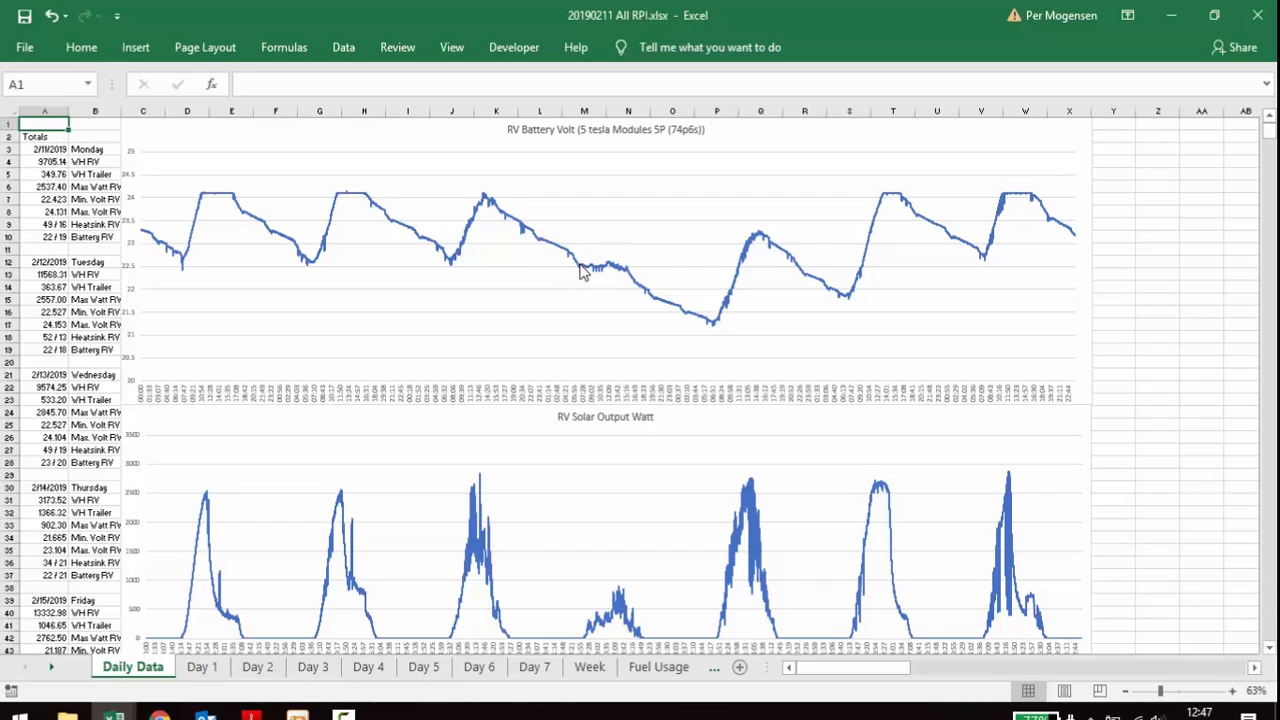
{"action": "mouse_move", "coordinate": [623, 278]}
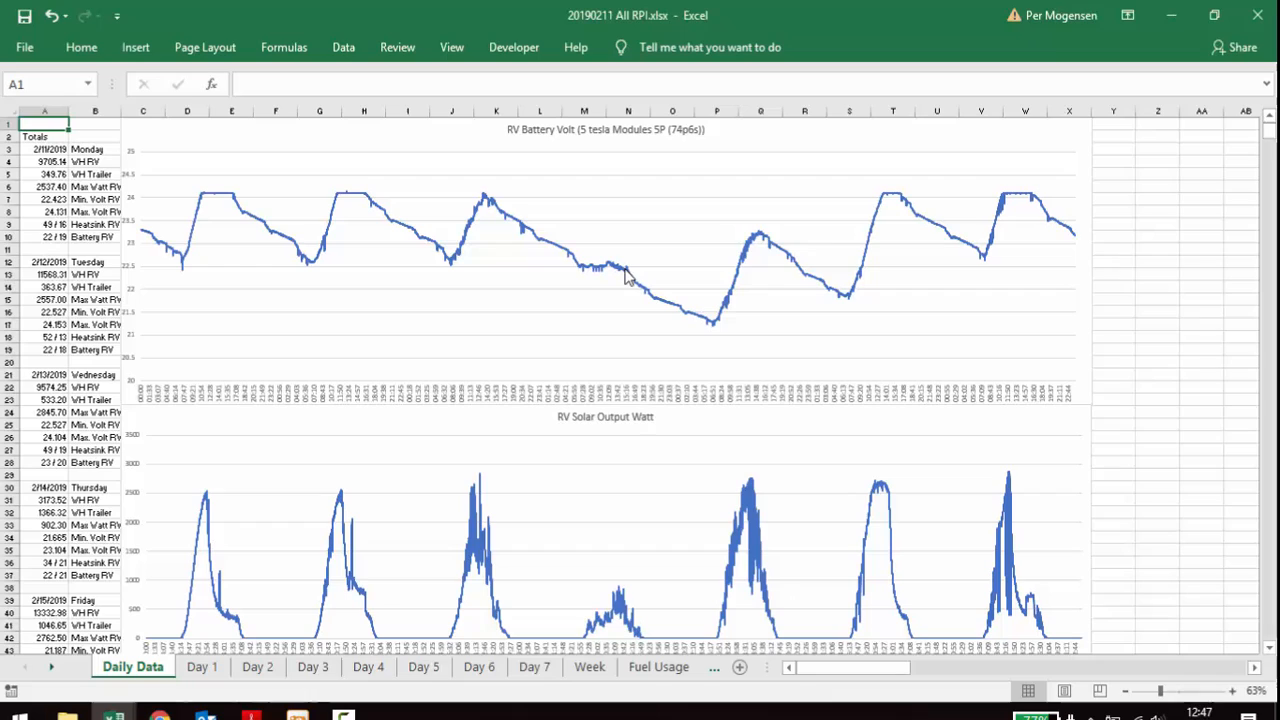
{"action": "mouse_move", "coordinate": [628, 283]}
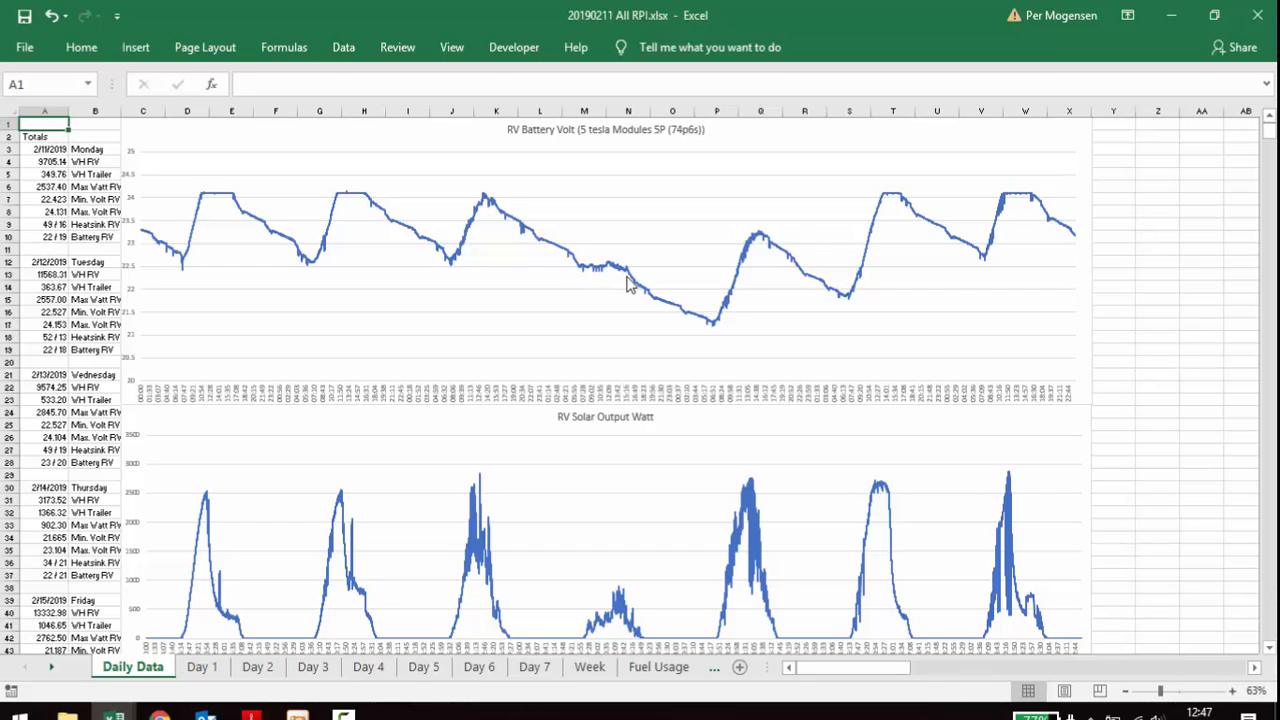
{"action": "mouse_move", "coordinate": [720, 333]}
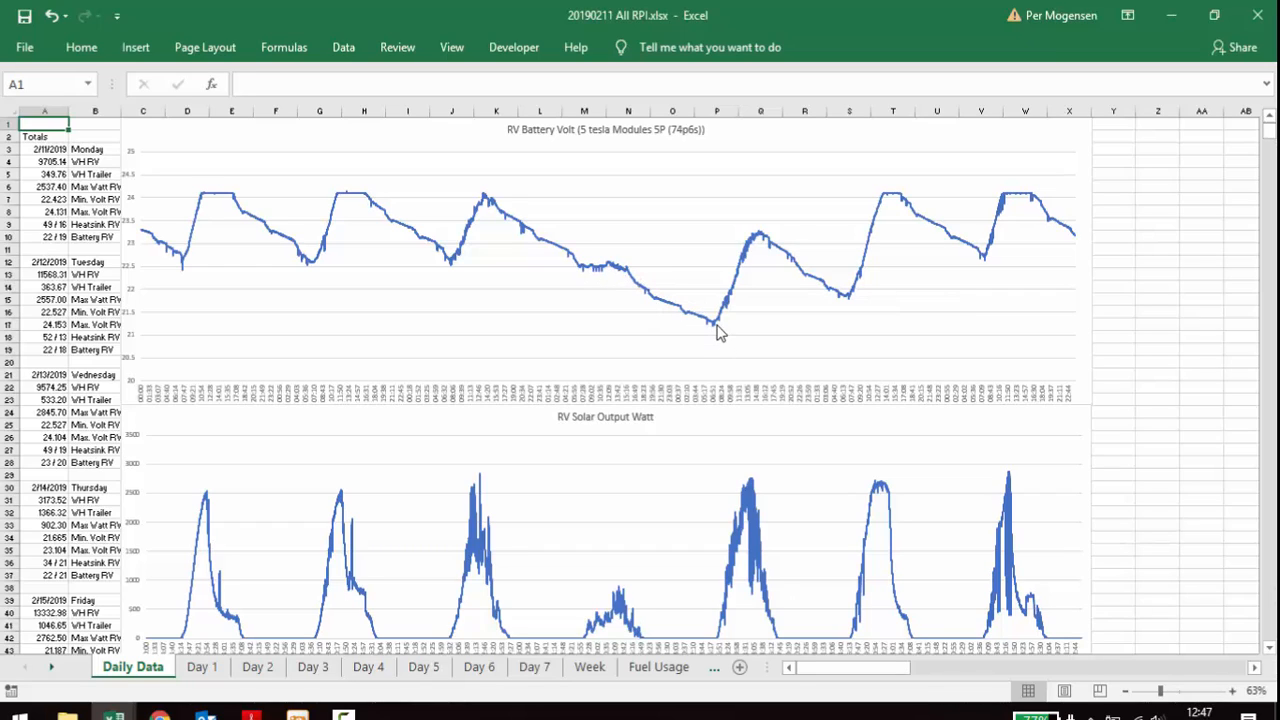
{"action": "mouse_move", "coordinate": [718, 327]}
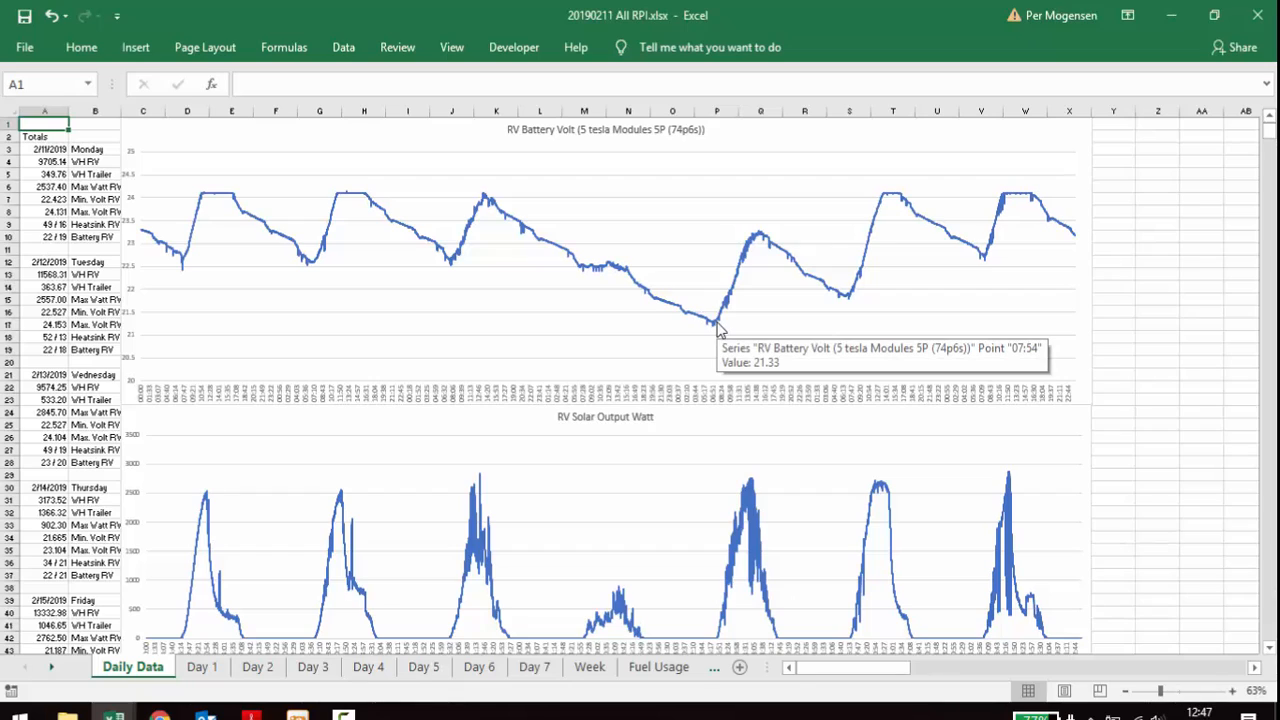
{"action": "mouse_move", "coordinate": [840, 307]}
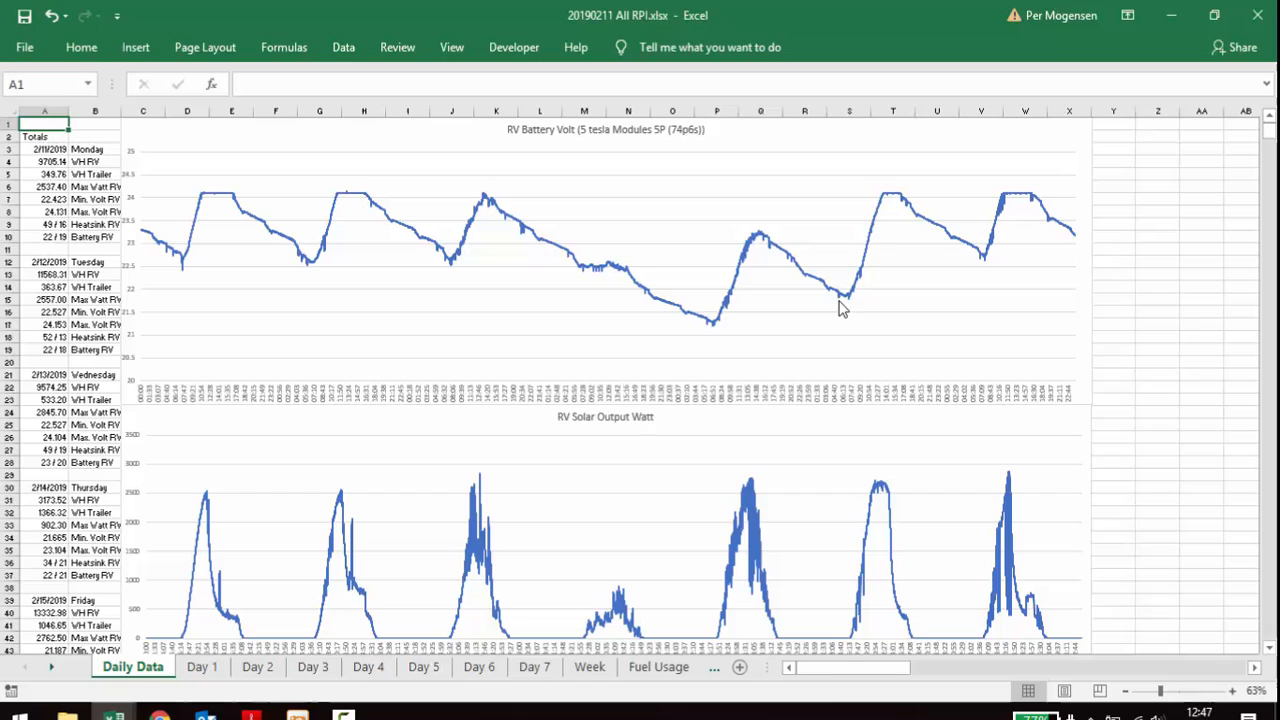
{"action": "mouse_move", "coordinate": [878, 205]}
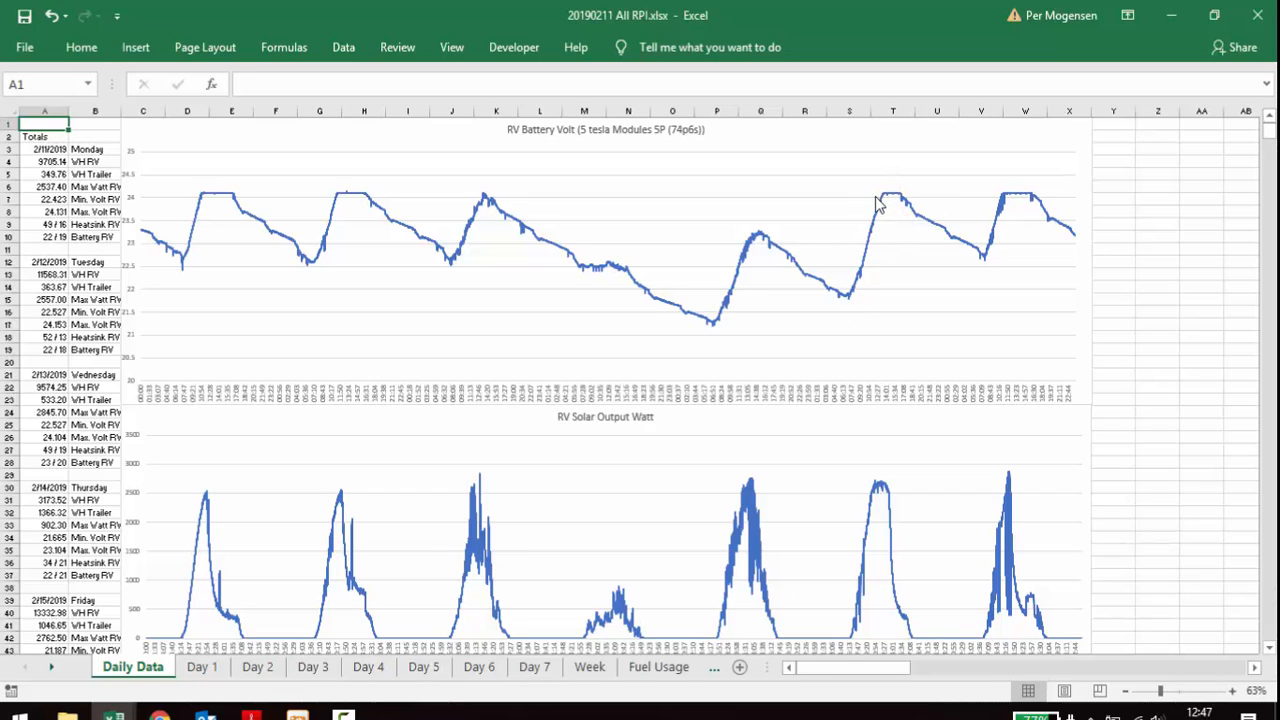
{"action": "mouse_move", "coordinate": [360, 202]}
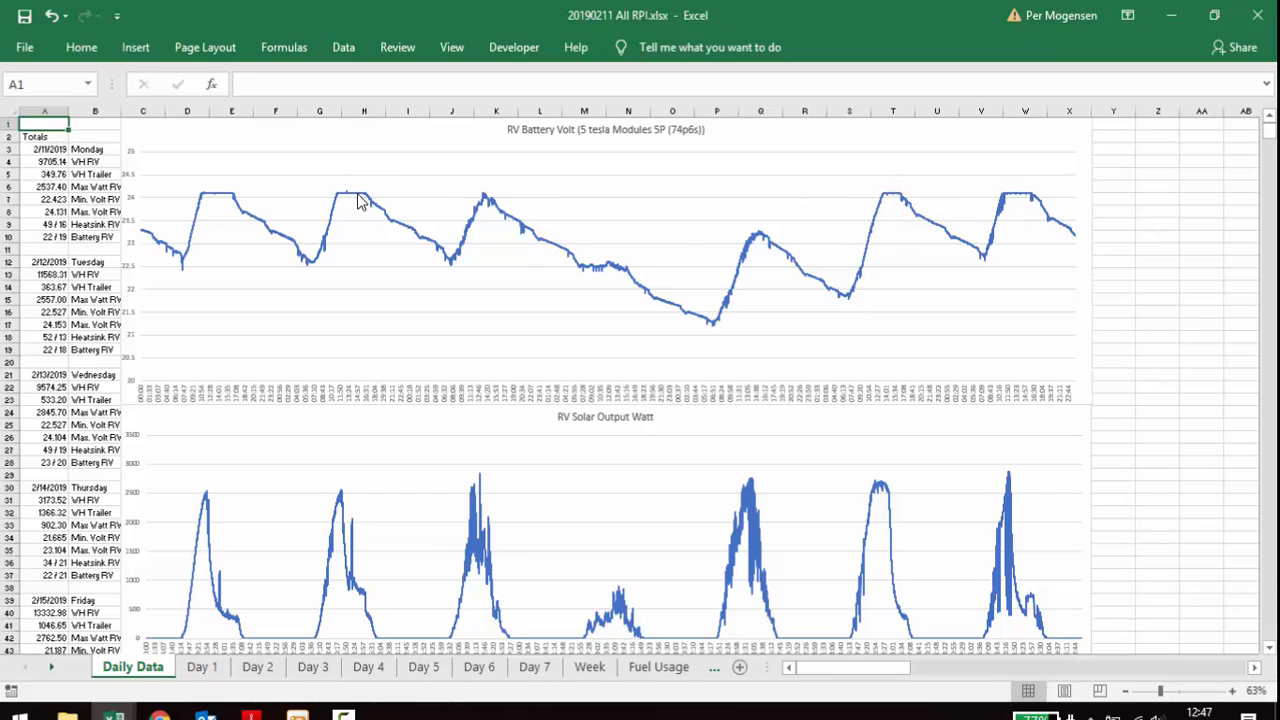
{"action": "mouse_move", "coordinate": [773, 262]}
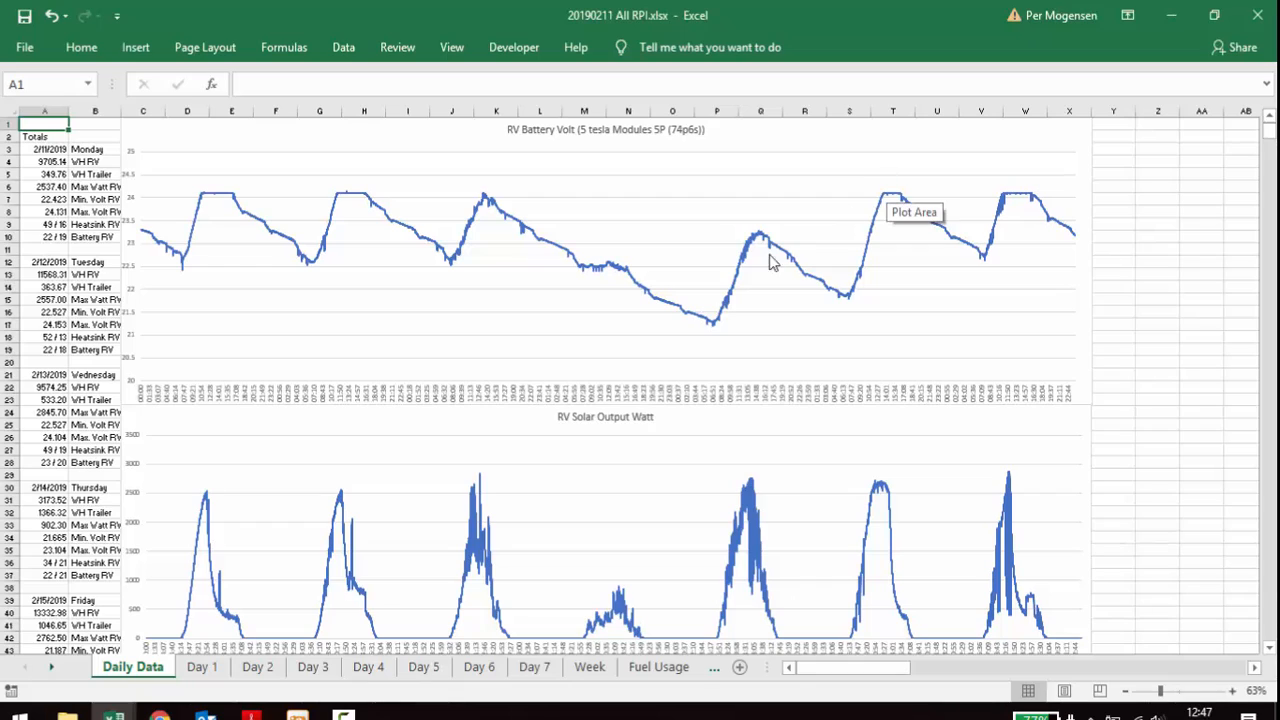
{"action": "mouse_move", "coordinate": [545, 280]}
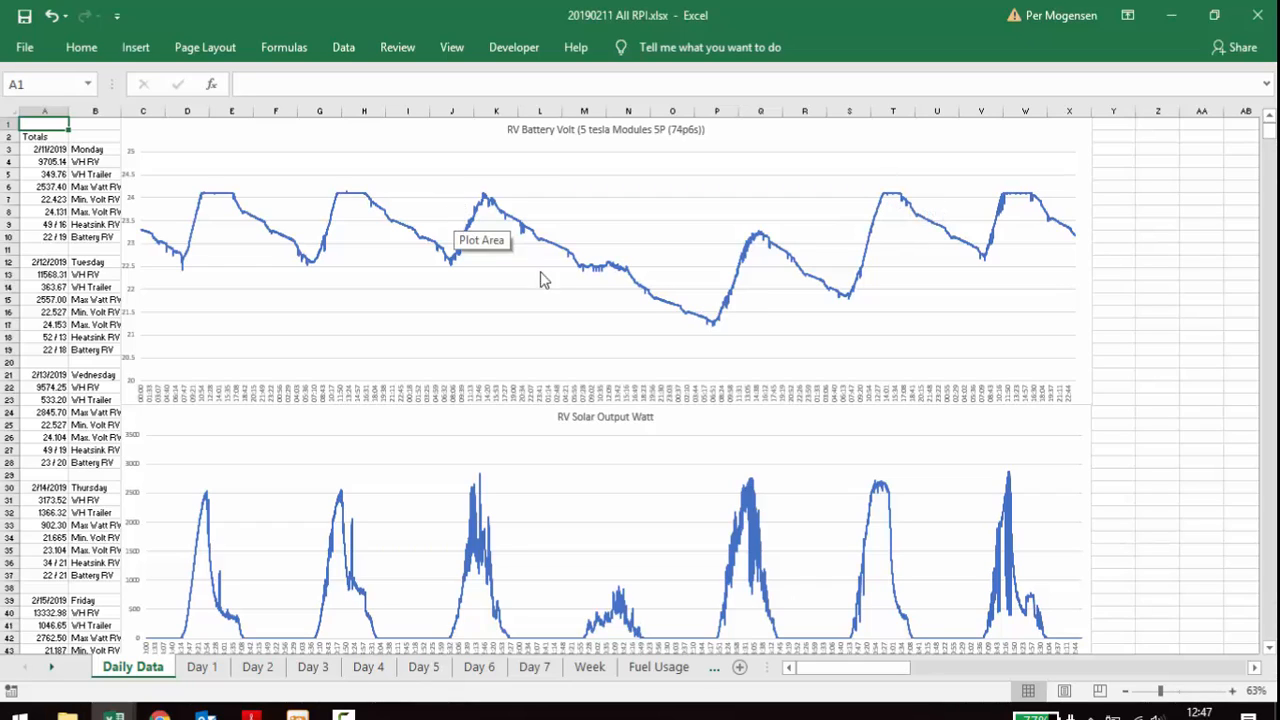
{"action": "mouse_move", "coordinate": [658, 365]}
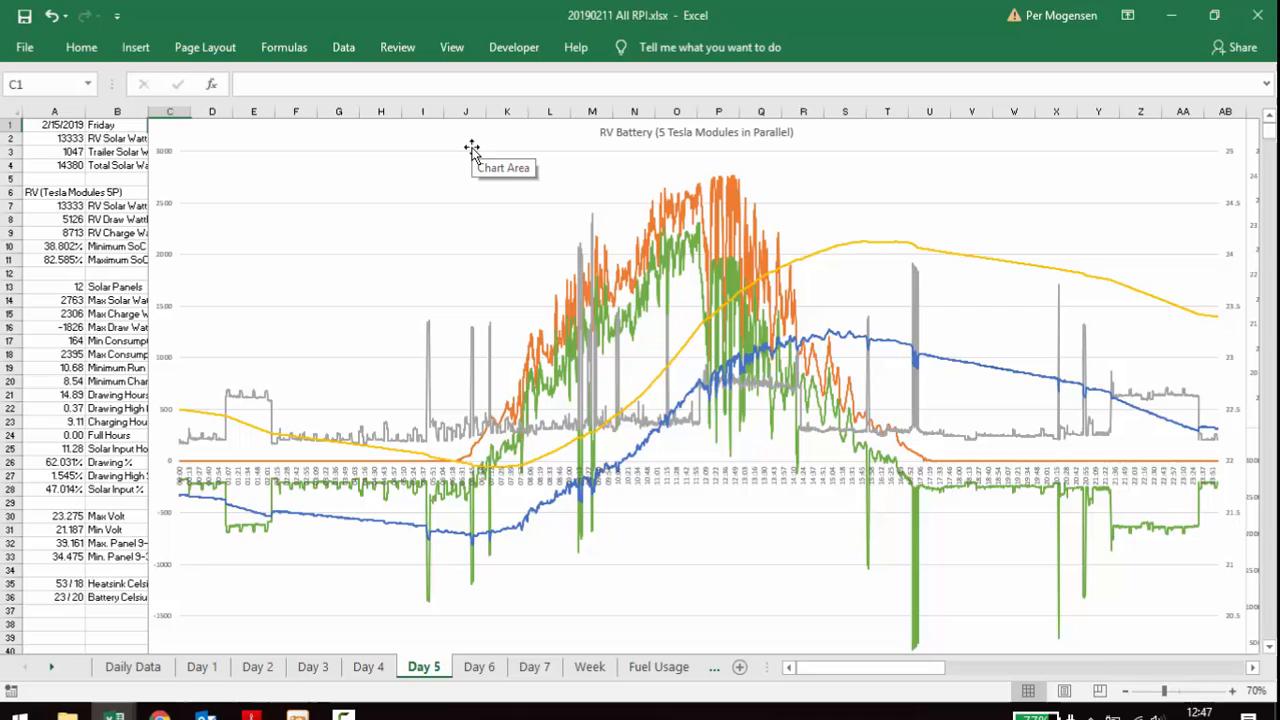
{"action": "mouse_move", "coordinate": [475, 217]}
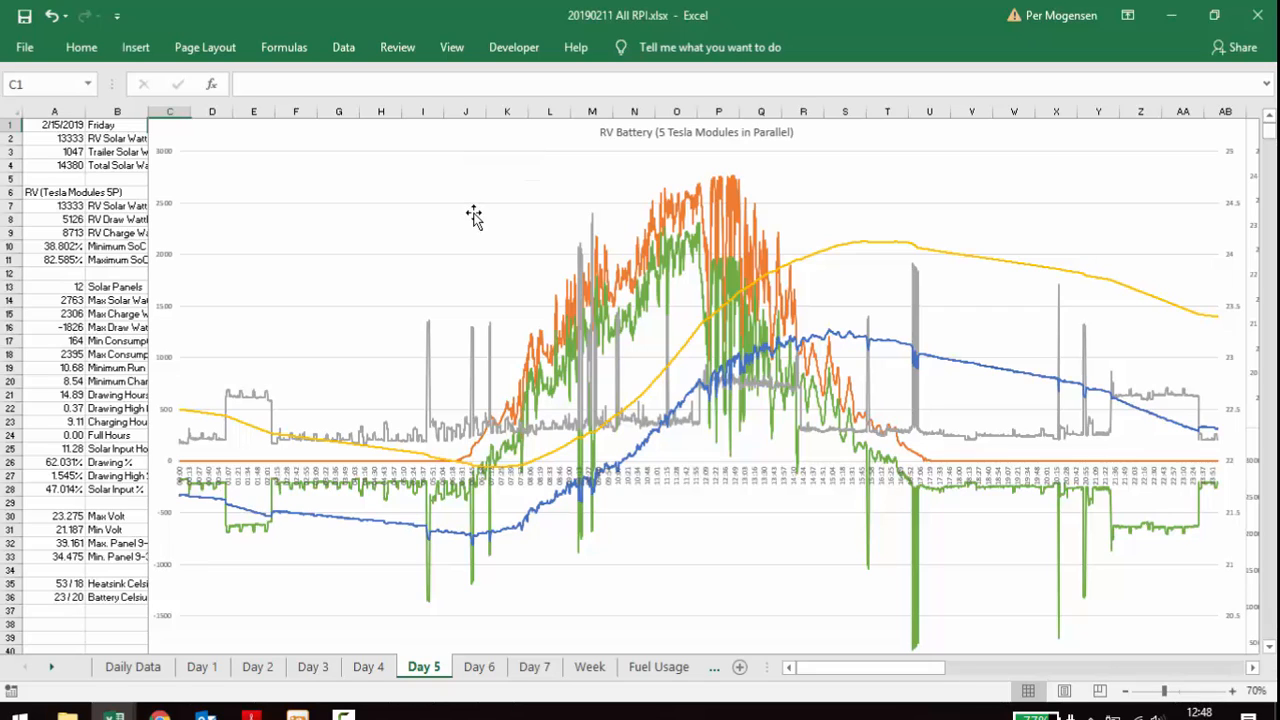
{"action": "mouse_move", "coordinate": [482, 364]}
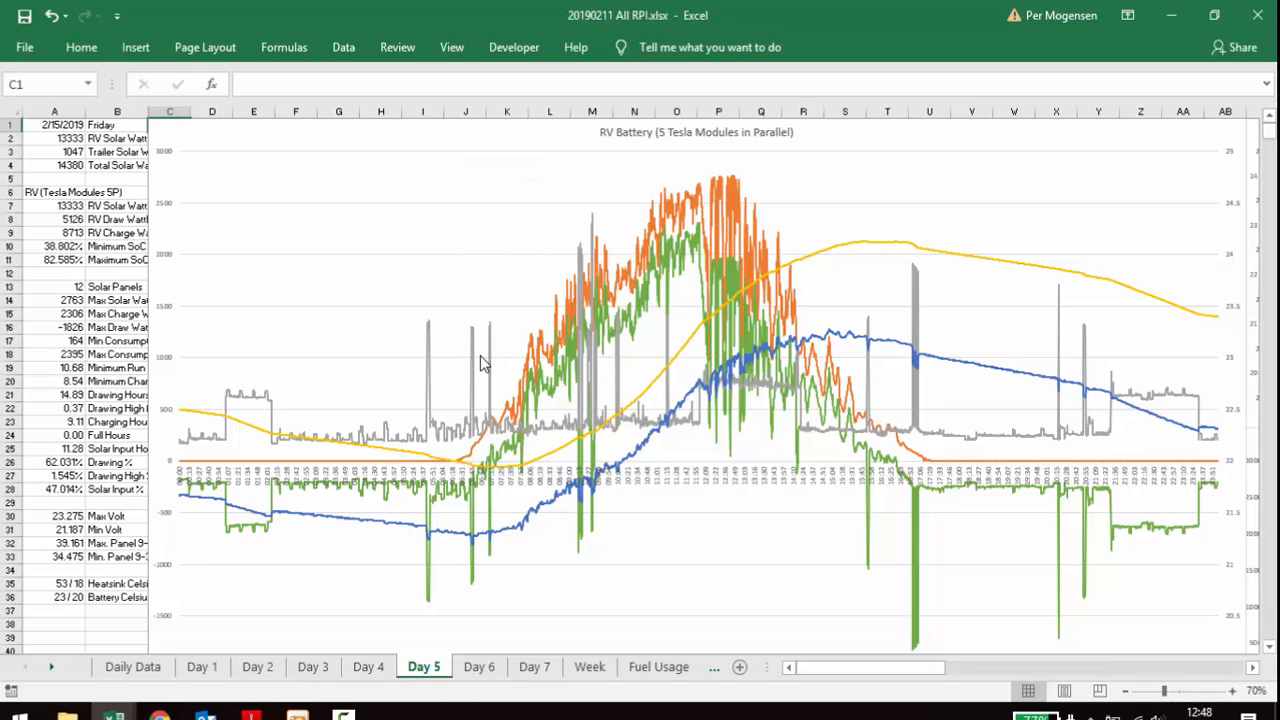
{"action": "mouse_move", "coordinate": [490, 475]}
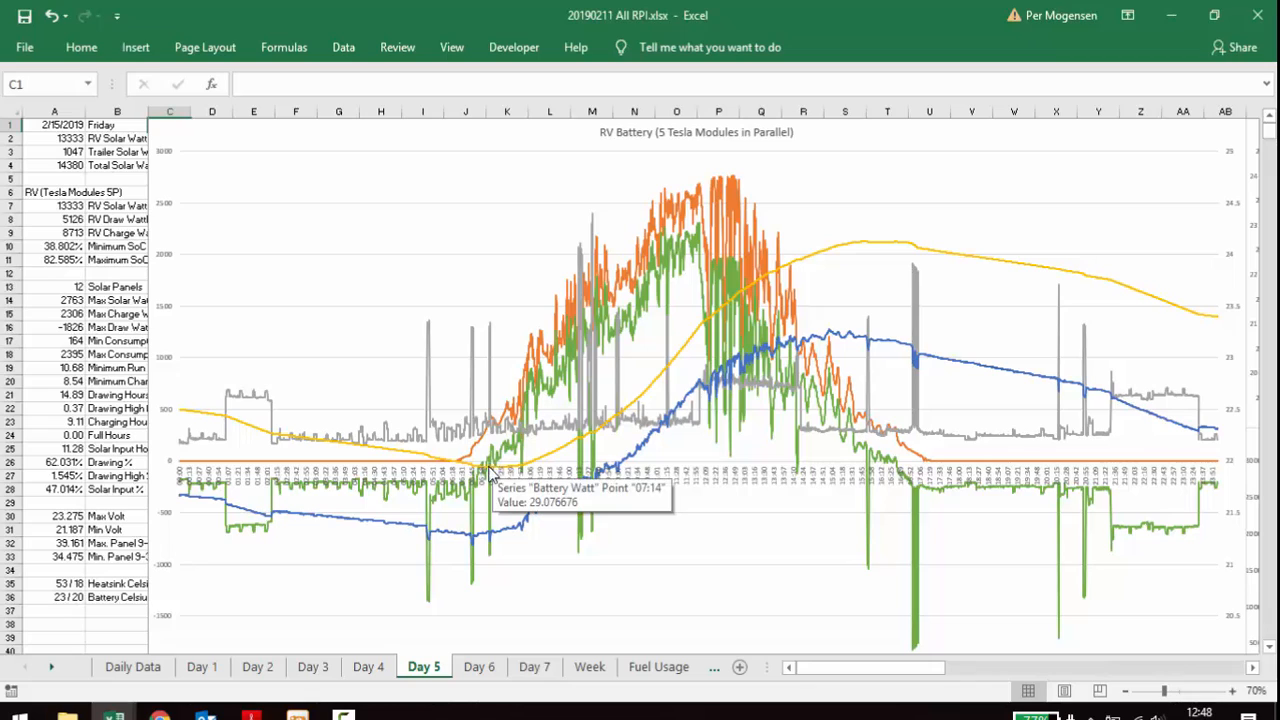
{"action": "mouse_move", "coordinate": [510, 472]}
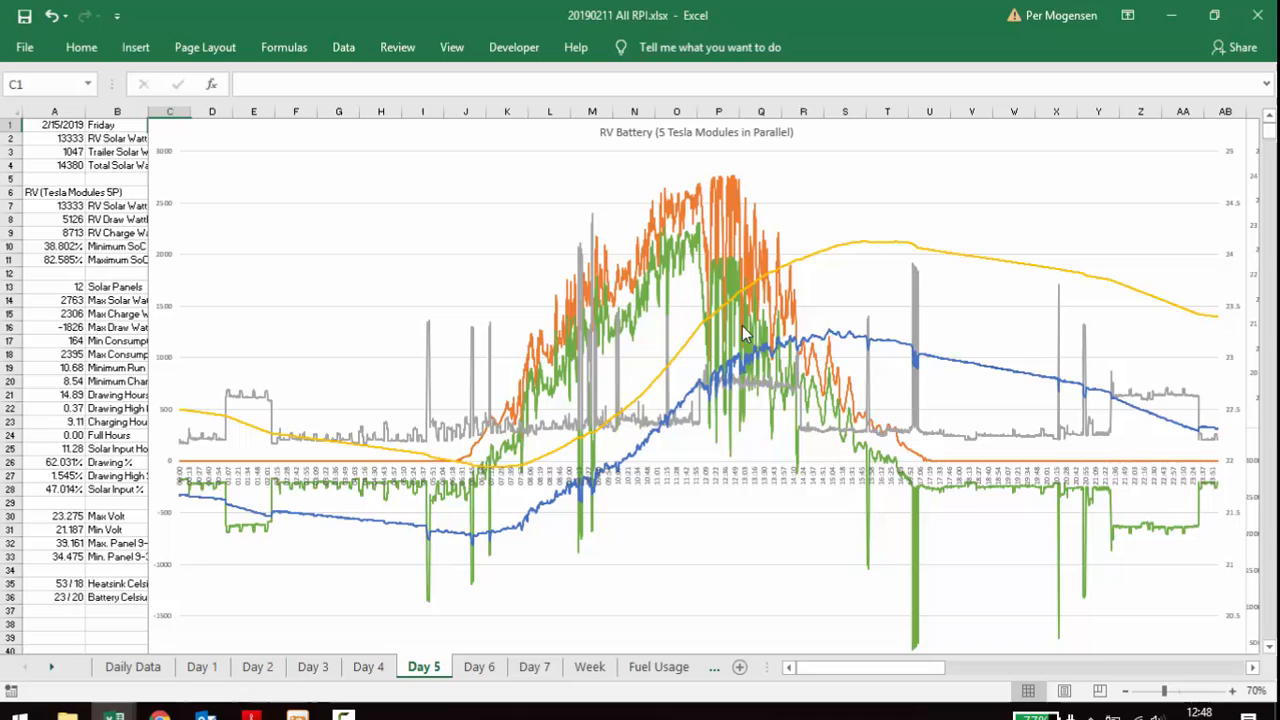
{"action": "mouse_move", "coordinate": [358, 521]}
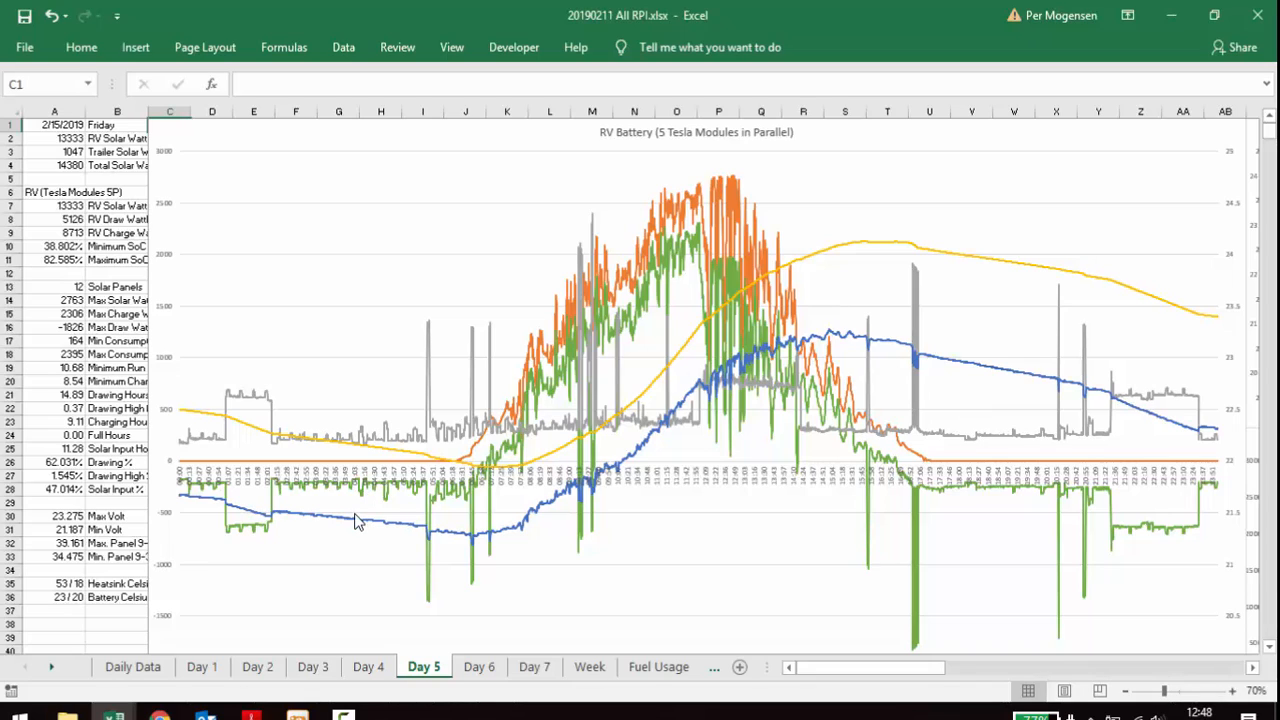
{"action": "mouse_move", "coordinate": [410, 455]}
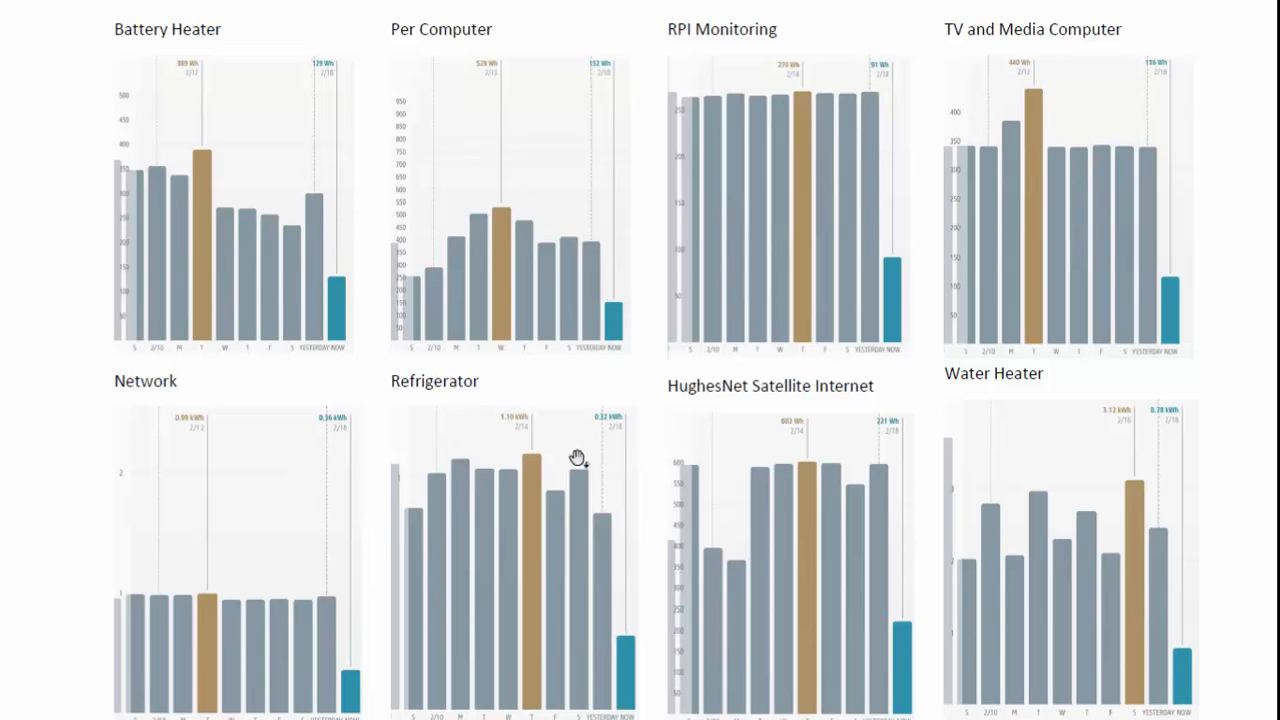
{"action": "mouse_move", "coordinate": [974, 571]}
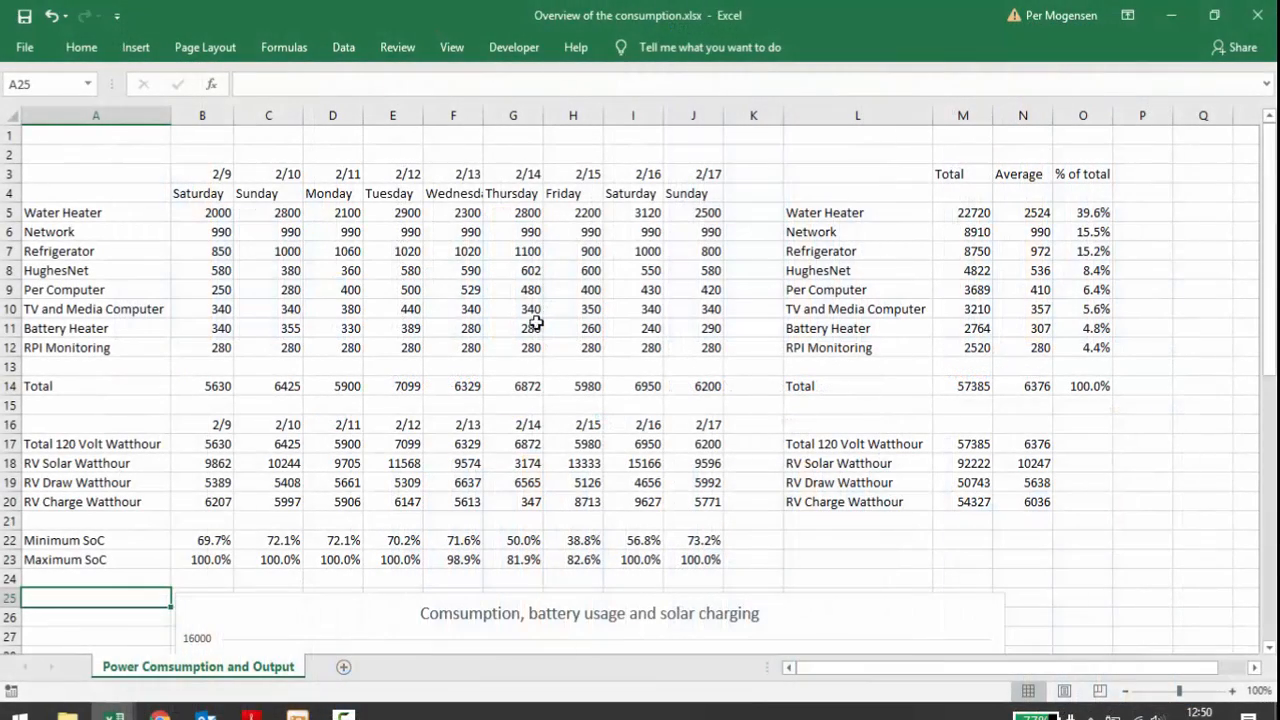
{"action": "mouse_move", "coordinate": [159, 157]}
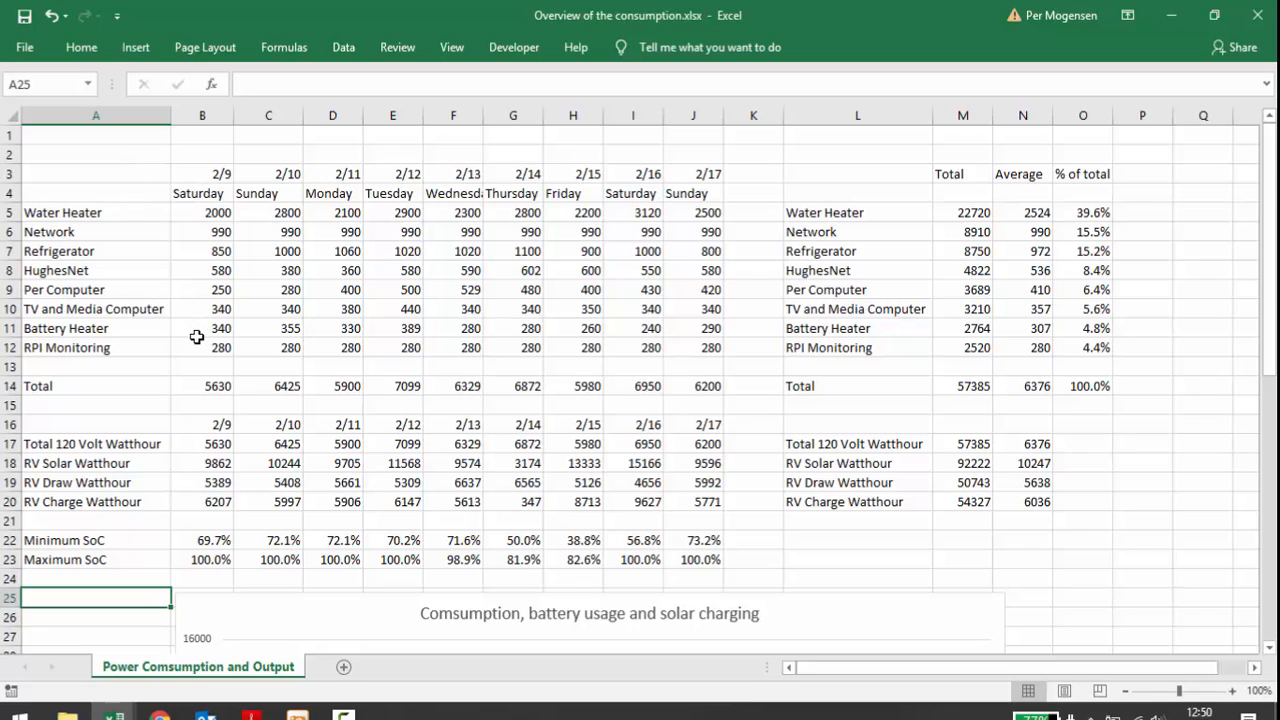
{"action": "mouse_move", "coordinate": [98, 395]}
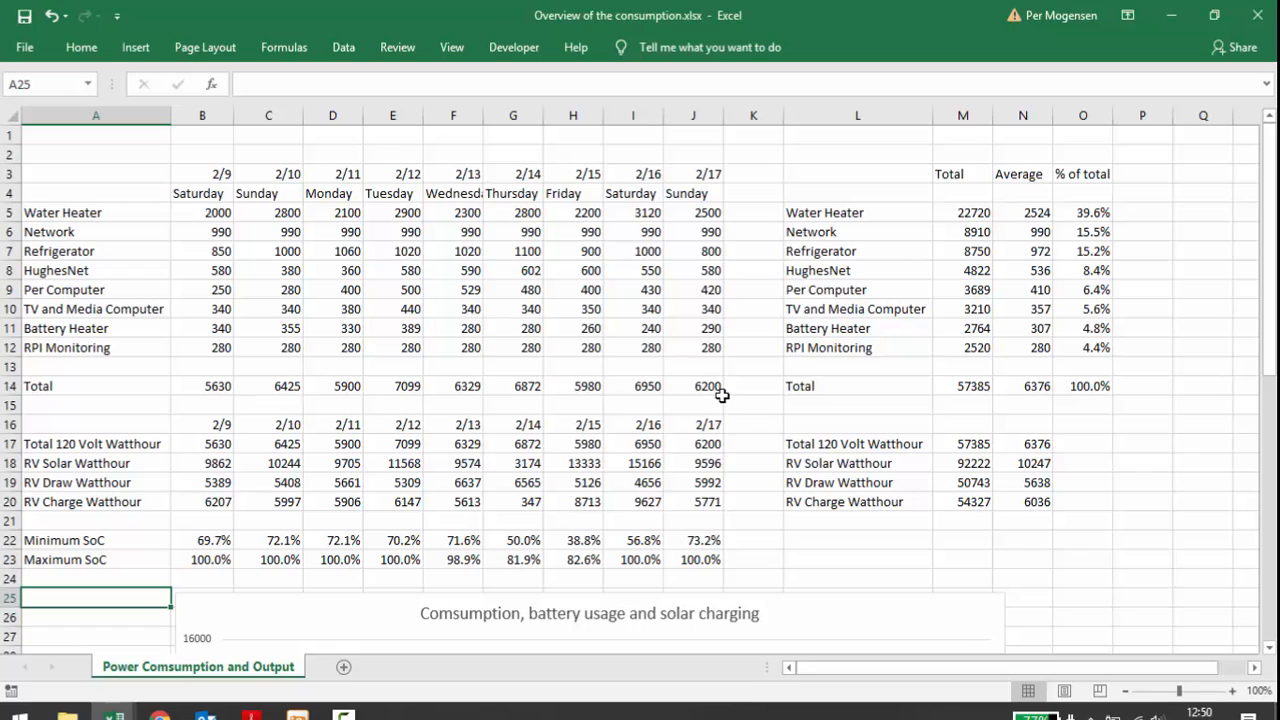
{"action": "mouse_move", "coordinate": [205, 387]}
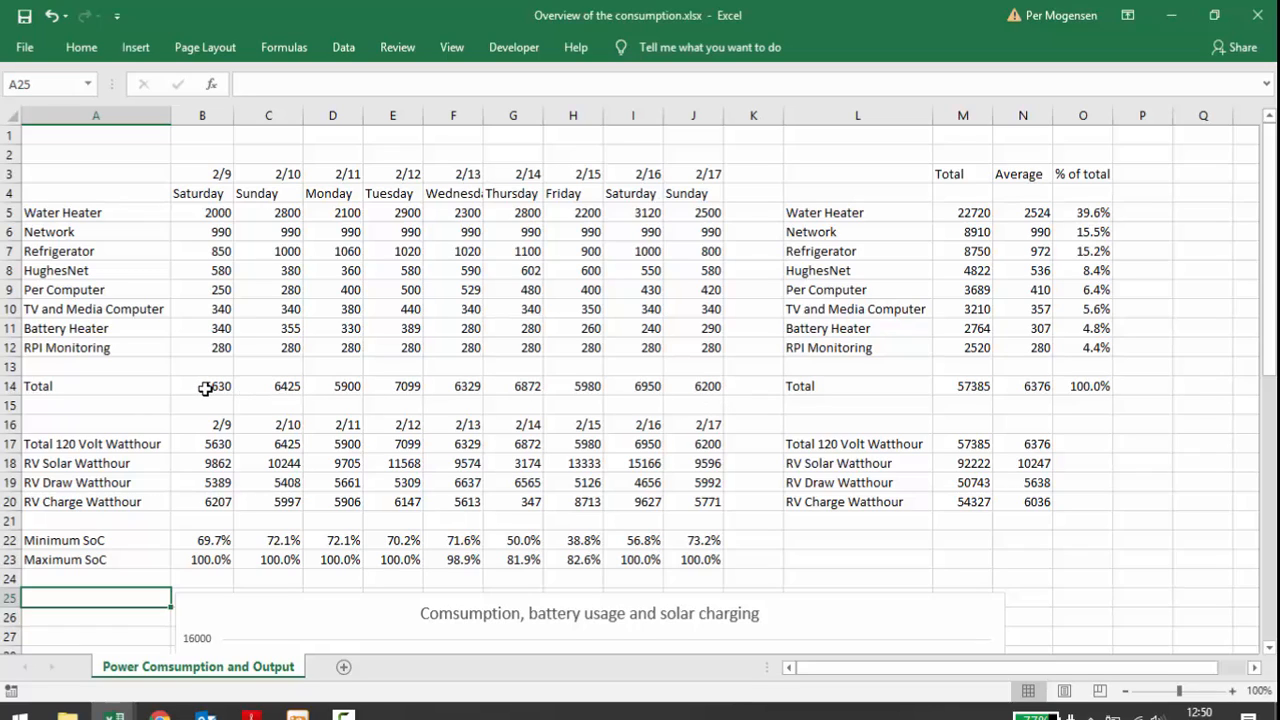
{"action": "mouse_move", "coordinate": [486, 390]}
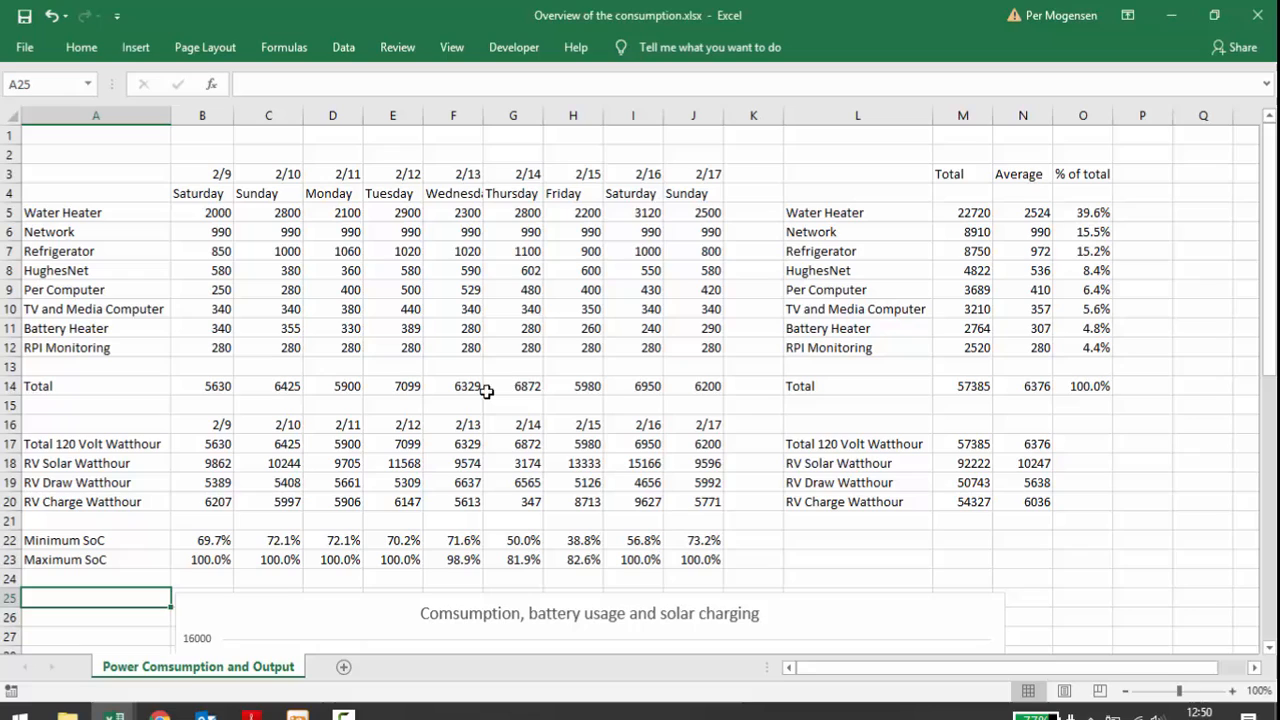
{"action": "mouse_move", "coordinate": [532, 231]}
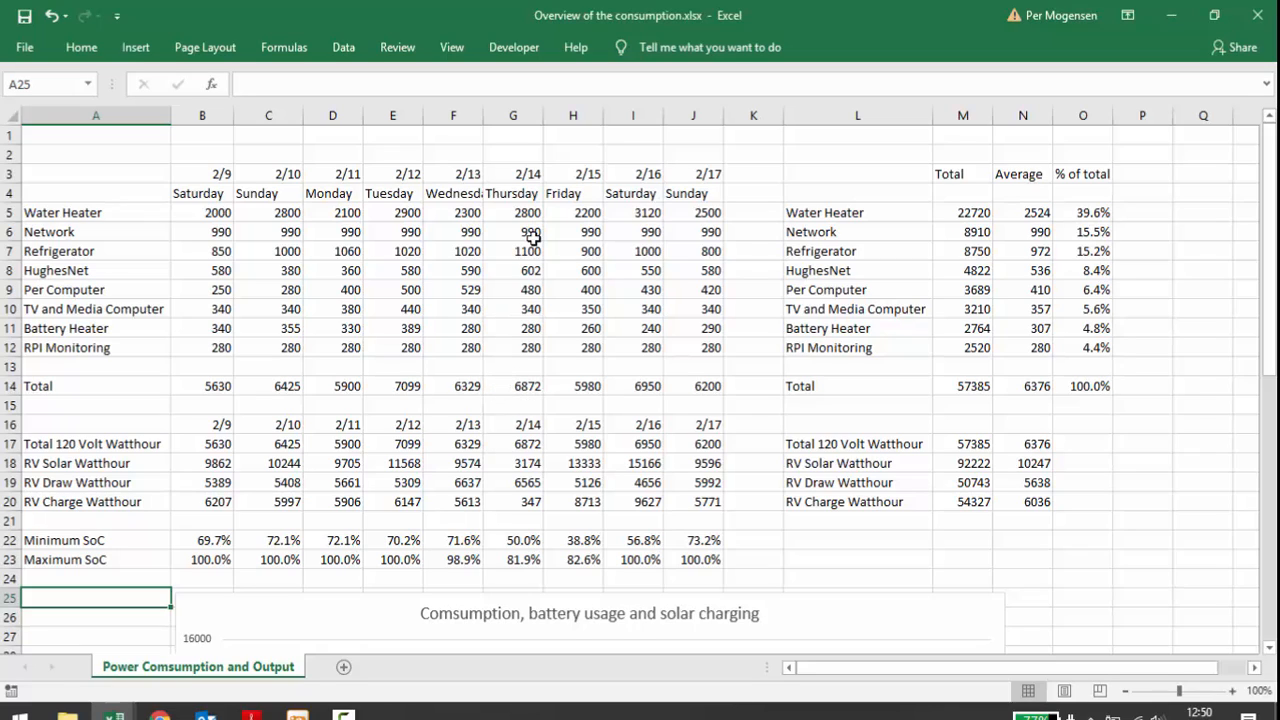
{"action": "mouse_move", "coordinate": [313, 388]}
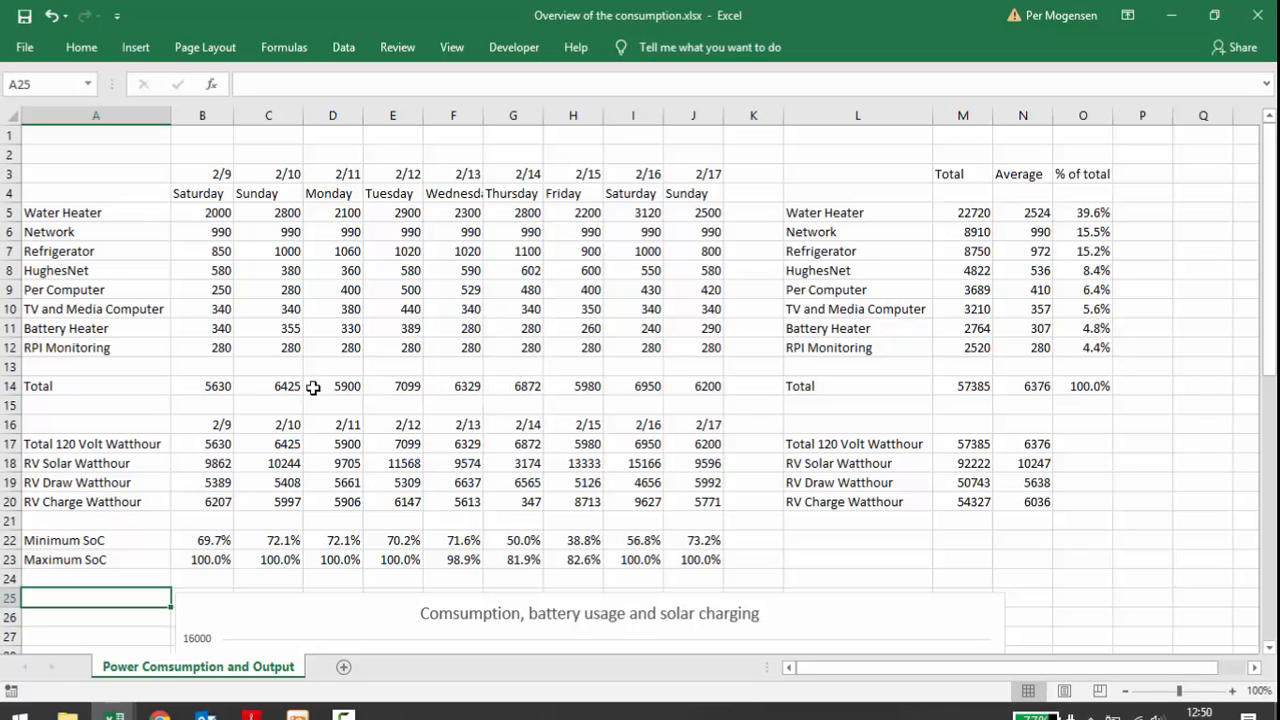
{"action": "mouse_move", "coordinate": [660, 386]}
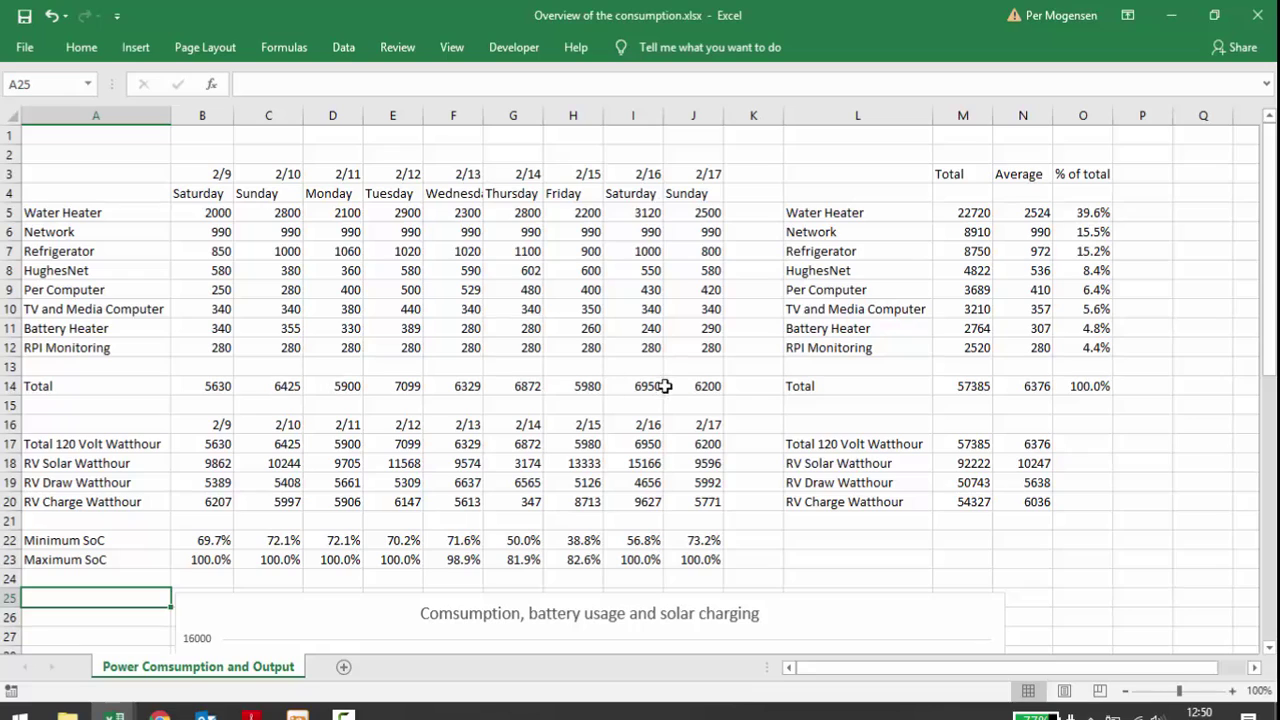
{"action": "mouse_move", "coordinate": [652, 393]}
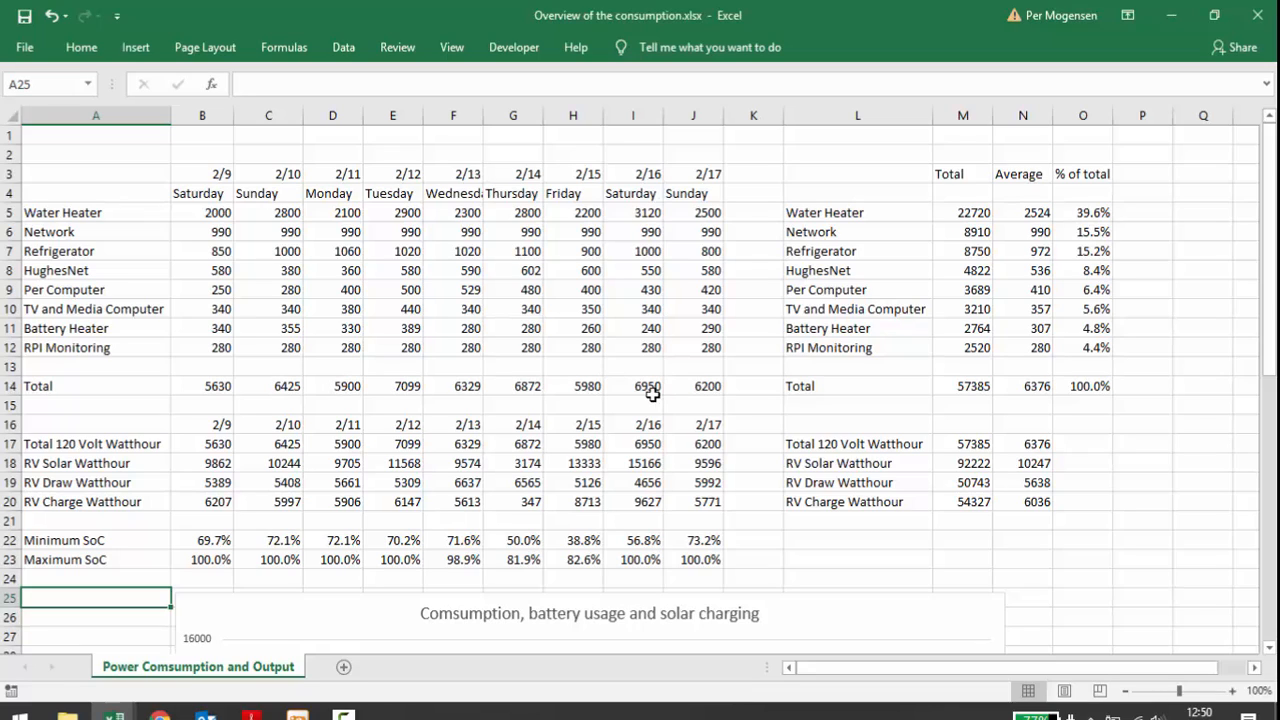
{"action": "mouse_move", "coordinate": [190, 408]}
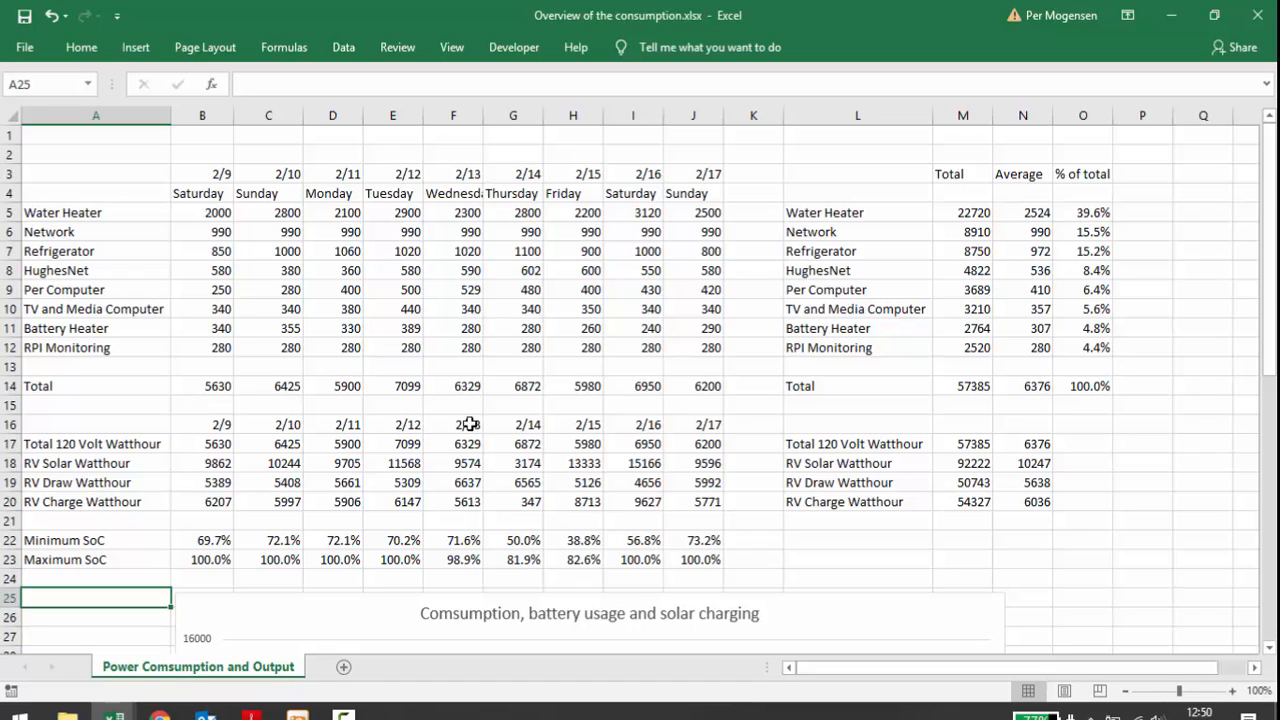
{"action": "mouse_move", "coordinate": [1045, 409]}
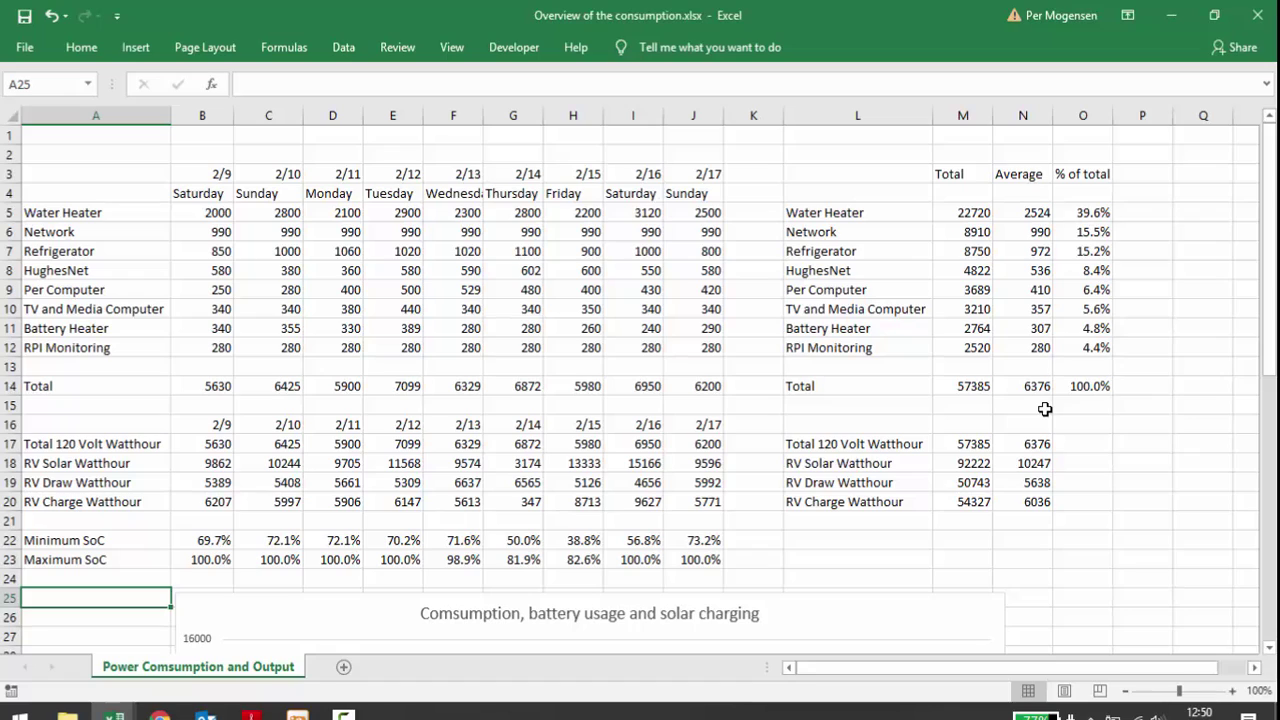
{"action": "mouse_move", "coordinate": [322, 501]}
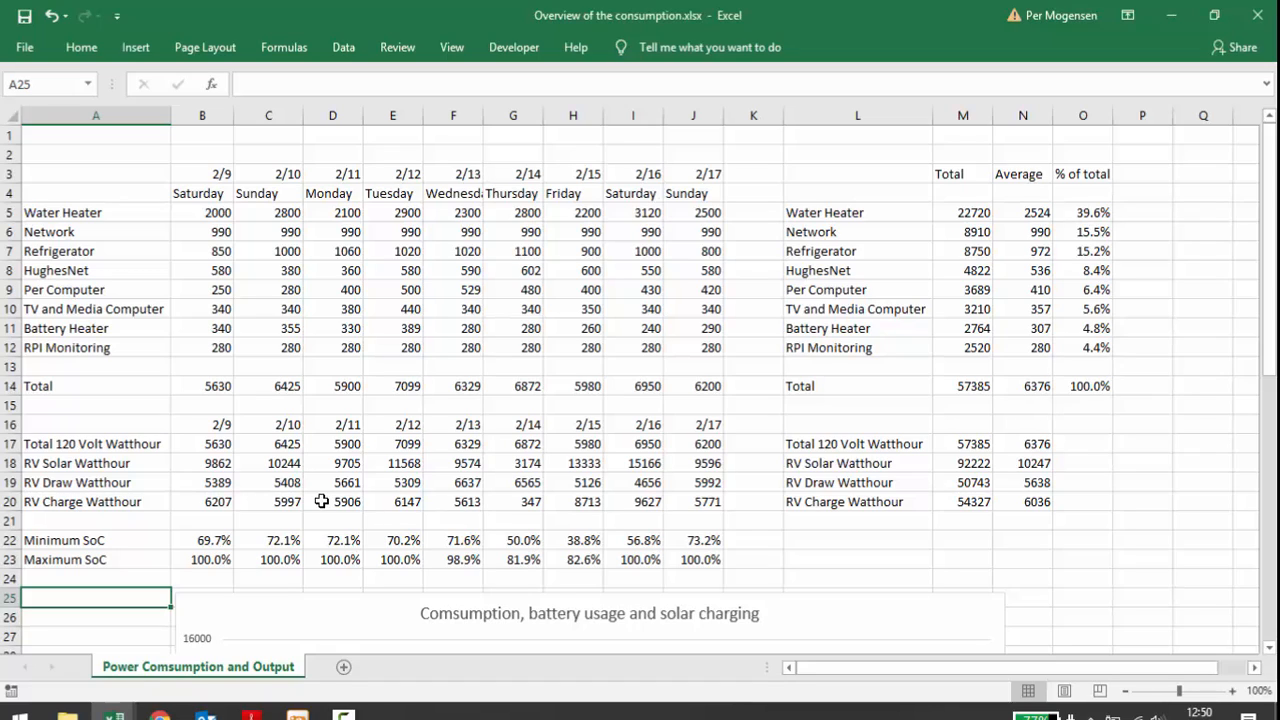
{"action": "mouse_move", "coordinate": [147, 446]}
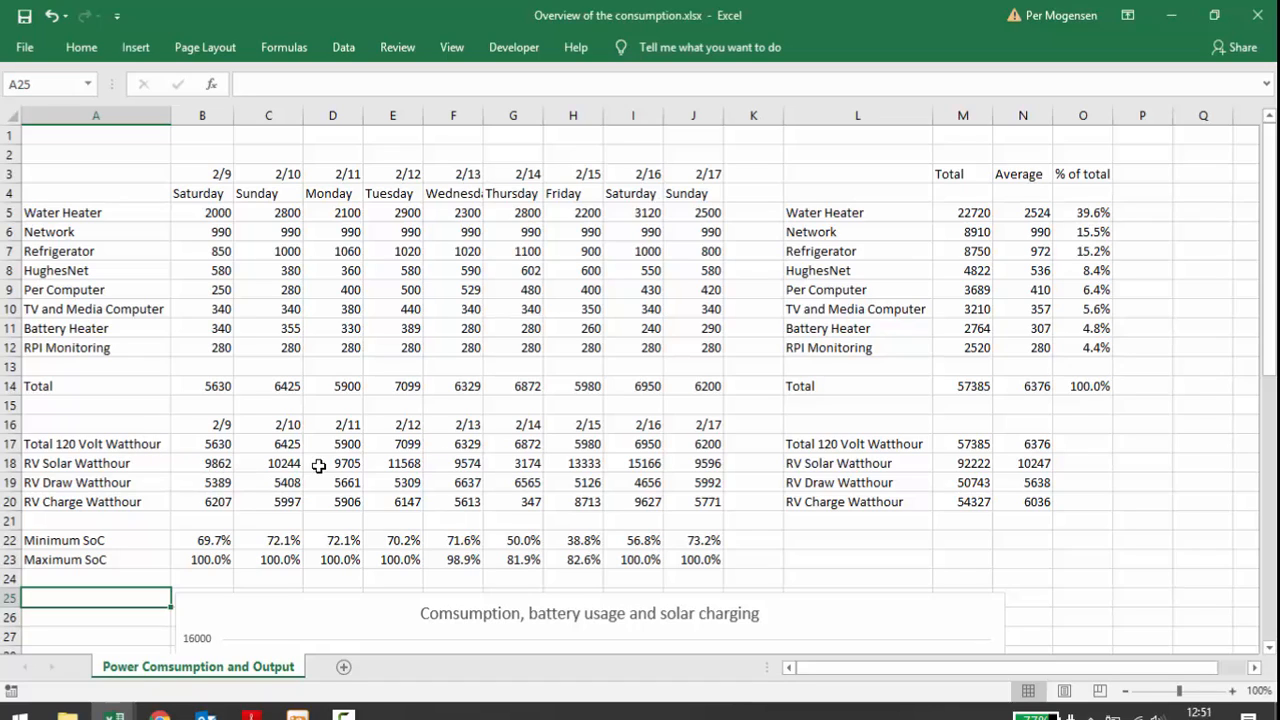
{"action": "mouse_move", "coordinate": [349, 462]}
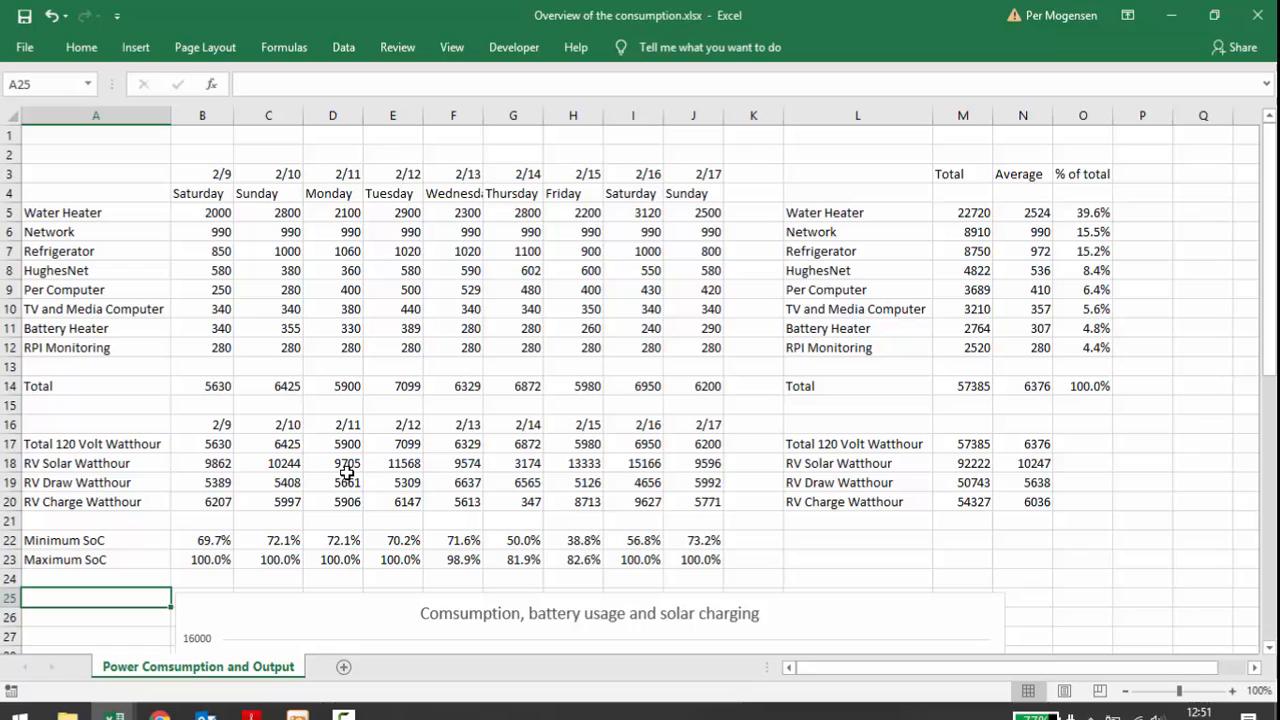
{"action": "mouse_move", "coordinate": [272, 471]}
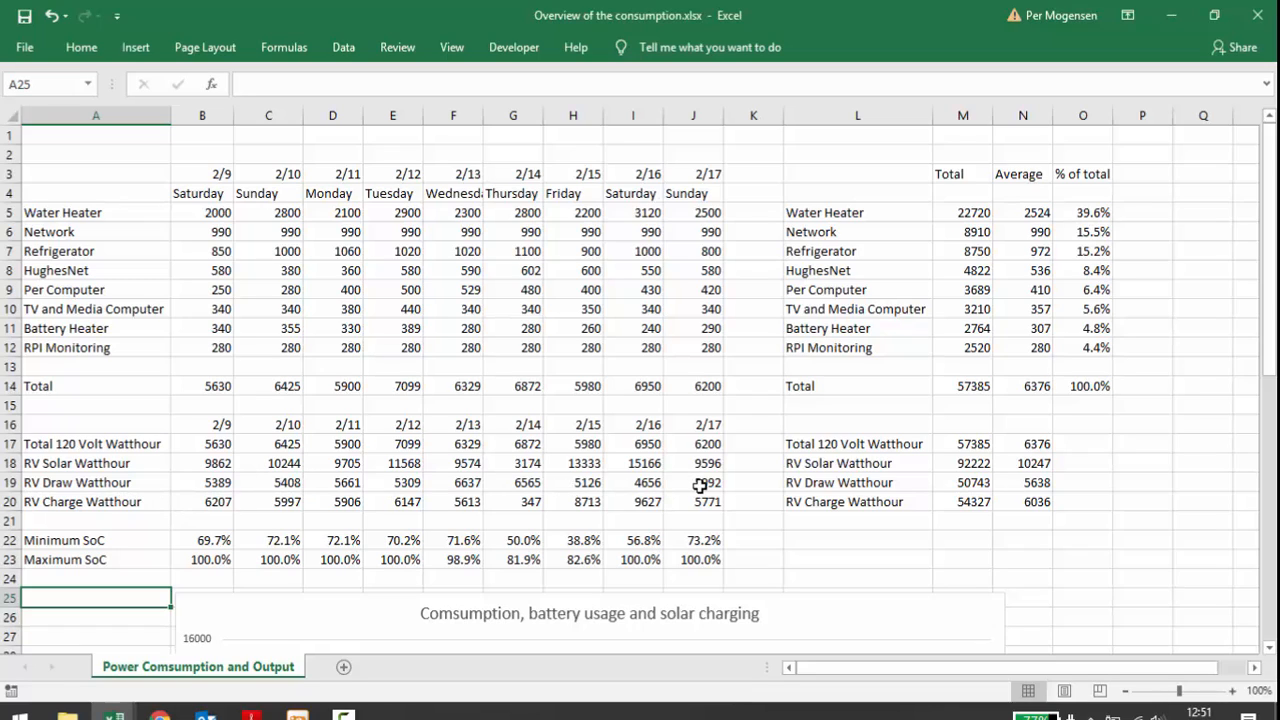
{"action": "mouse_move", "coordinate": [470, 483]}
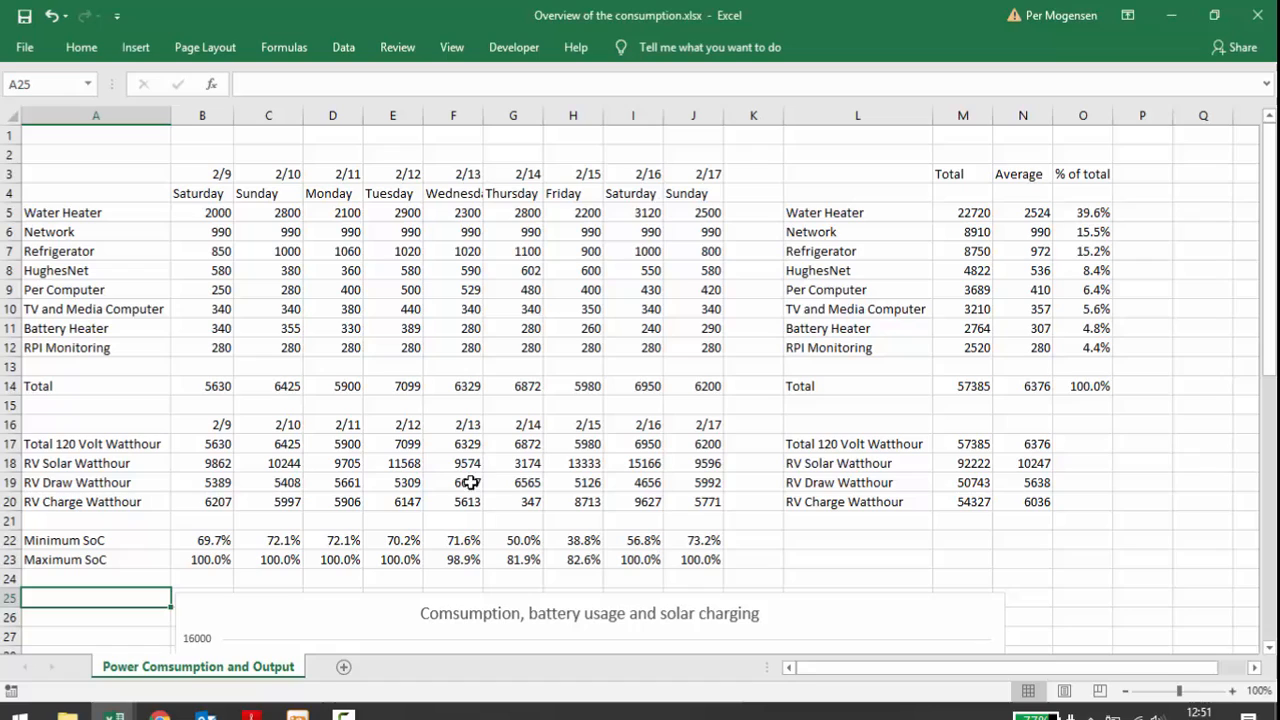
{"action": "mouse_move", "coordinate": [557, 493]}
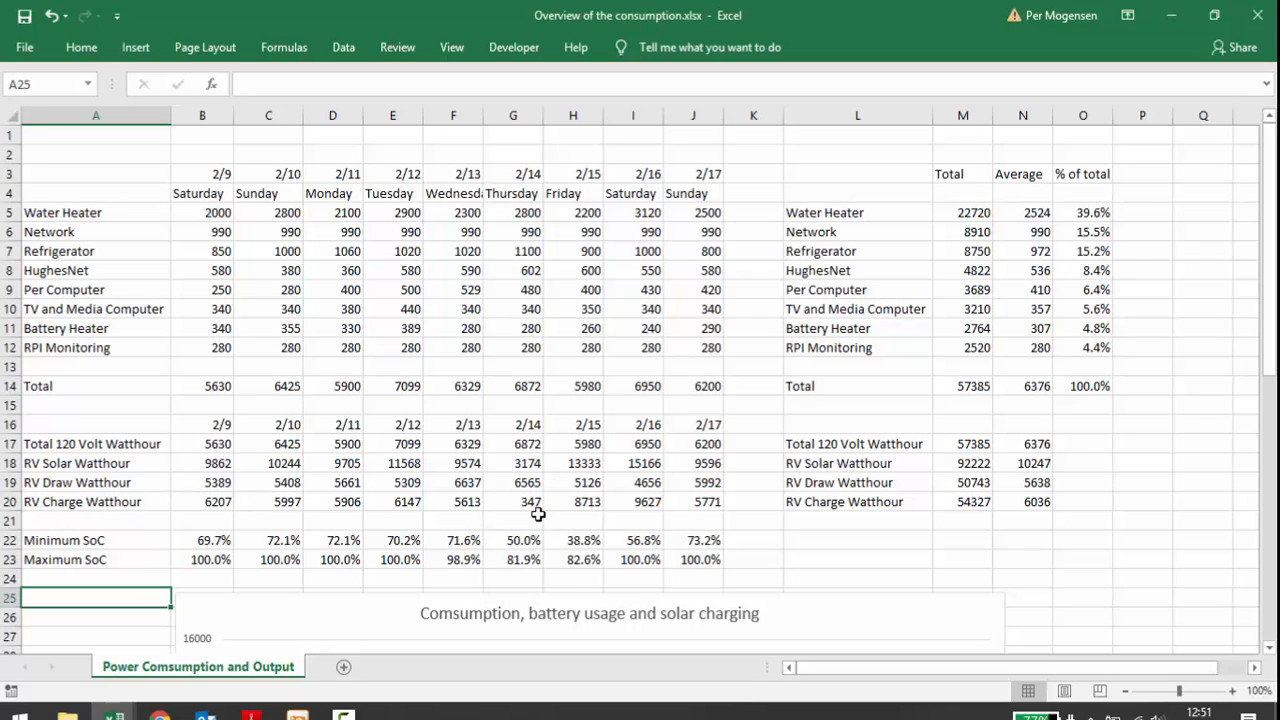
{"action": "mouse_move", "coordinate": [592, 503]}
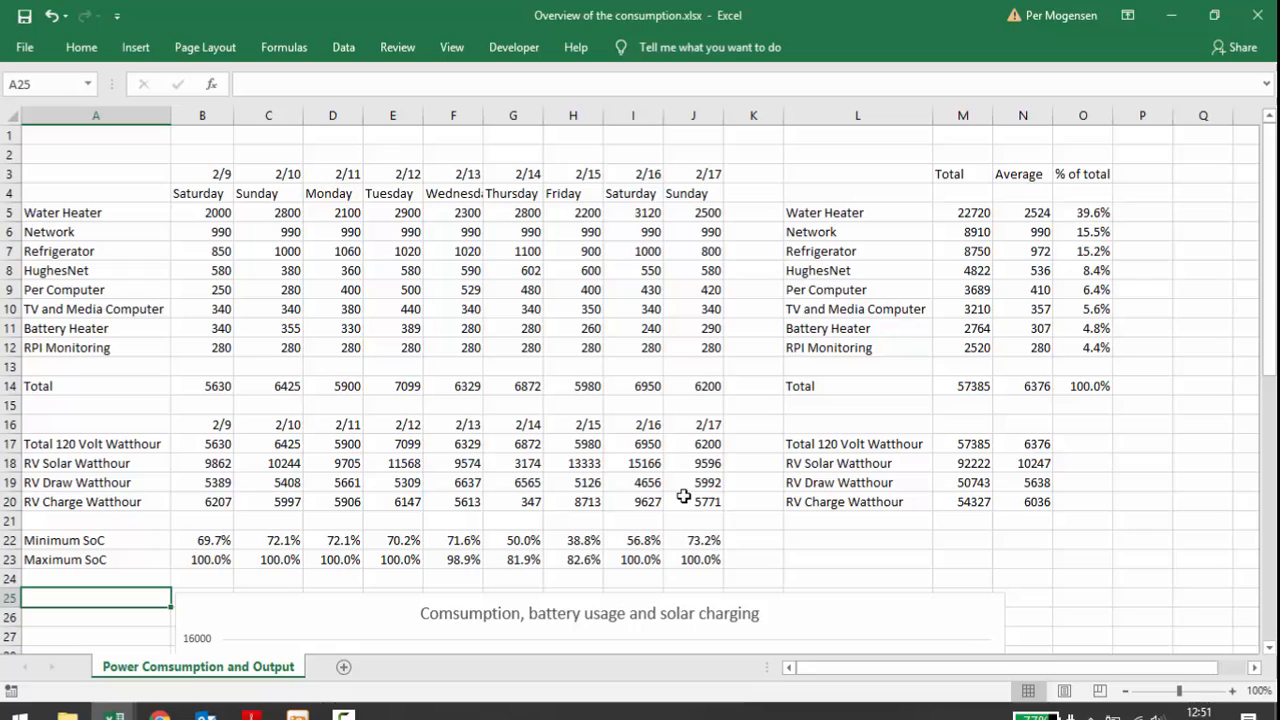
{"action": "mouse_move", "coordinate": [710, 501]}
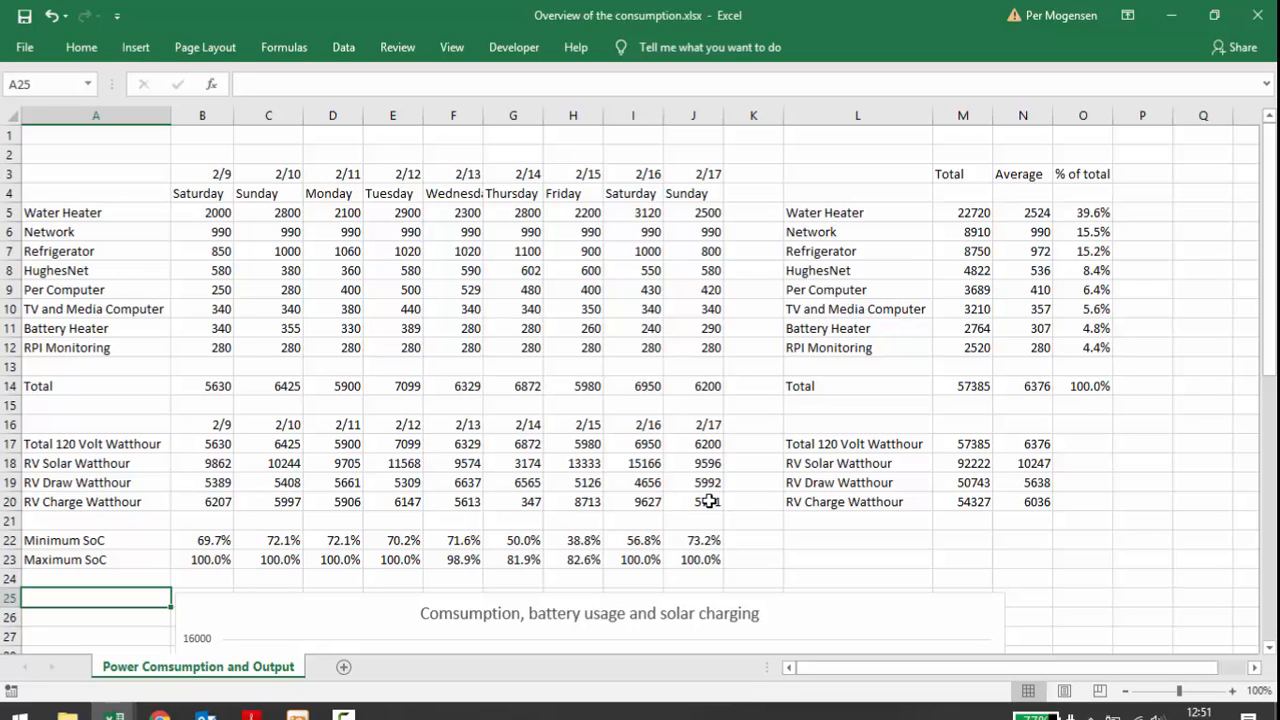
{"action": "mouse_move", "coordinate": [592, 545]}
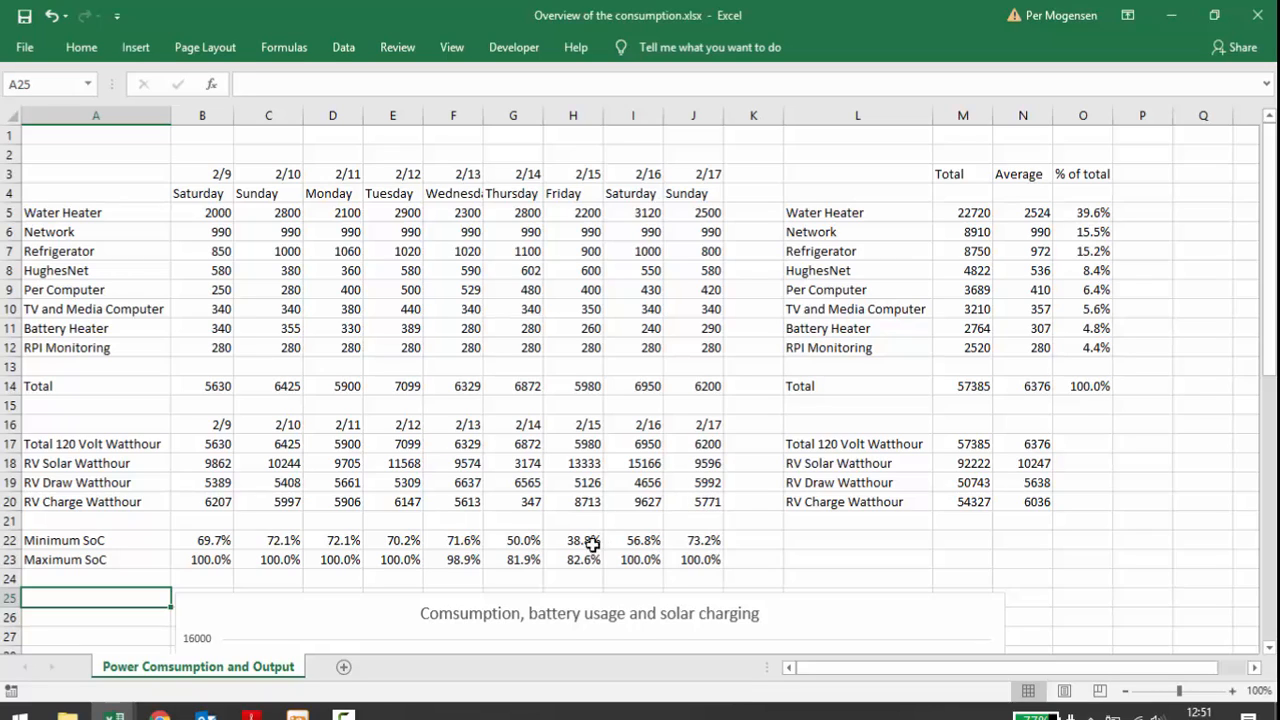
{"action": "mouse_move", "coordinate": [595, 563]}
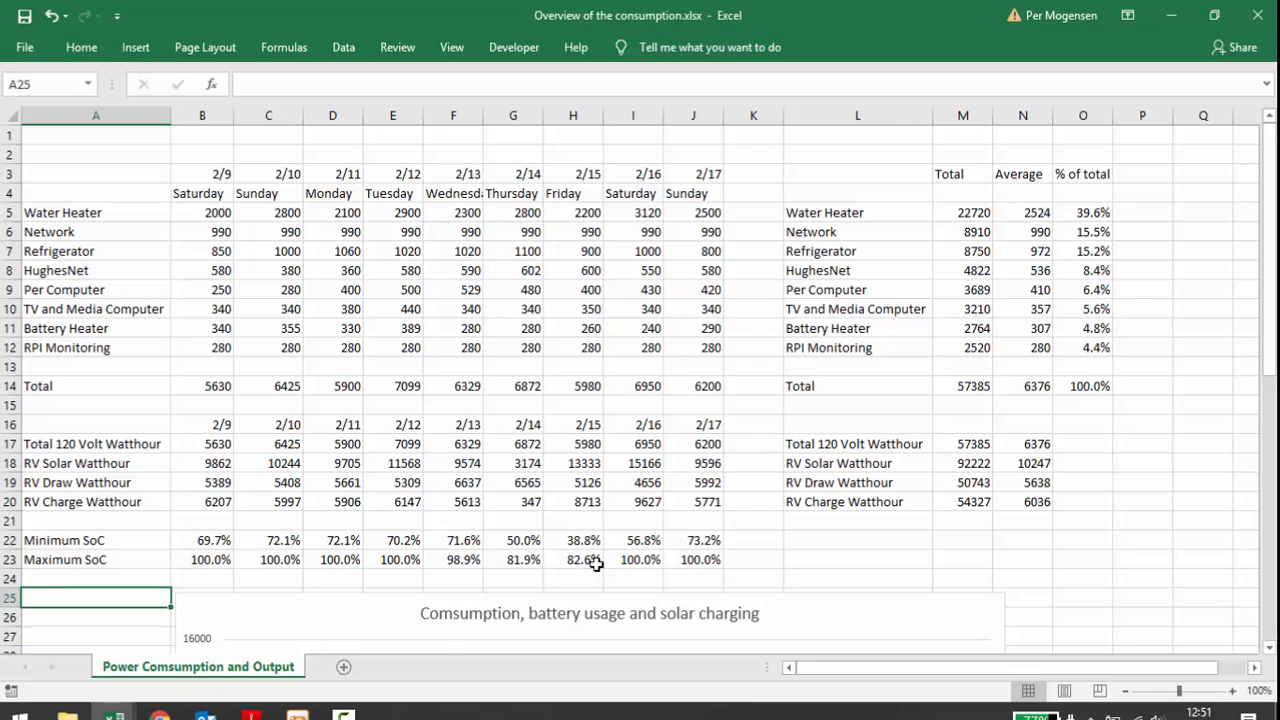
{"action": "scroll", "scroll_direction": "down", "scroll_amount": 3}
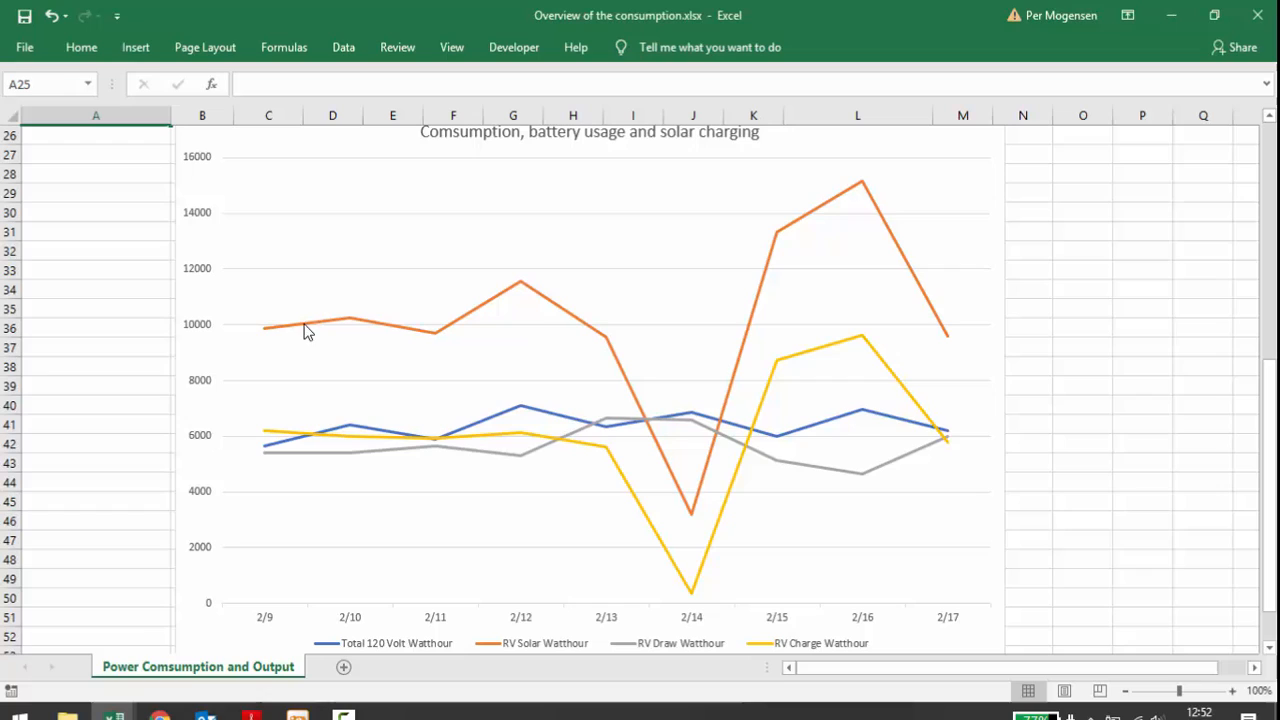
{"action": "mouse_move", "coordinate": [285, 340]}
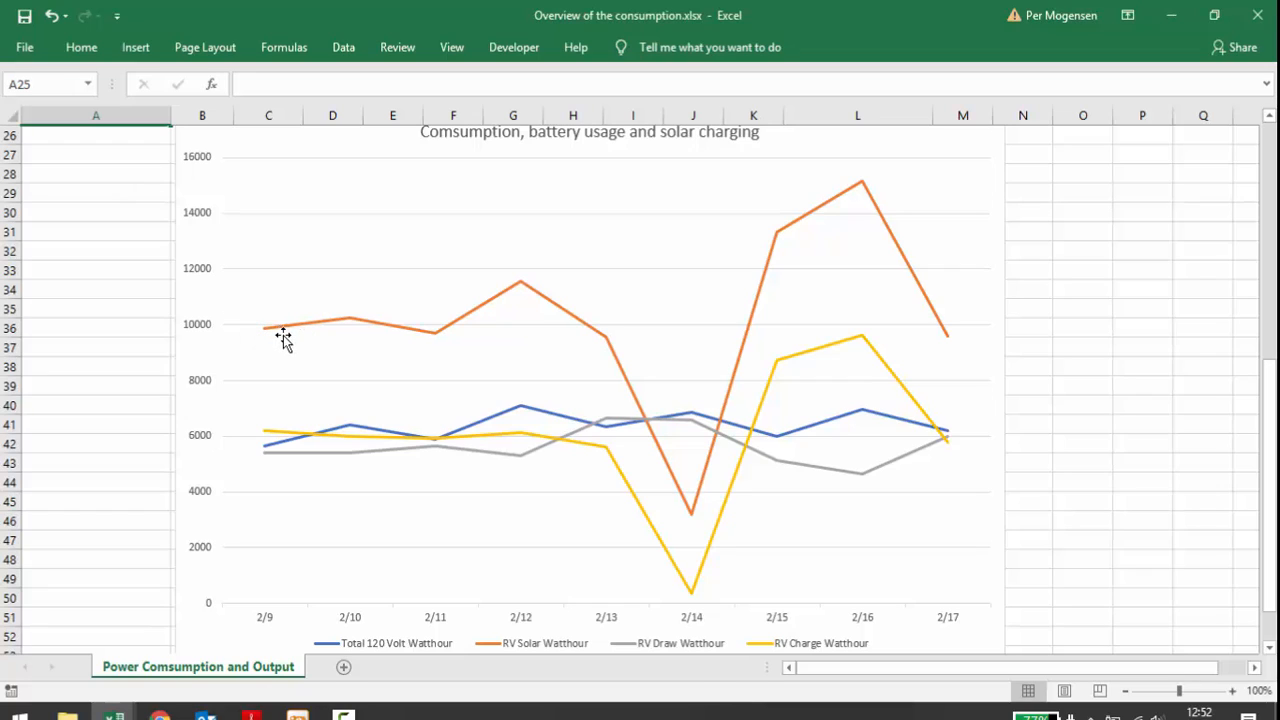
{"action": "mouse_move", "coordinate": [562, 655]}
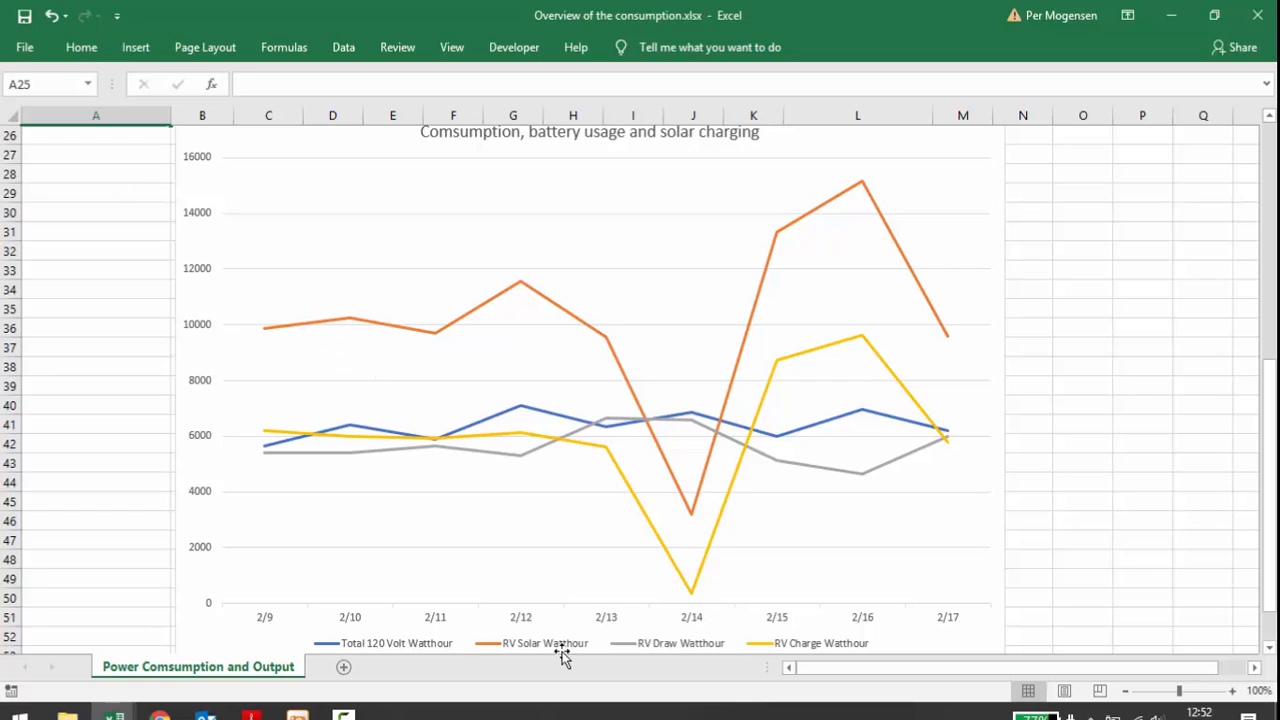
{"action": "mouse_move", "coordinate": [515, 418]}
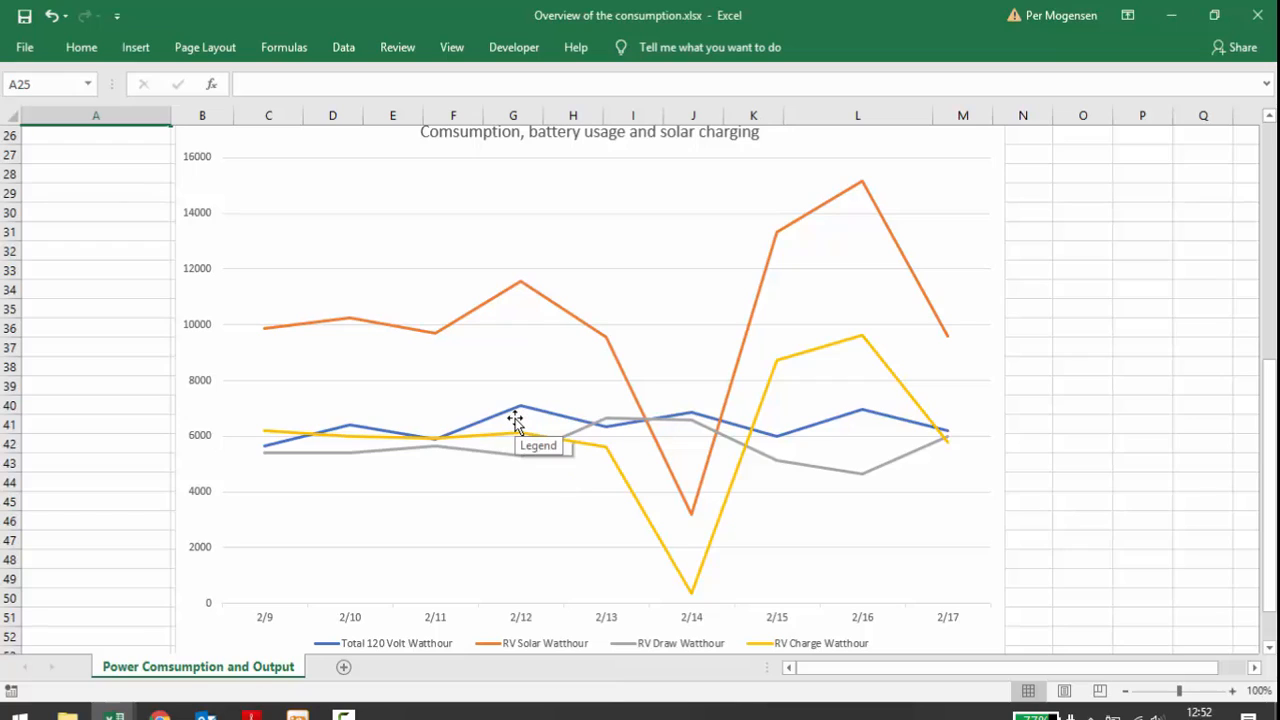
{"action": "mouse_move", "coordinate": [522, 418]}
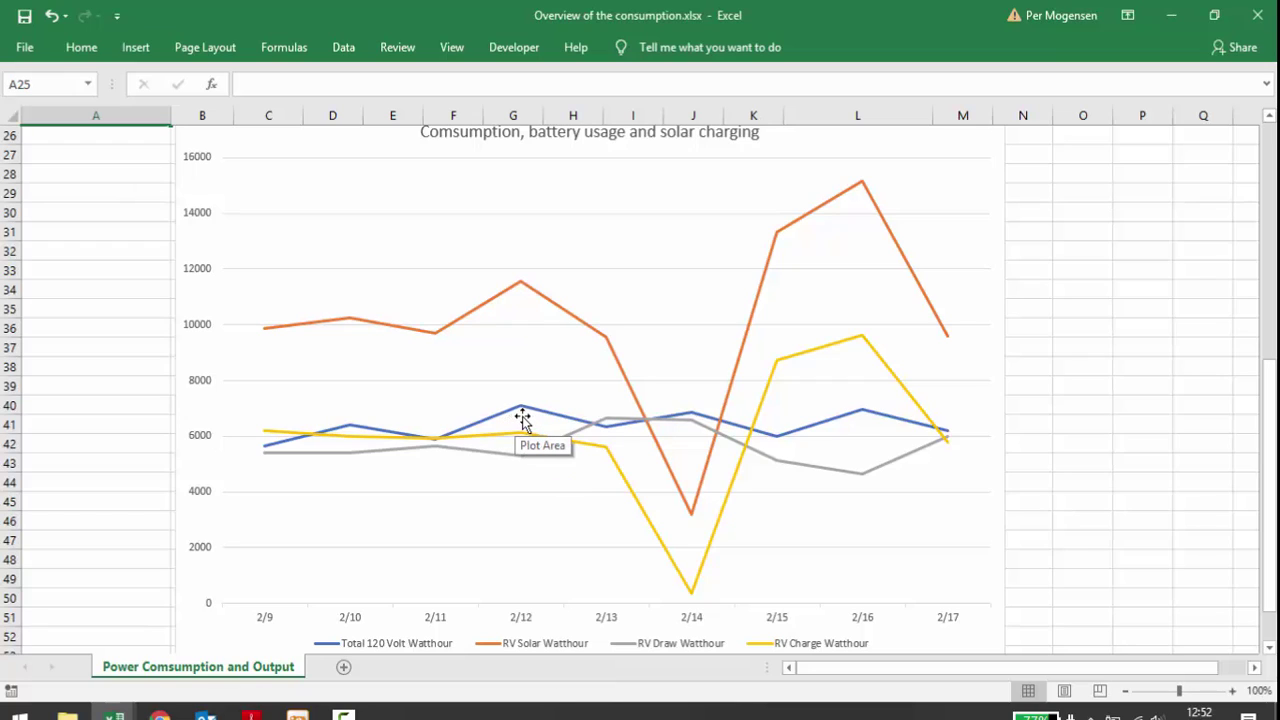
{"action": "mouse_move", "coordinate": [521, 457]}
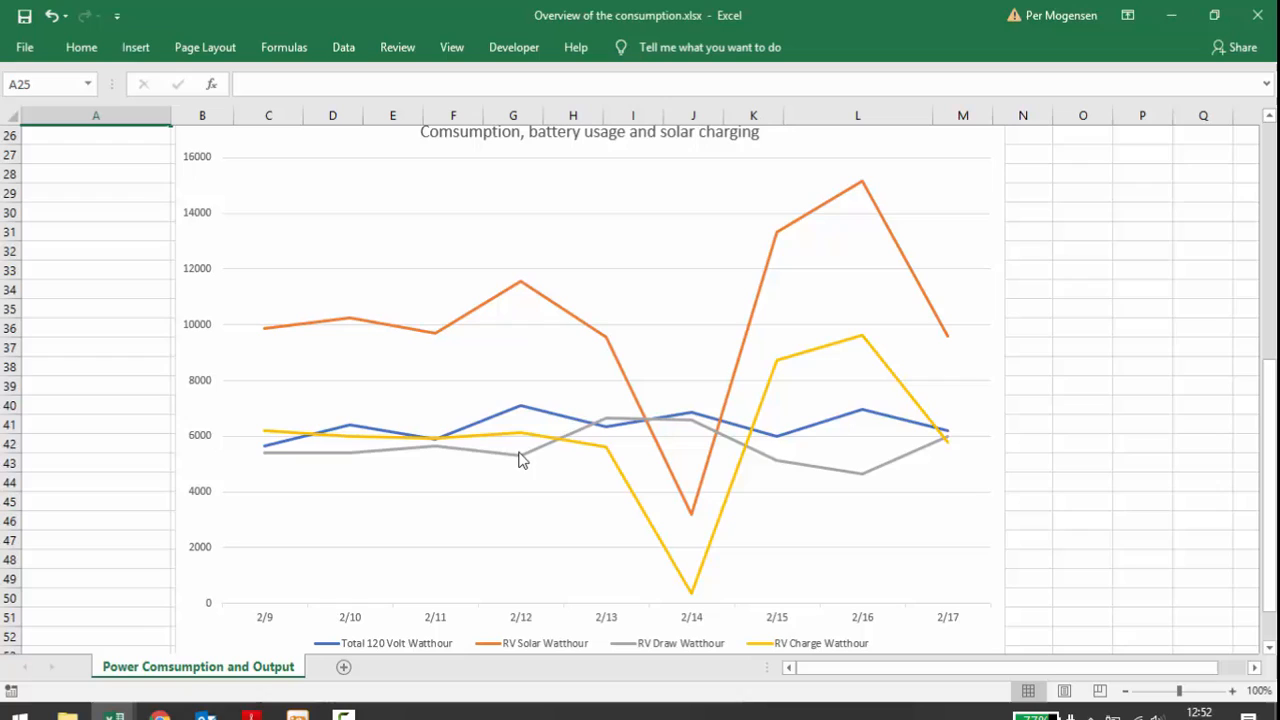
{"action": "mouse_move", "coordinate": [690, 586]}
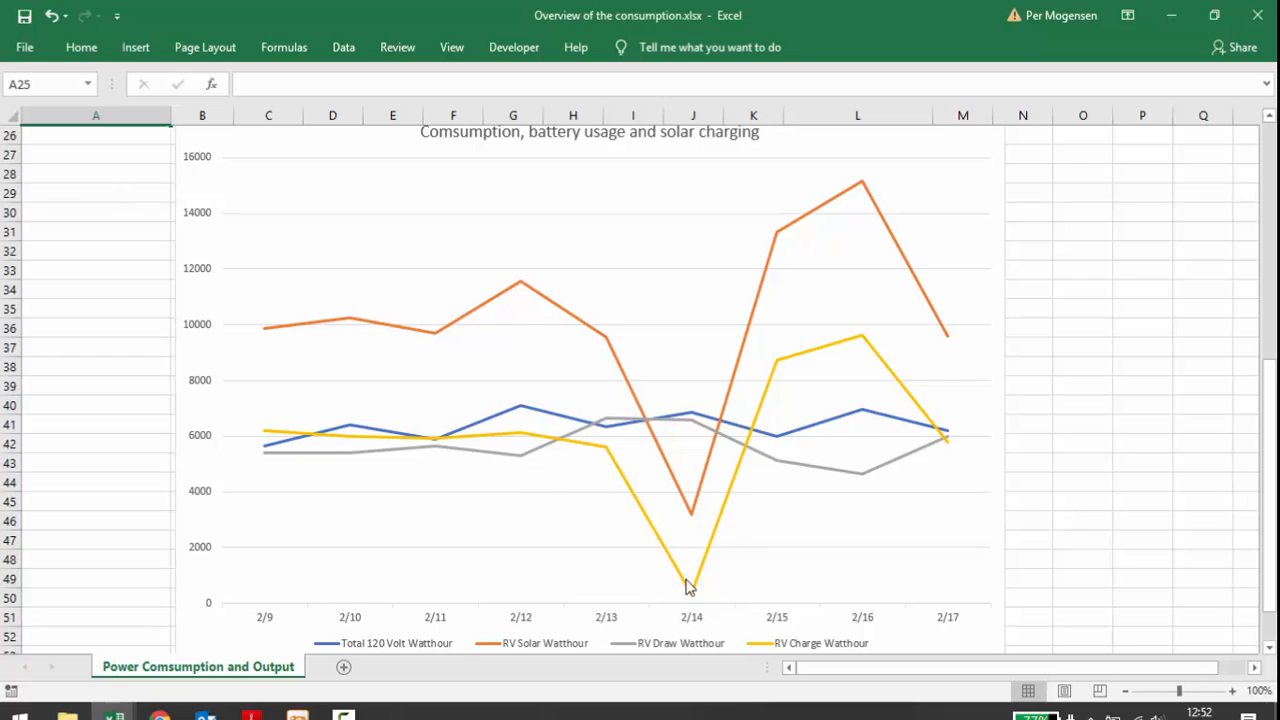
{"action": "mouse_move", "coordinate": [630, 398]}
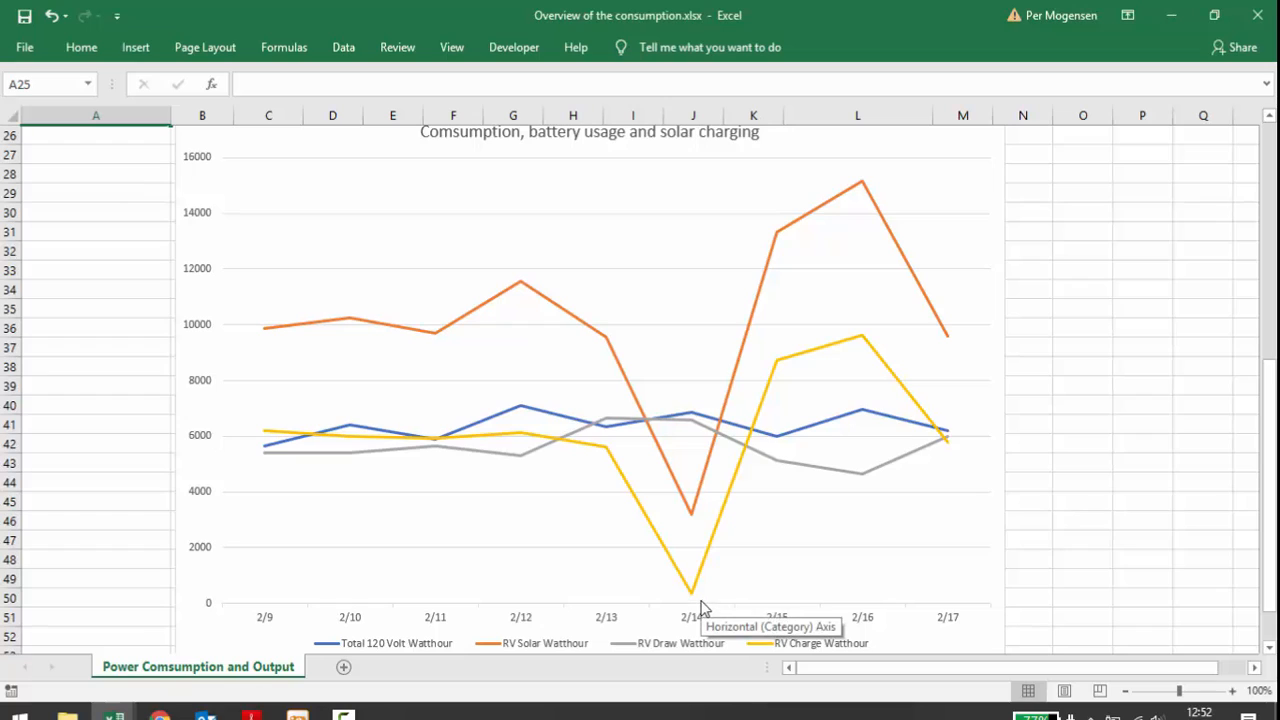
{"action": "mouse_move", "coordinate": [618, 345]}
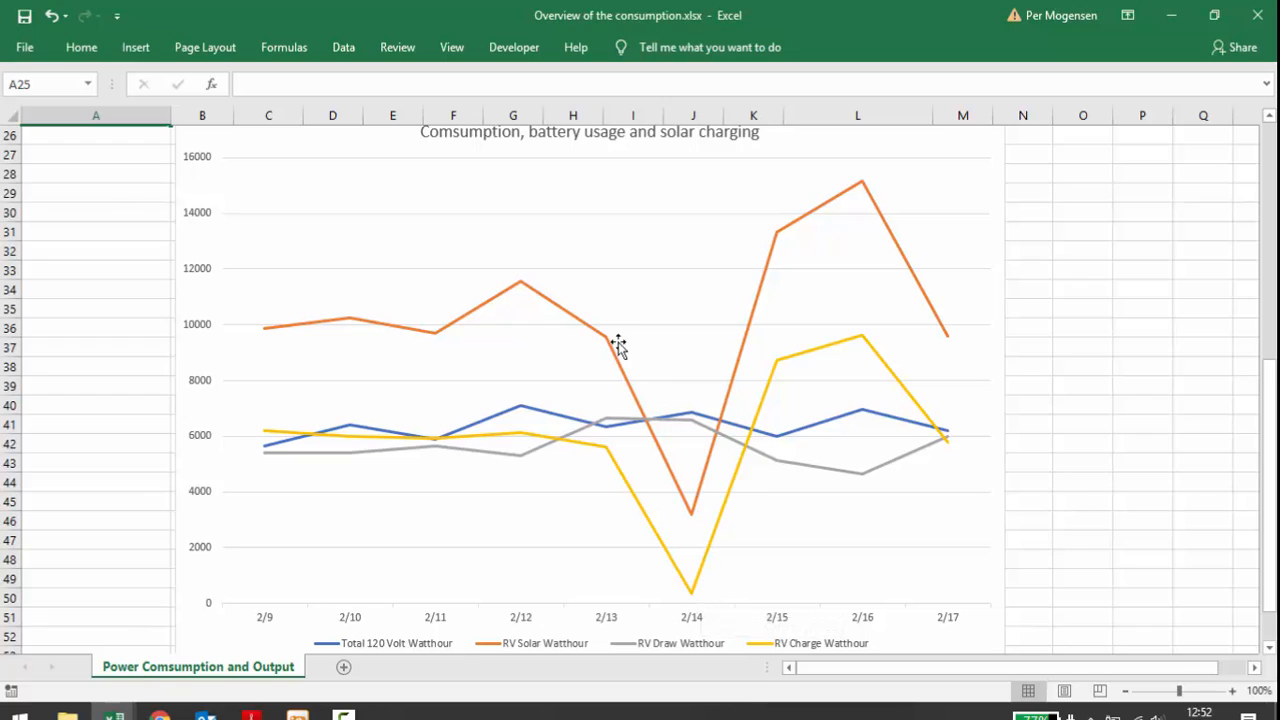
{"action": "mouse_move", "coordinate": [693, 520]}
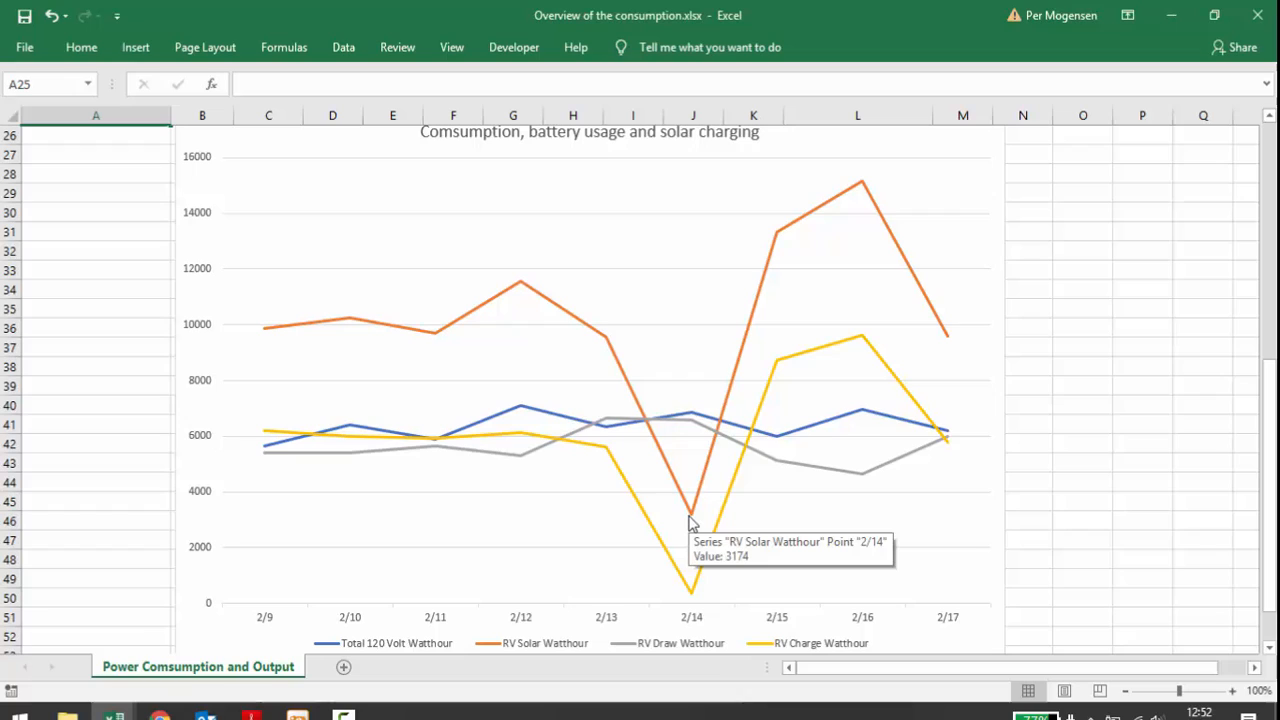
{"action": "mouse_move", "coordinate": [1003, 455]}
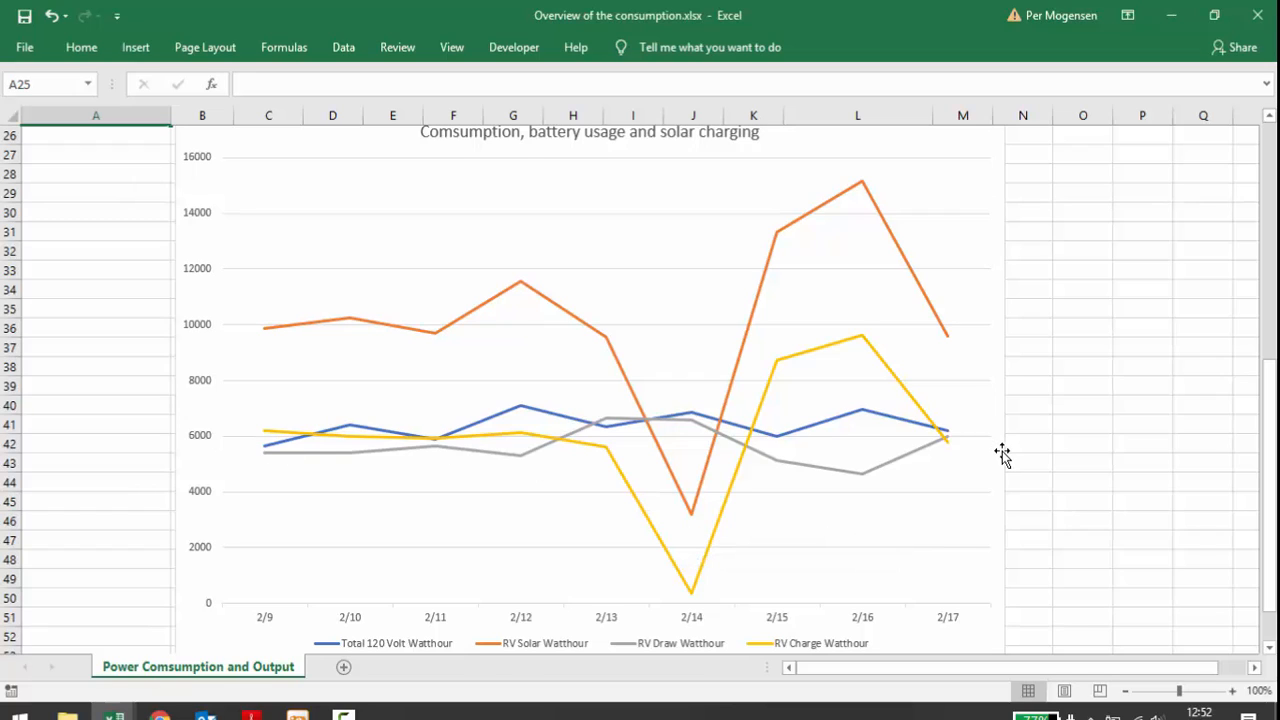
{"action": "mouse_move", "coordinate": [1002, 450]}
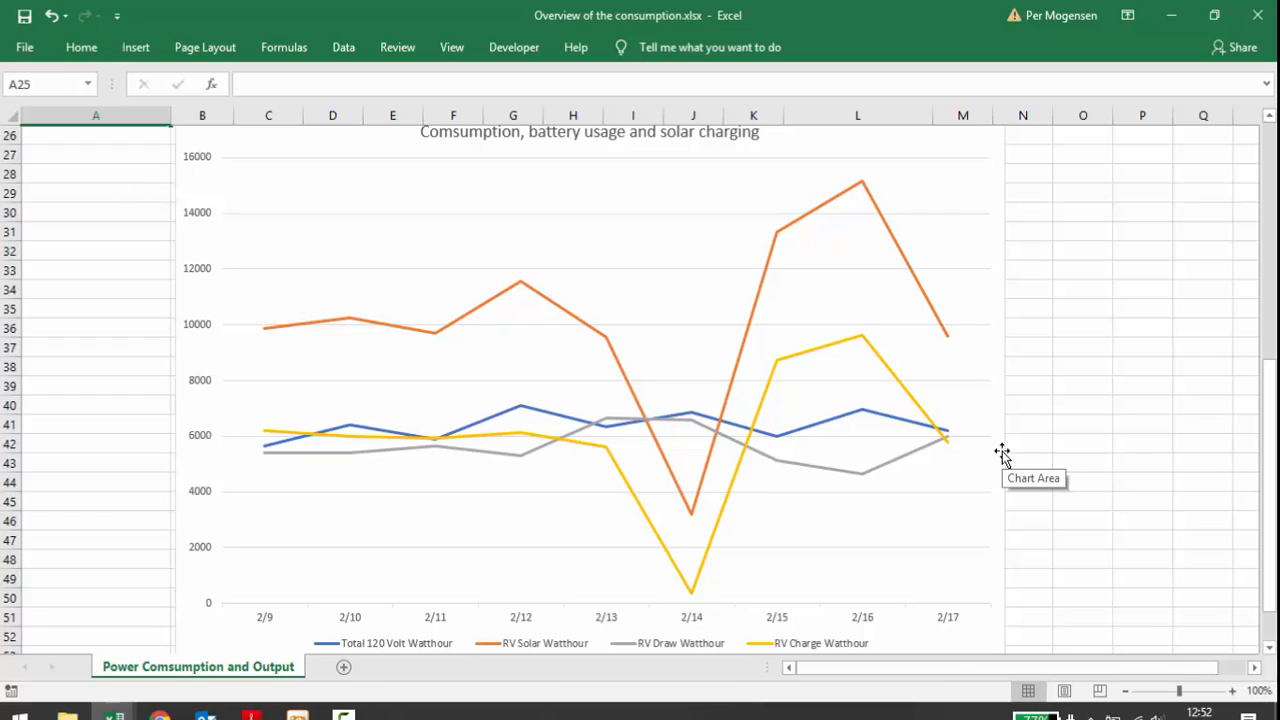
{"action": "mouse_move", "coordinate": [580, 530]}
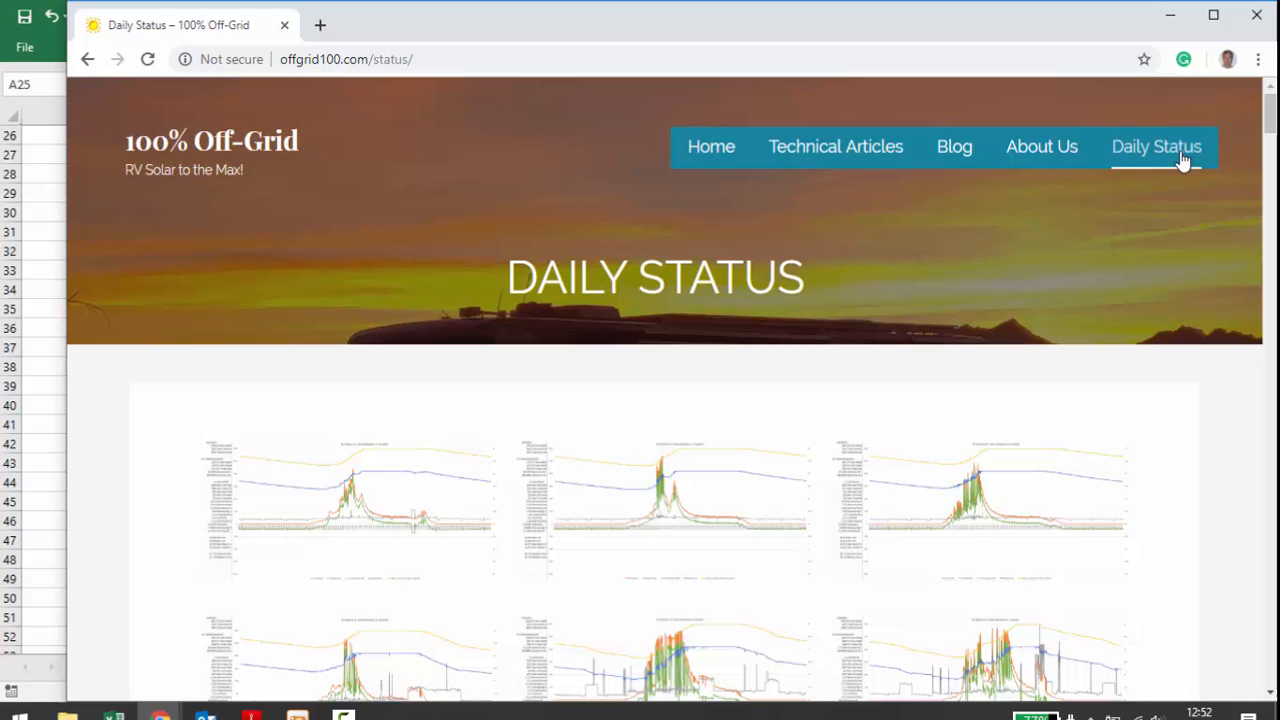
{"action": "mouse_move", "coordinate": [385, 499]}
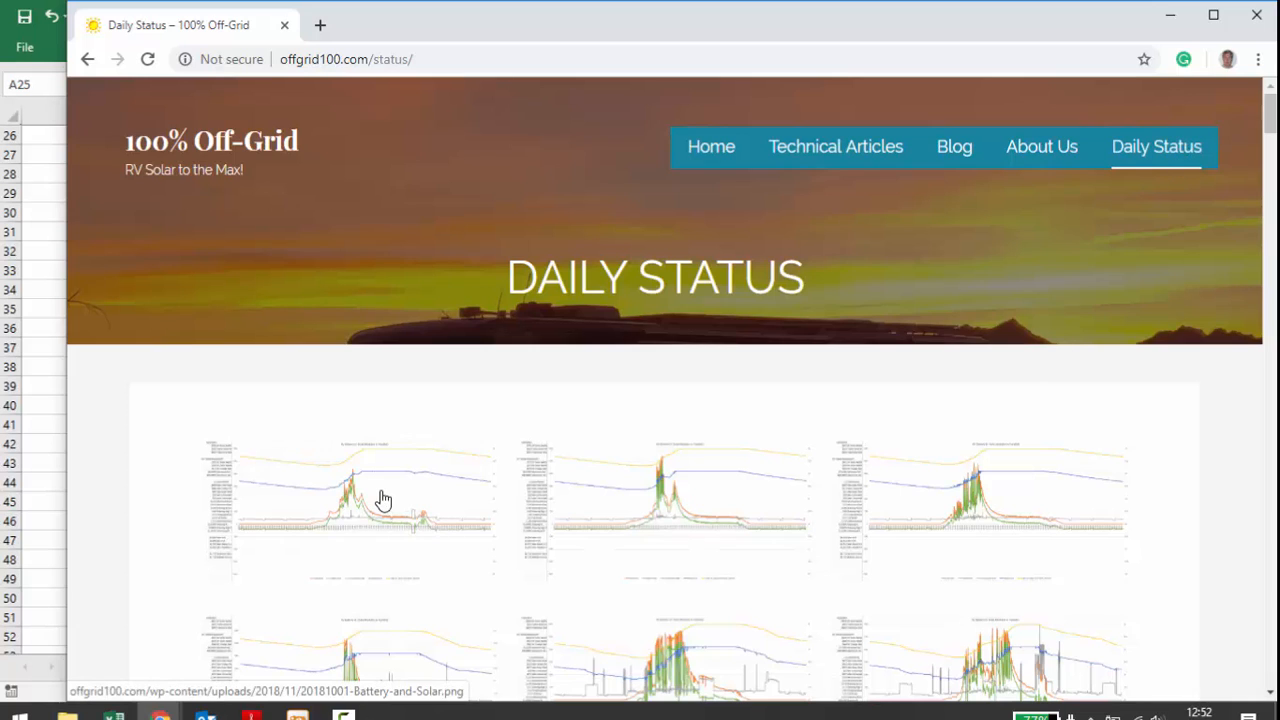
{"action": "mouse_move", "coordinate": [687, 500]}
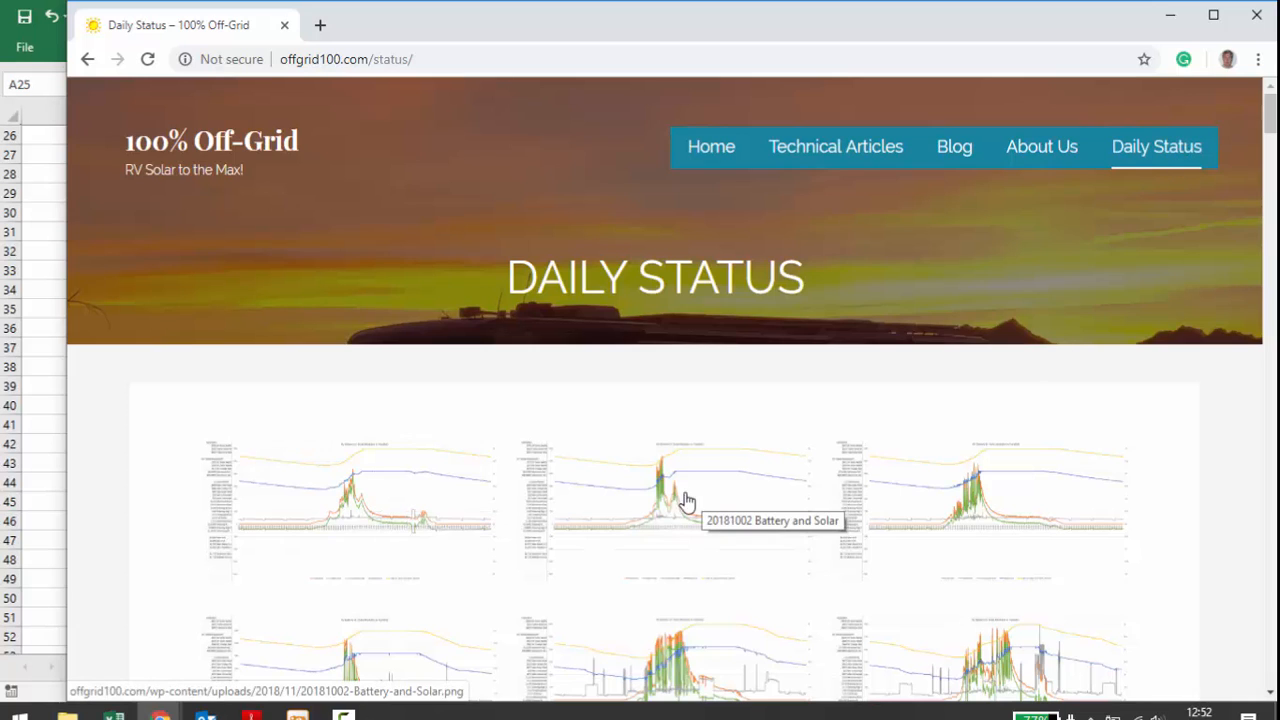
{"action": "mouse_move", "coordinate": [383, 500]}
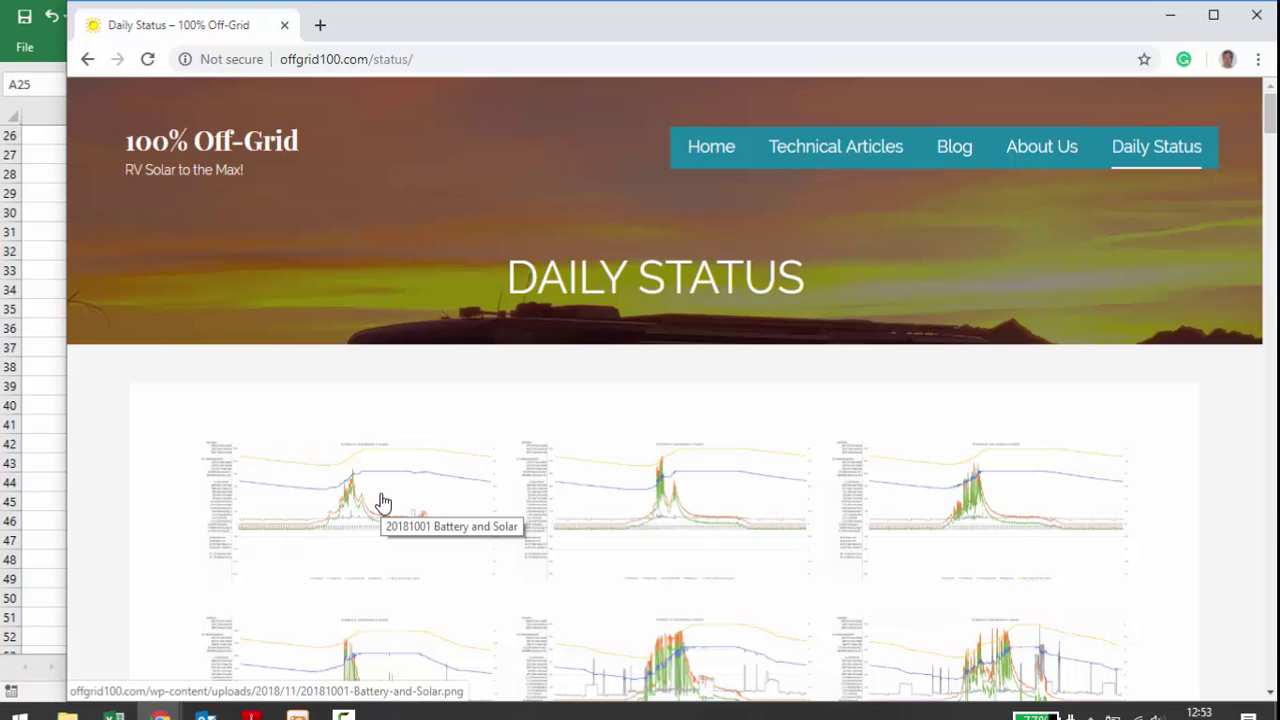
{"action": "mouse_move", "coordinate": [437, 491]}
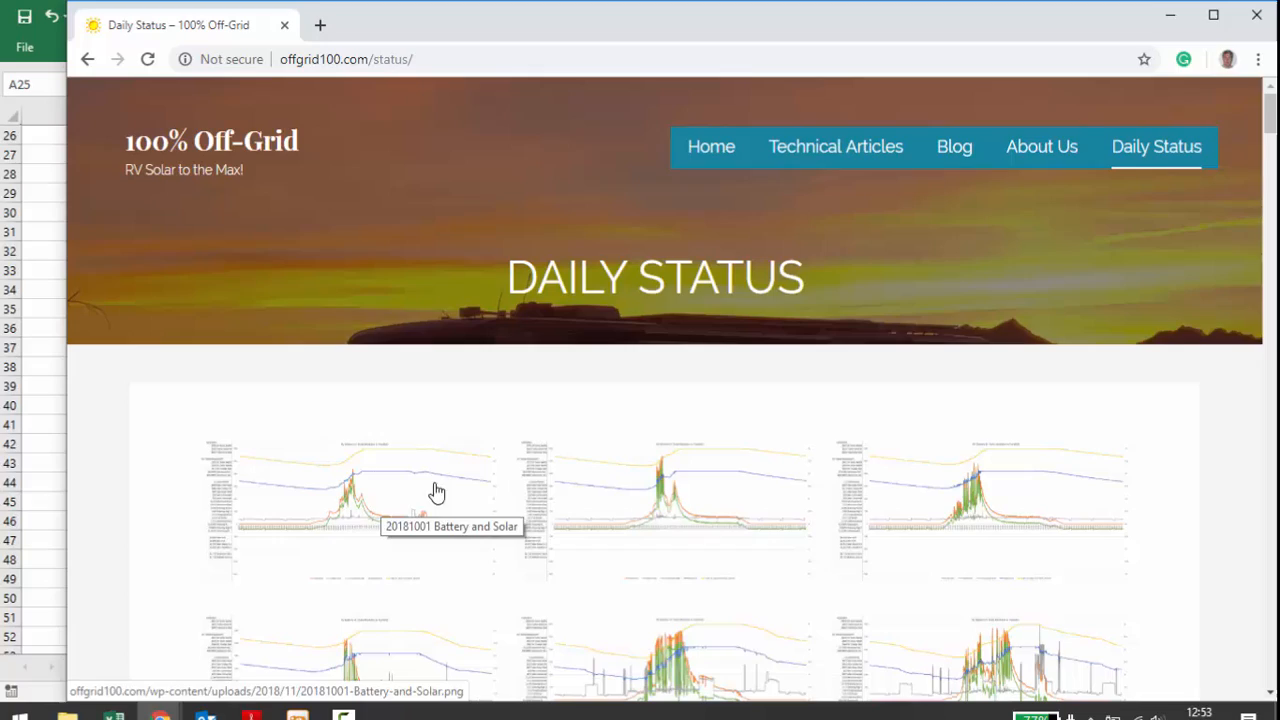
Scroll down the Daily Status chart thumbnails to reach the 20190214 chart.
{"action": "scroll", "scroll_direction": "down", "scroll_amount": 3}
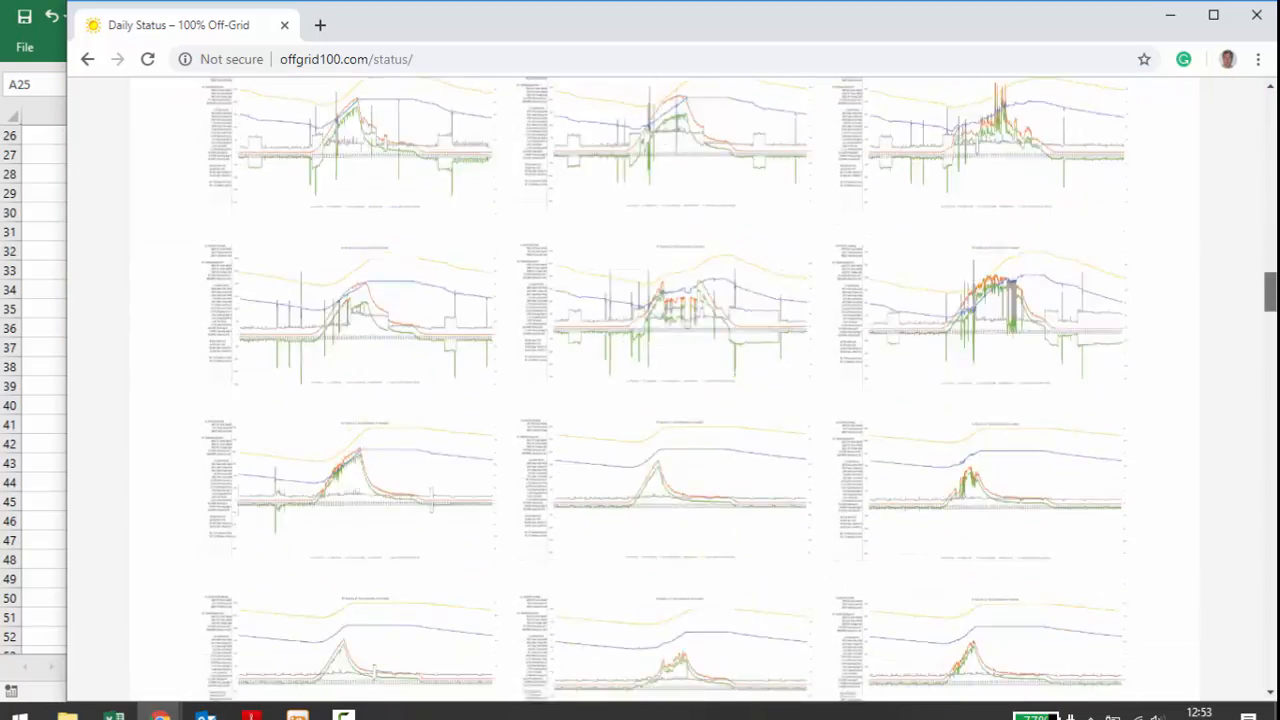
{"action": "scroll", "scroll_direction": "down", "scroll_amount": 3}
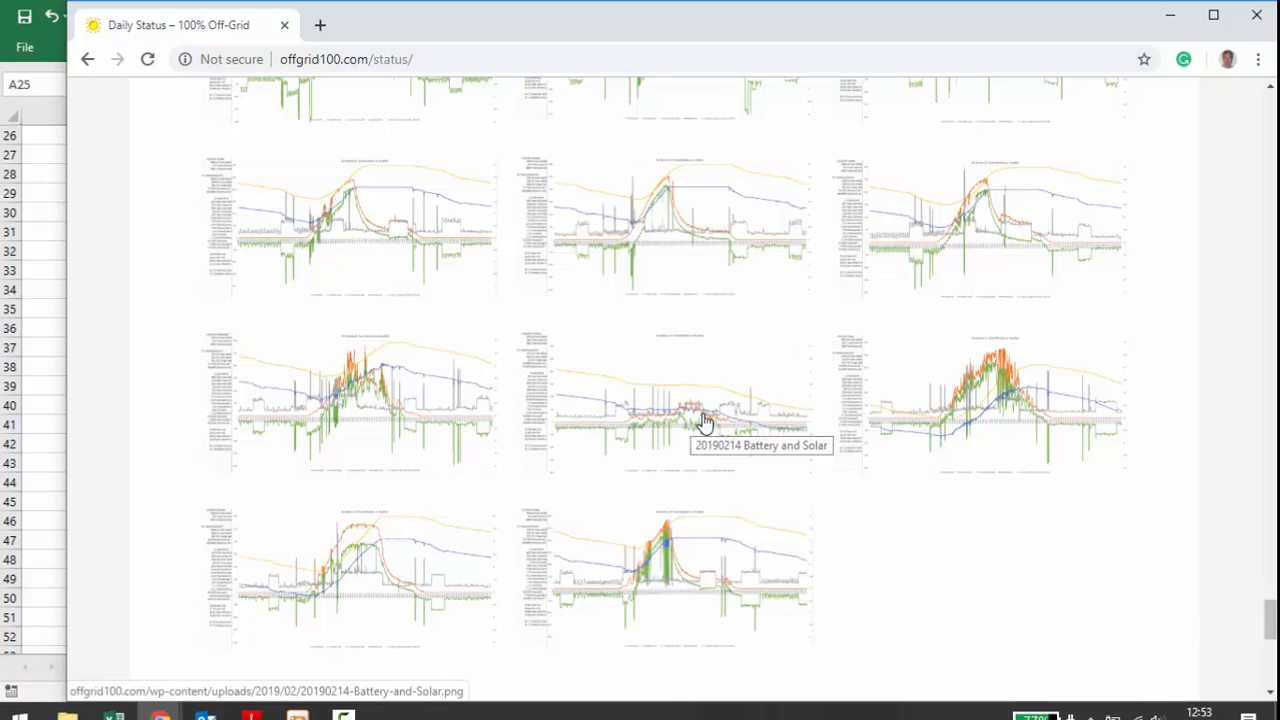
Open the 20190214 Battery and Solar thumbnail in the lightbox viewer.
{"action": "left_click", "coordinate": [680, 410]}
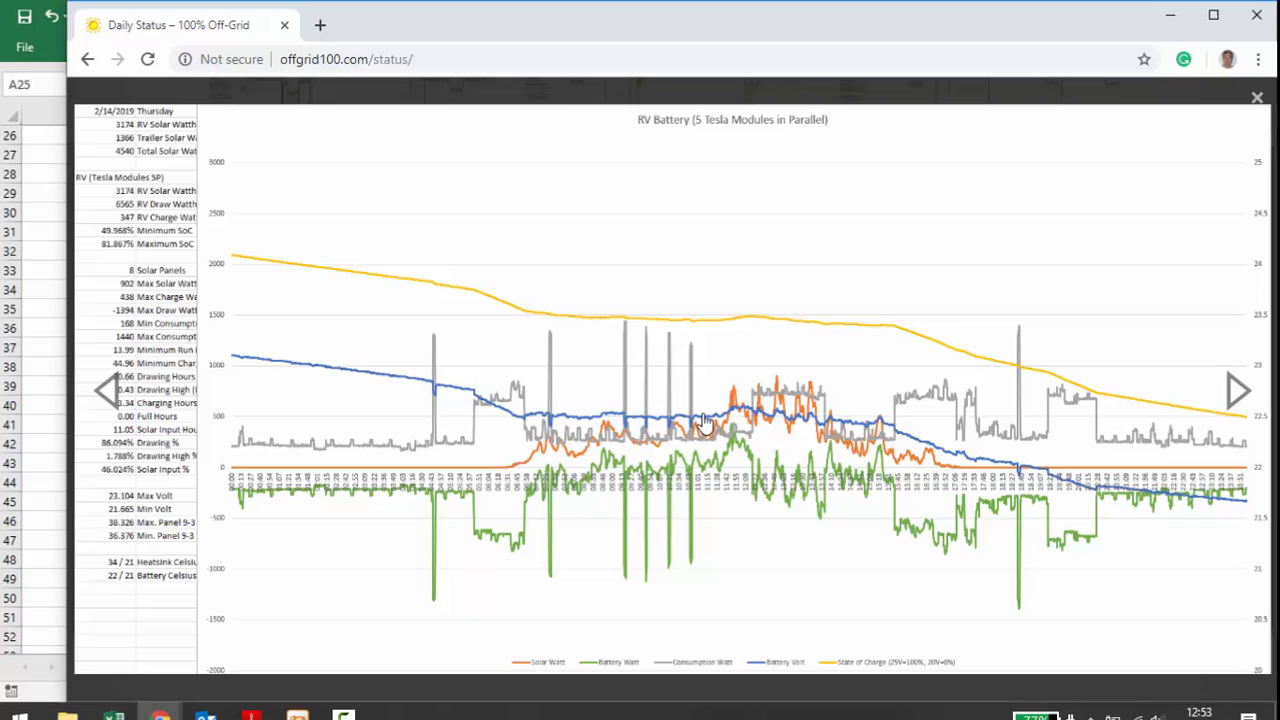
{"action": "mouse_move", "coordinate": [637, 431]}
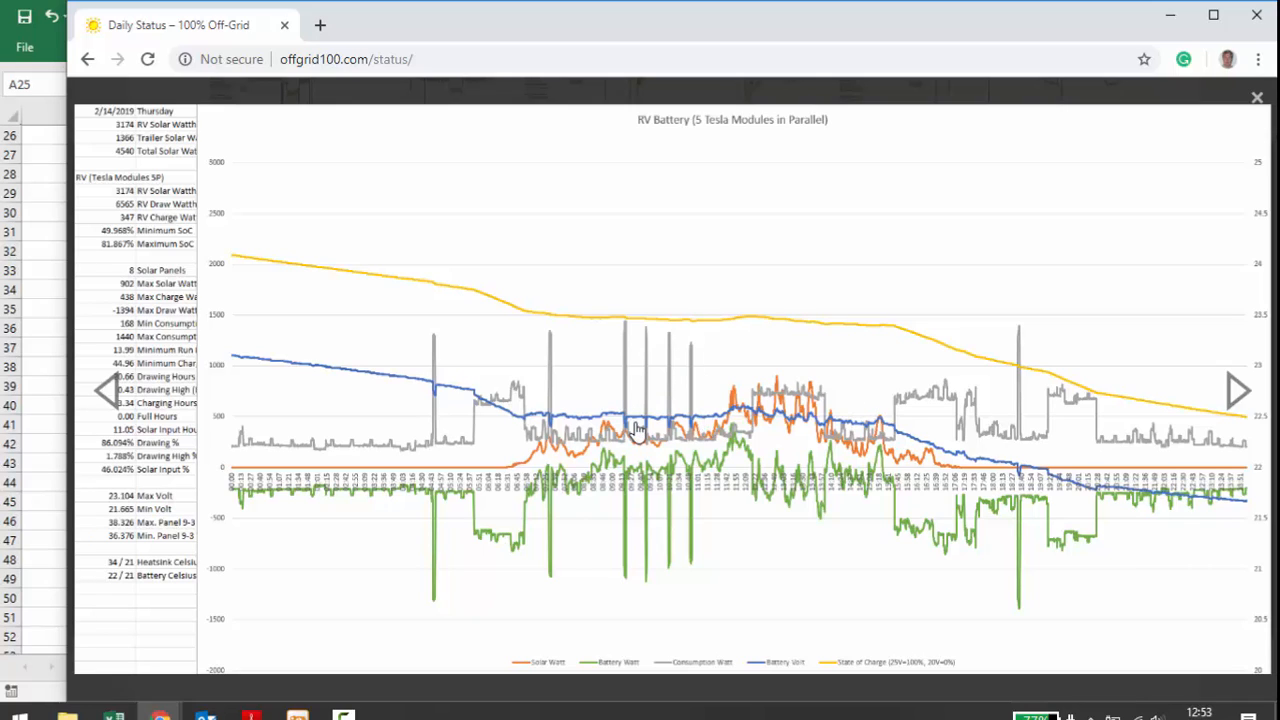
{"action": "mouse_move", "coordinate": [556, 352]}
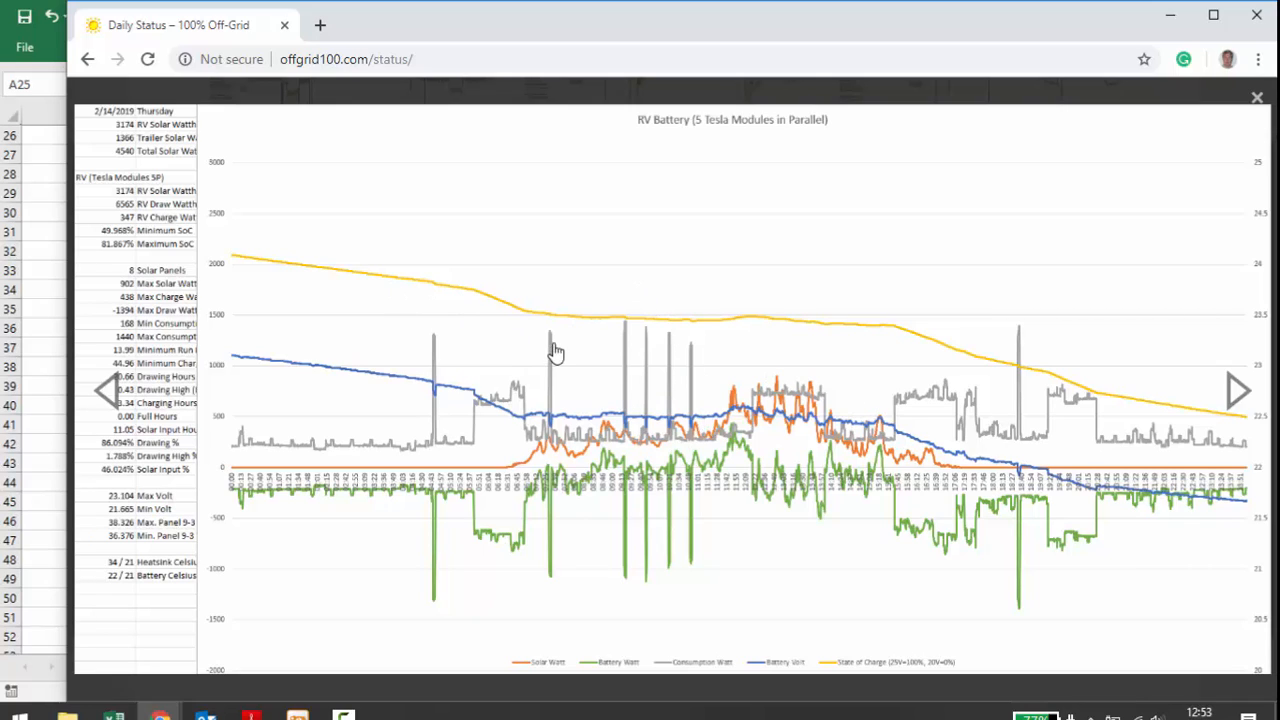
{"action": "mouse_move", "coordinate": [425, 336]}
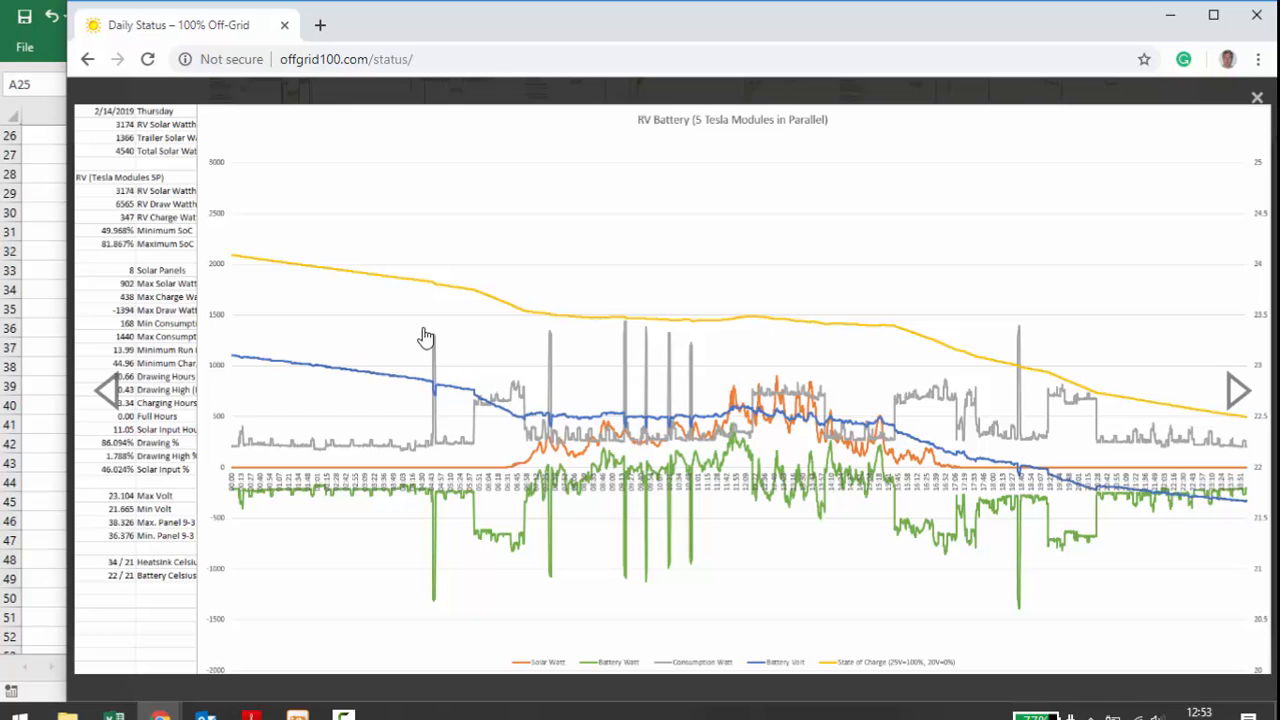
{"action": "mouse_move", "coordinate": [176, 445]}
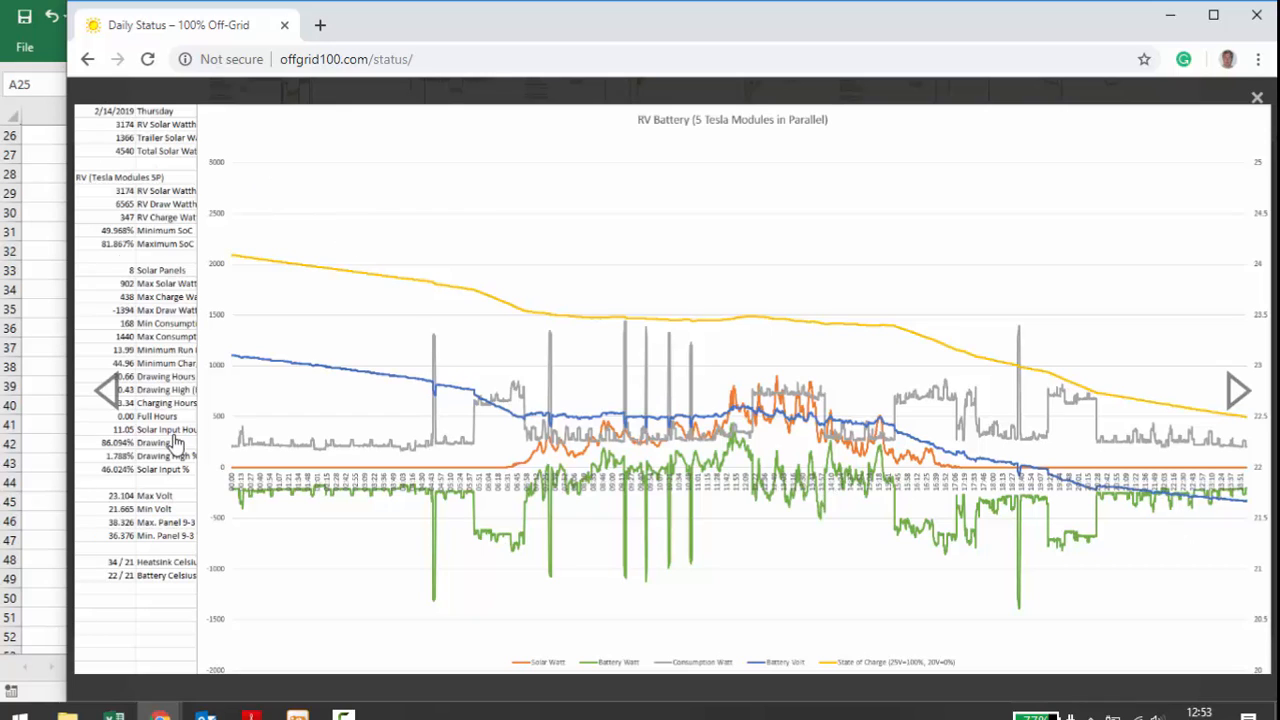